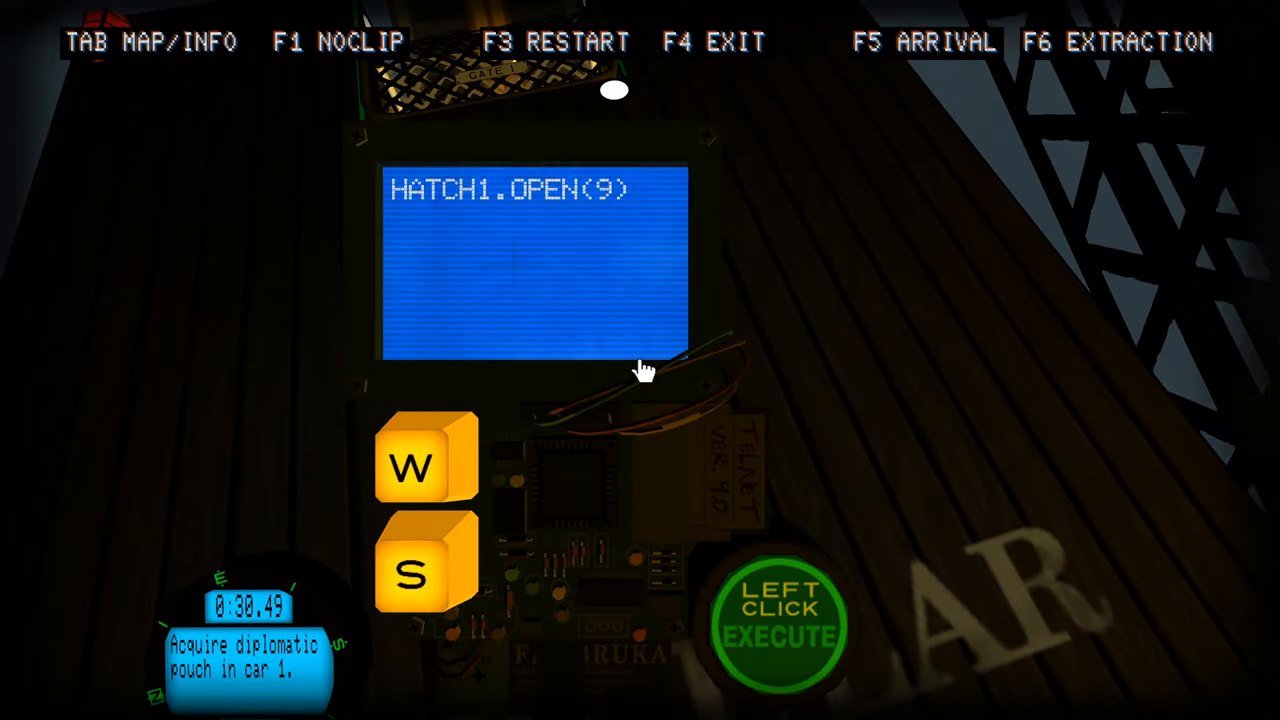
# - Execute HATCH1.OPEN(9) on the handheld deck, then head to the Bienjensu laptop
pyautogui.click(780, 620)
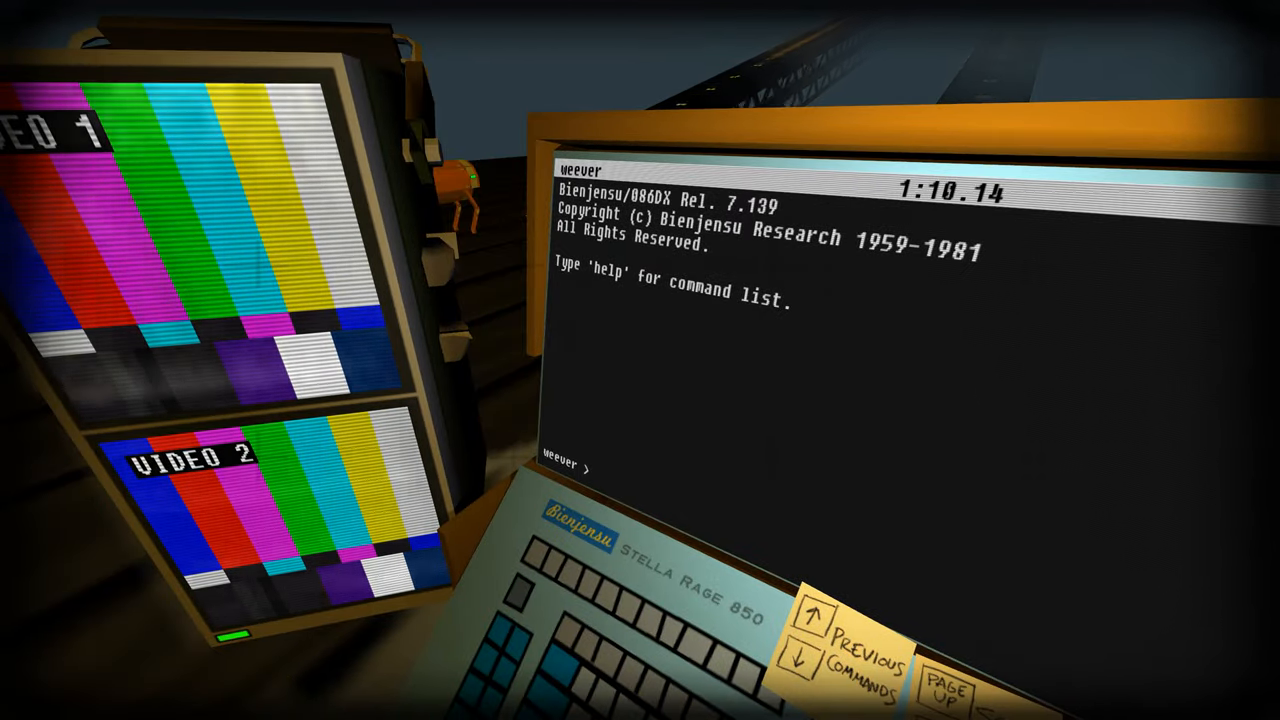
# - Connect the terminal to the Weevil with 'connect nell', bringing up its camera feed
pyautogui.write('c')
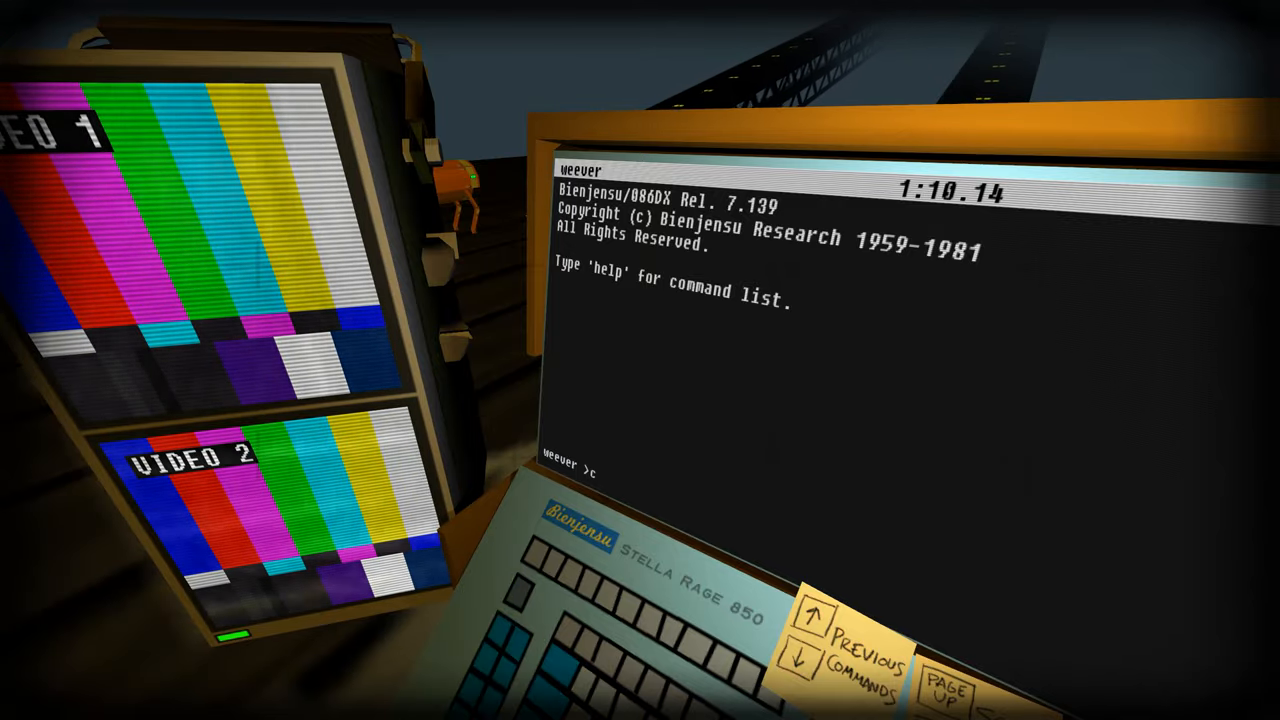
pyautogui.write('onnect n')
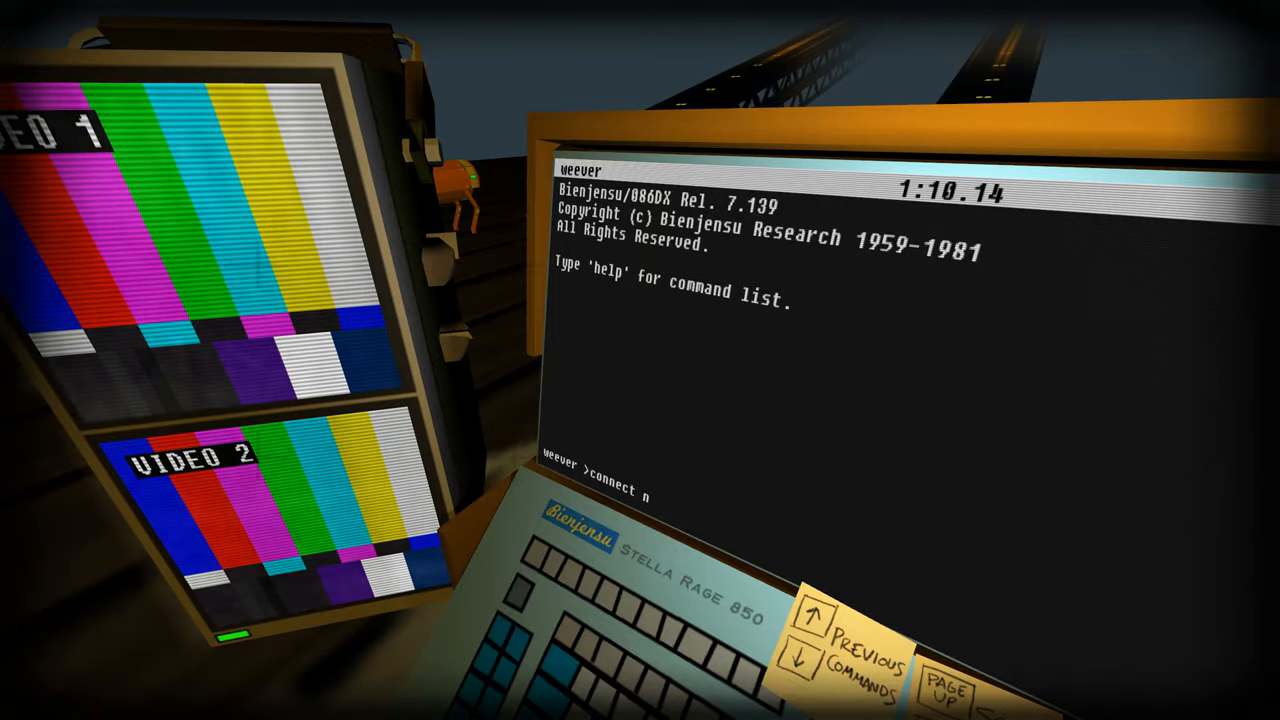
pyautogui.write('ell 1')
pyautogui.write('datalink')
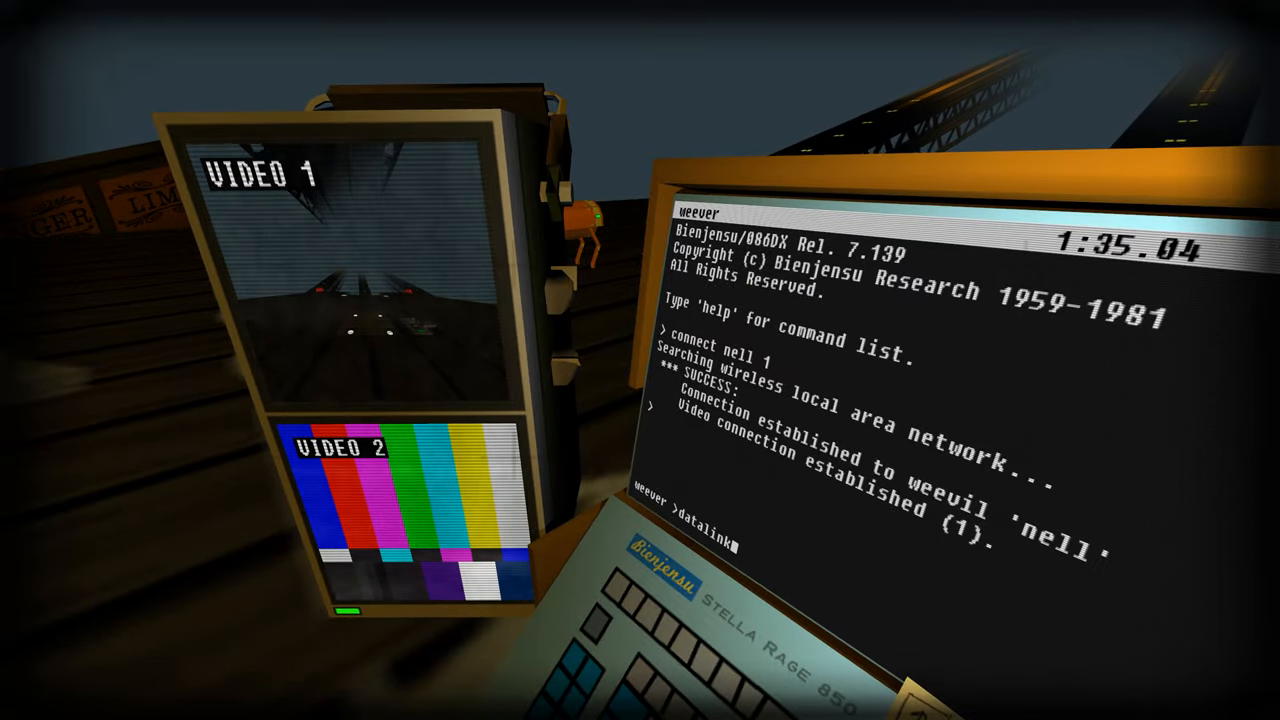
pyautogui.press('enter')
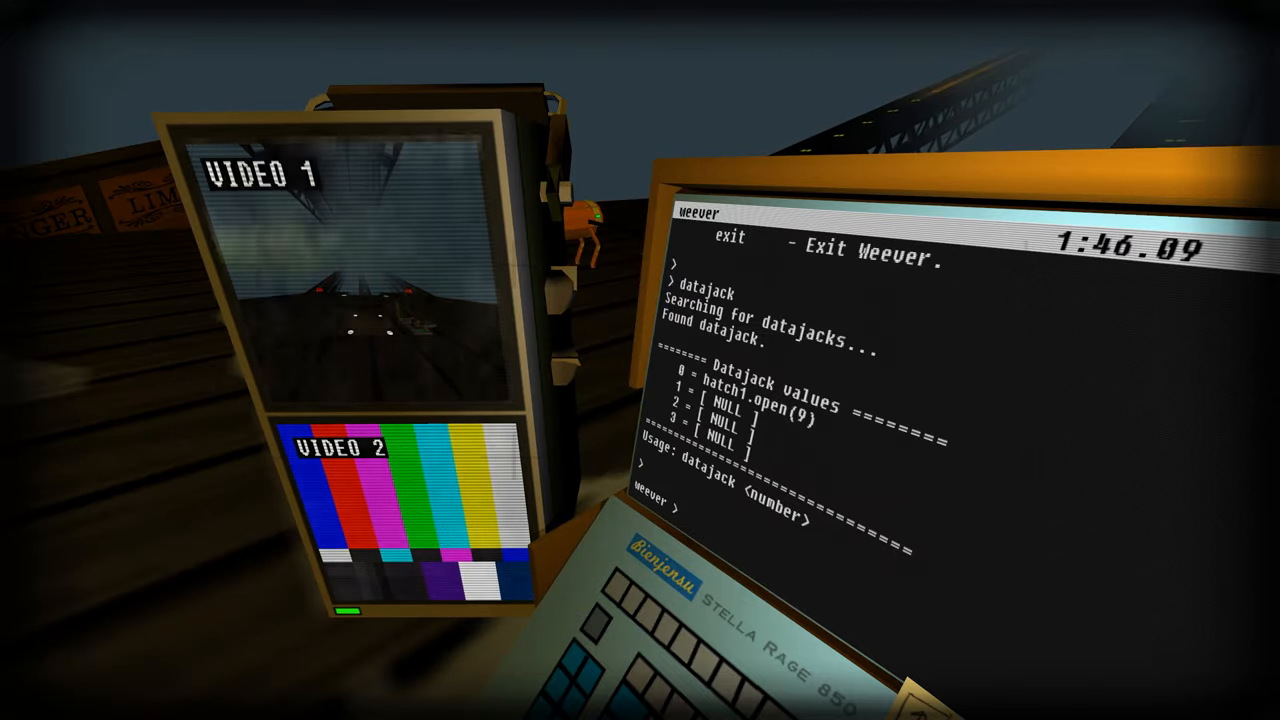
# - Run 'datajack' and 'datajack 0' to find hatch1.open(9), then have nell stand
pyautogui.write('datajack')
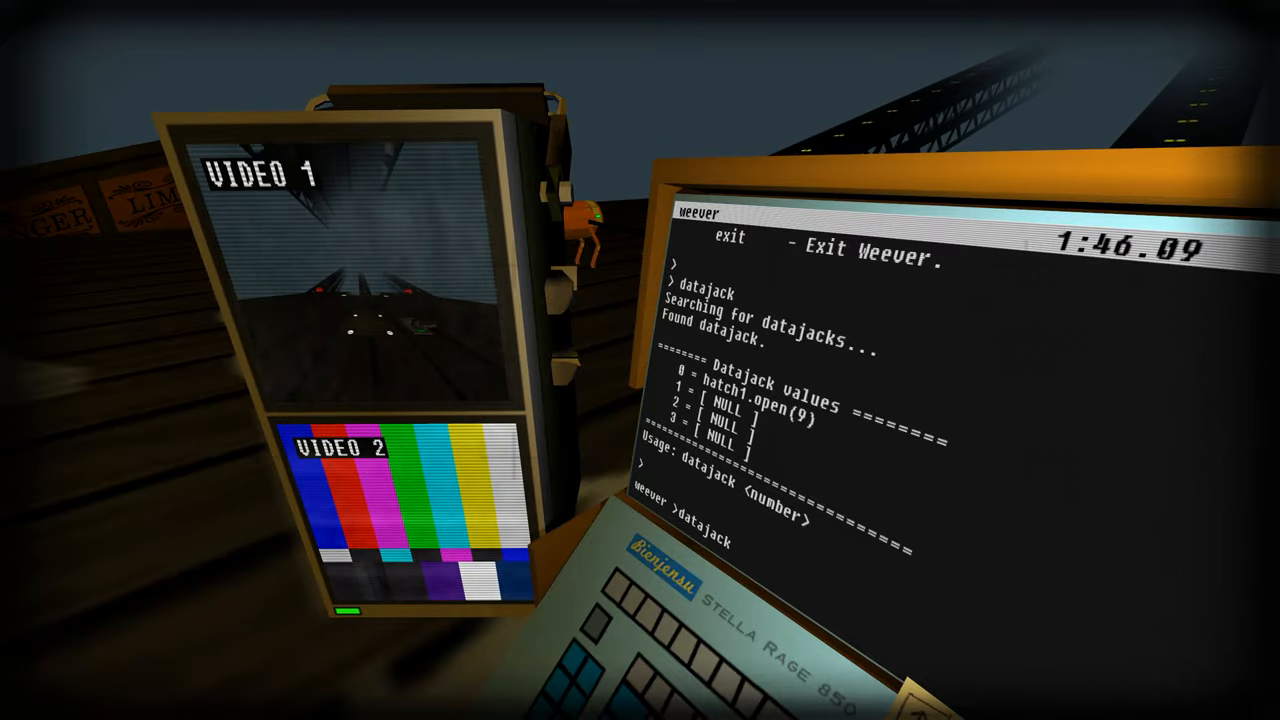
pyautogui.write('0')
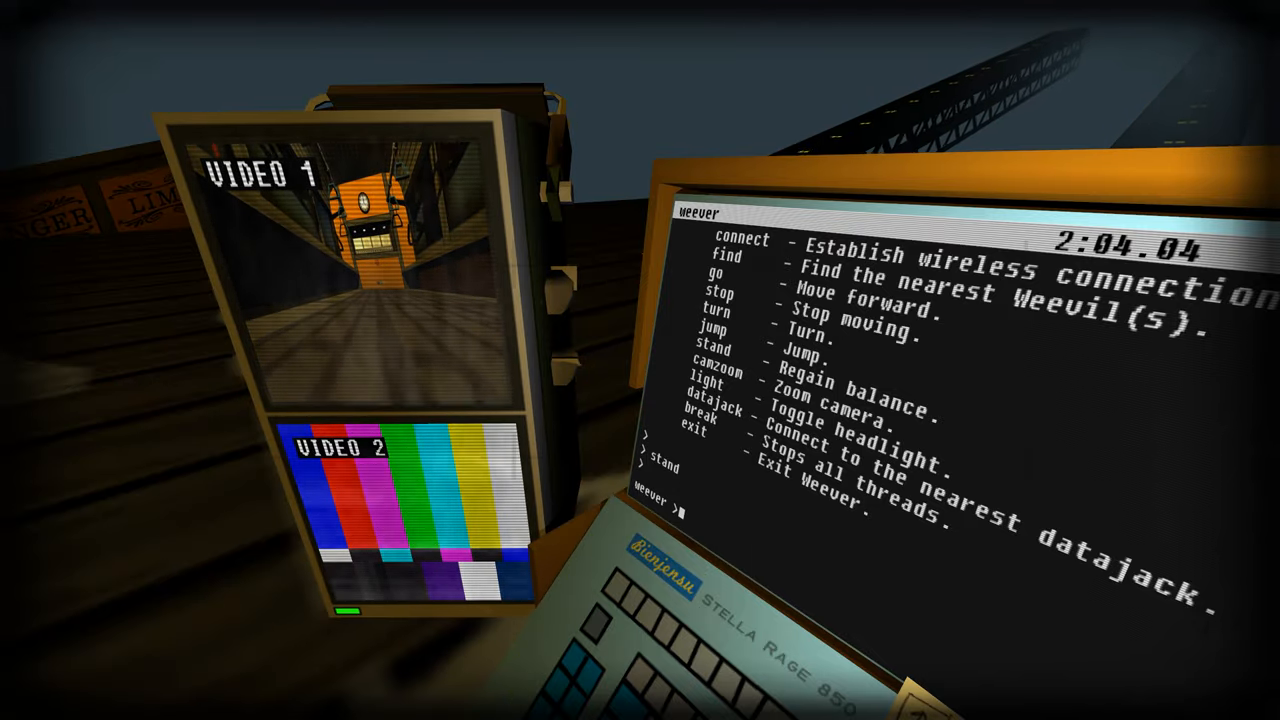
# - Drive nell forward with 'go 65' and 'go', then scan 'datajack' to find vault1.open() and gate1.open()
pyautogui.write('go 65')
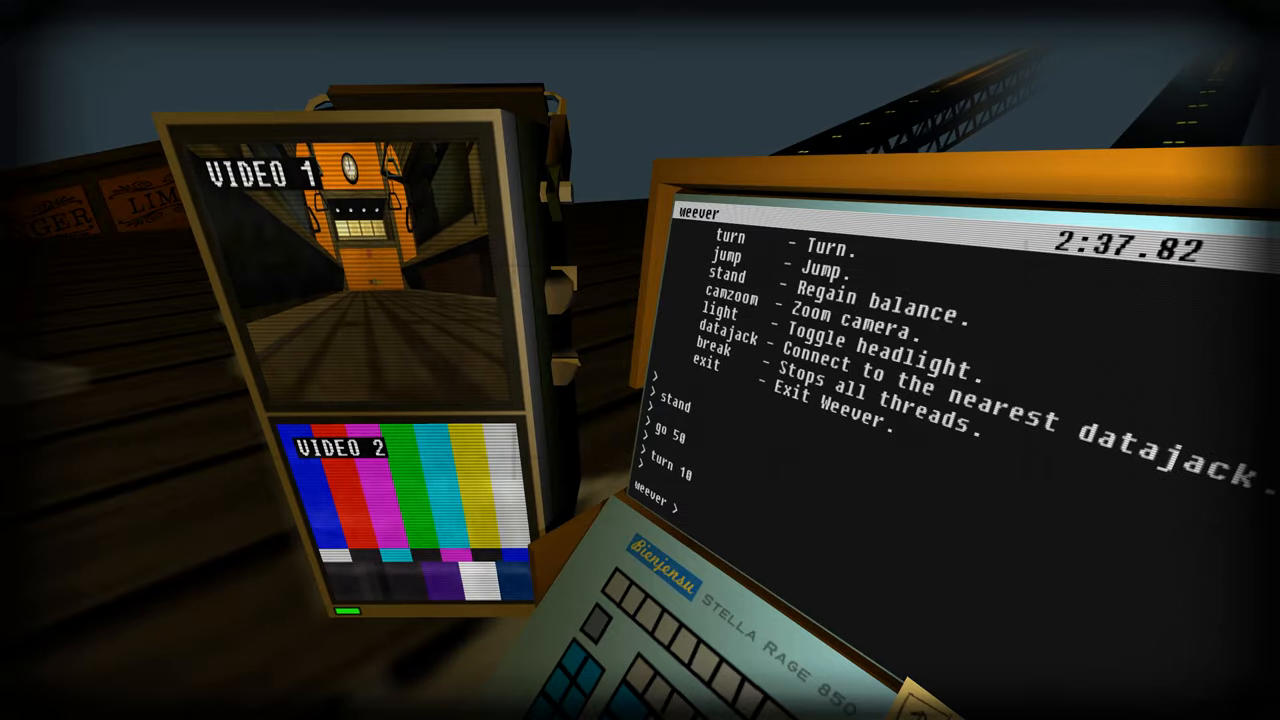
pyautogui.write('go')
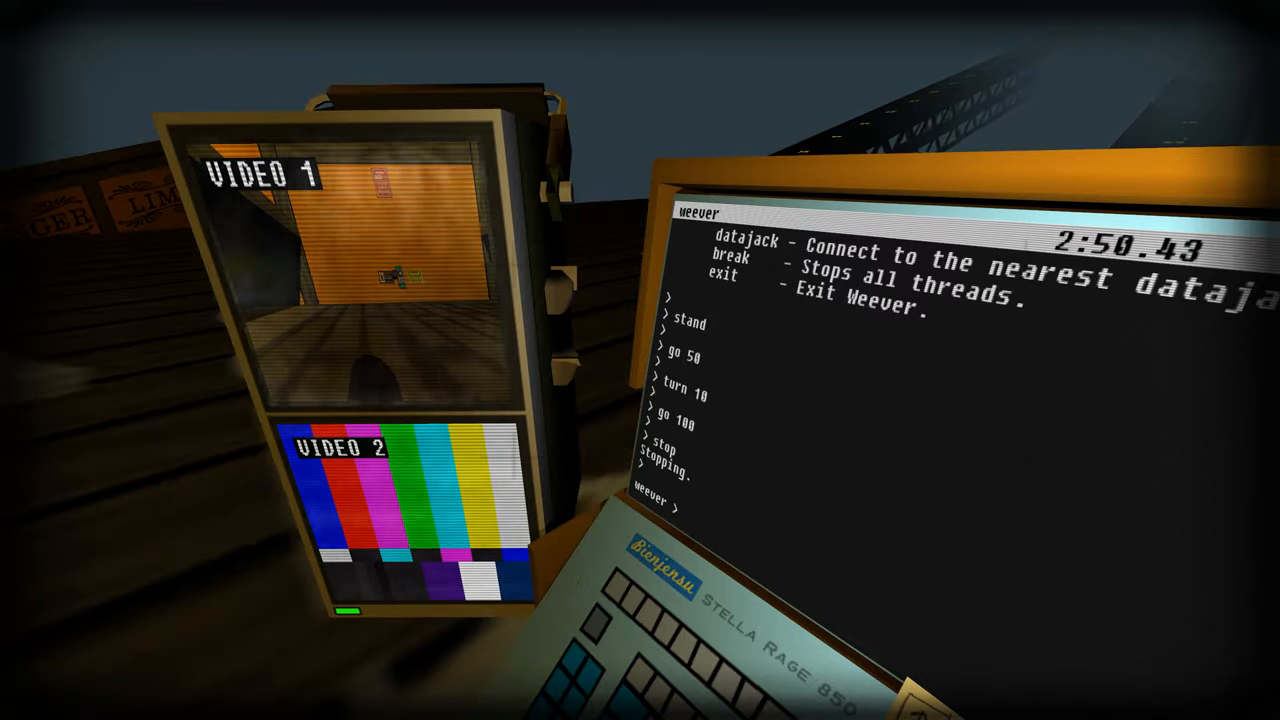
pyautogui.write('datajac')
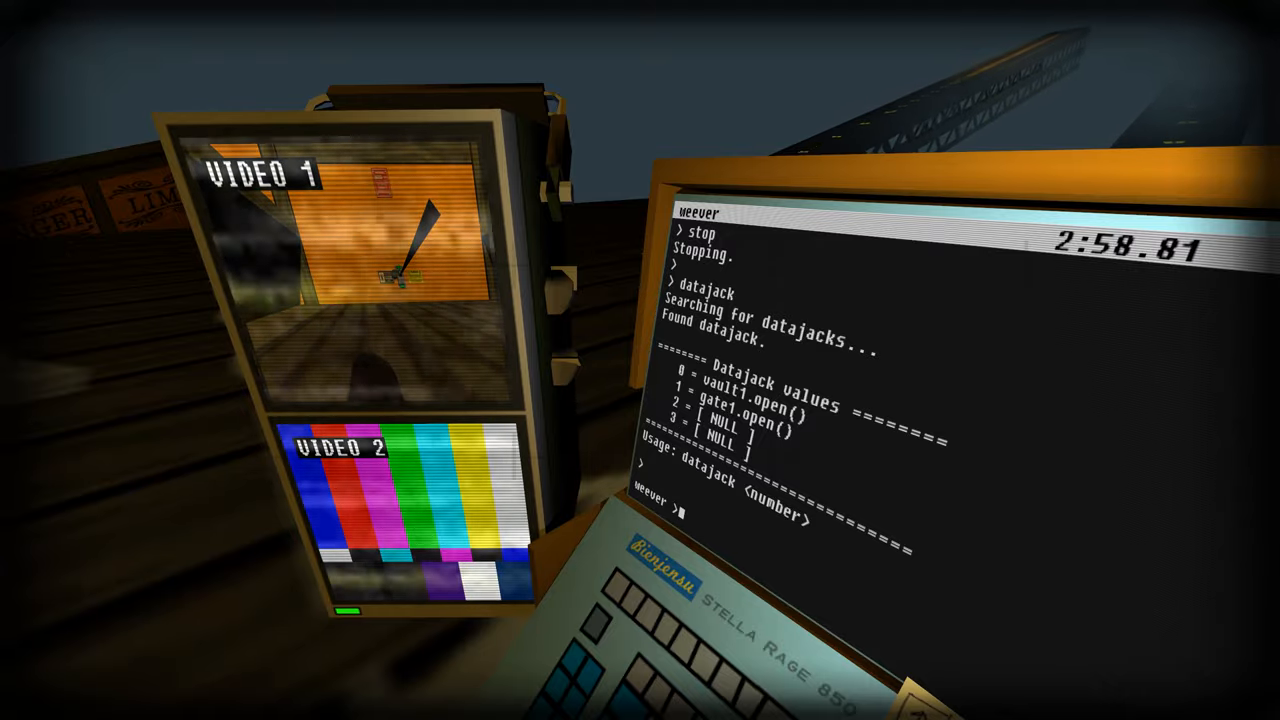
# - Run the datajack vault and gate commands to finish the job with time 3:56.20
pyautogui.write('data')
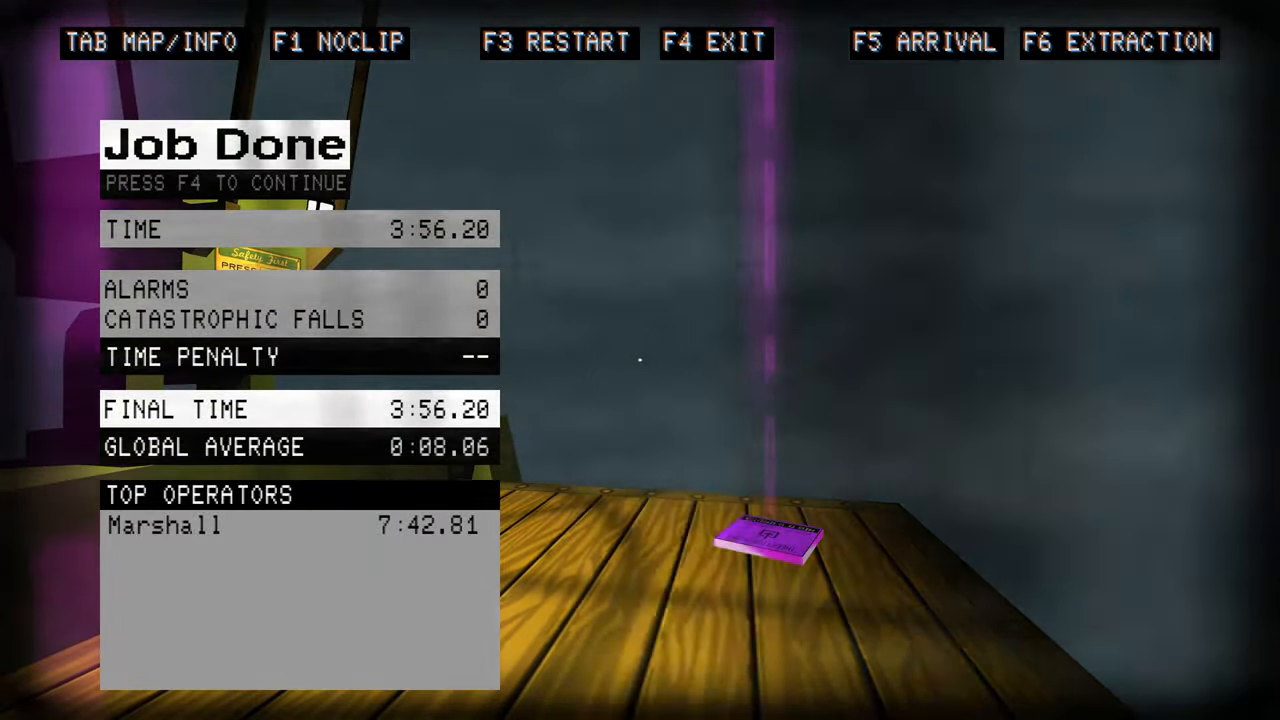
# - Continue past the Job Done results with F4 to the rail-car mission
pyautogui.press('f4')
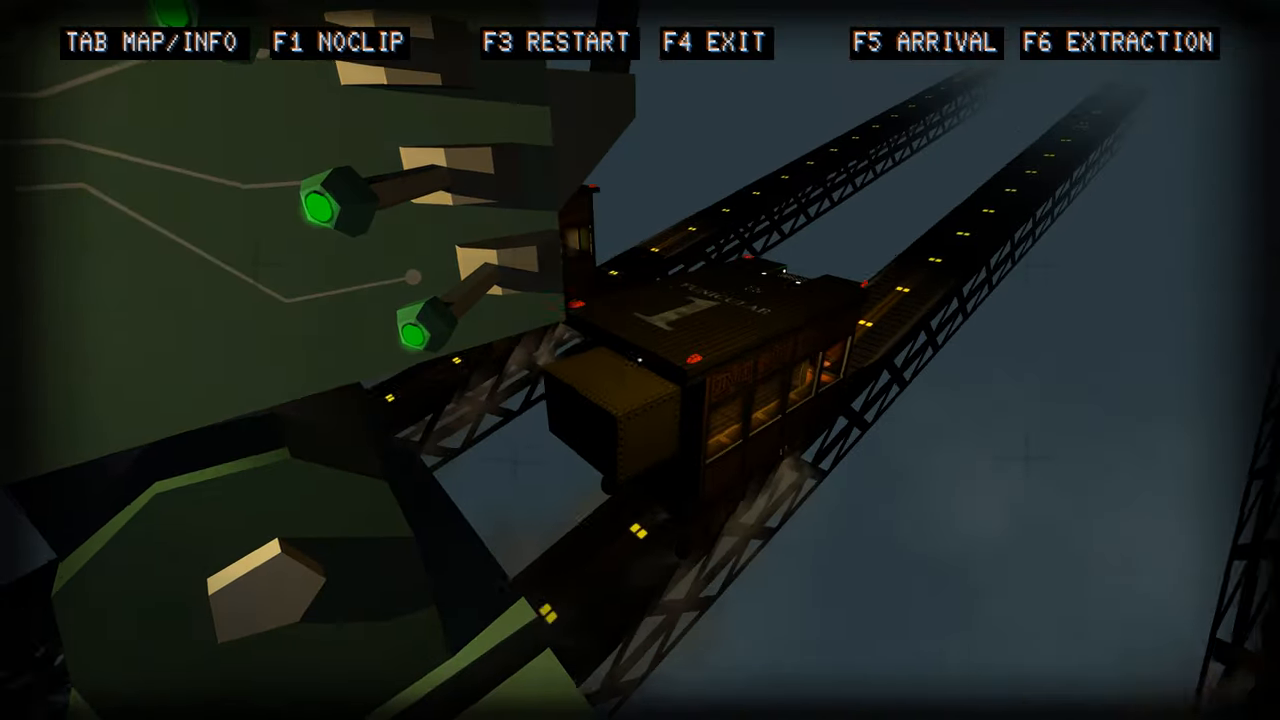
pyautogui.moveTo(640, 360)
pyautogui.write('co')
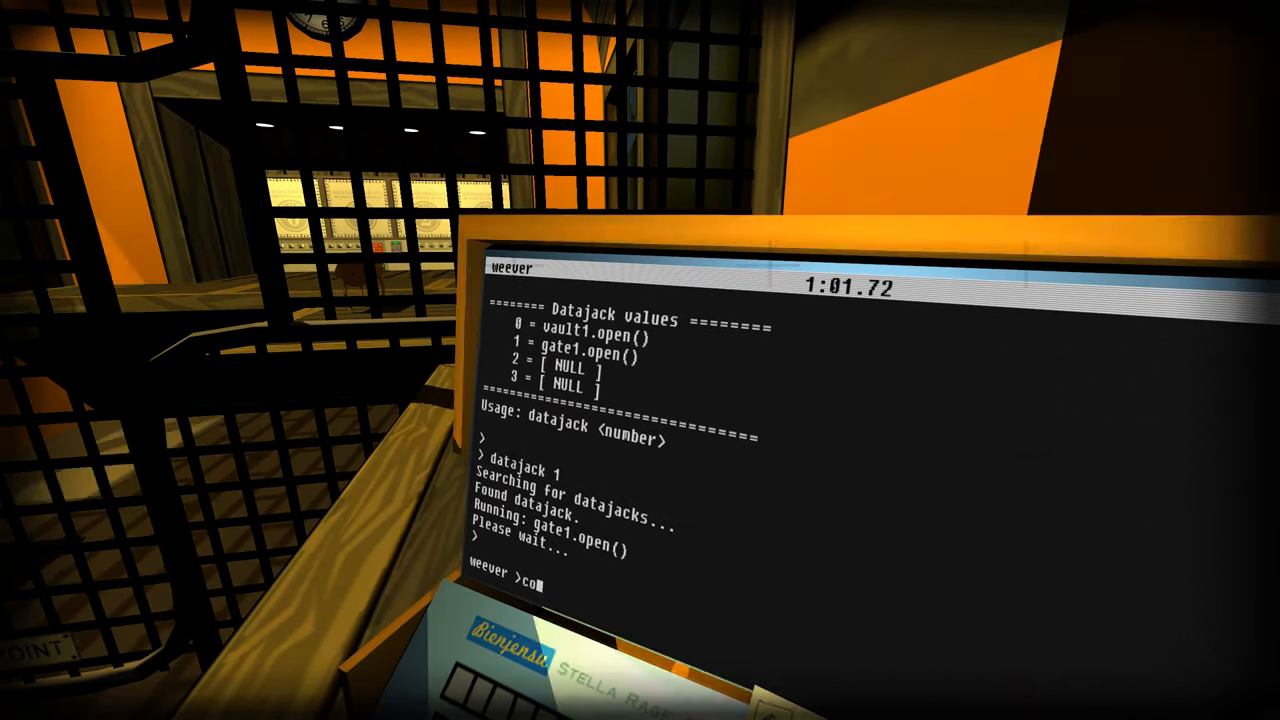
# - Issue 'jump' and 'turn +' commands to reposition the robot toward another datajack
pyautogui.press('Backspace')
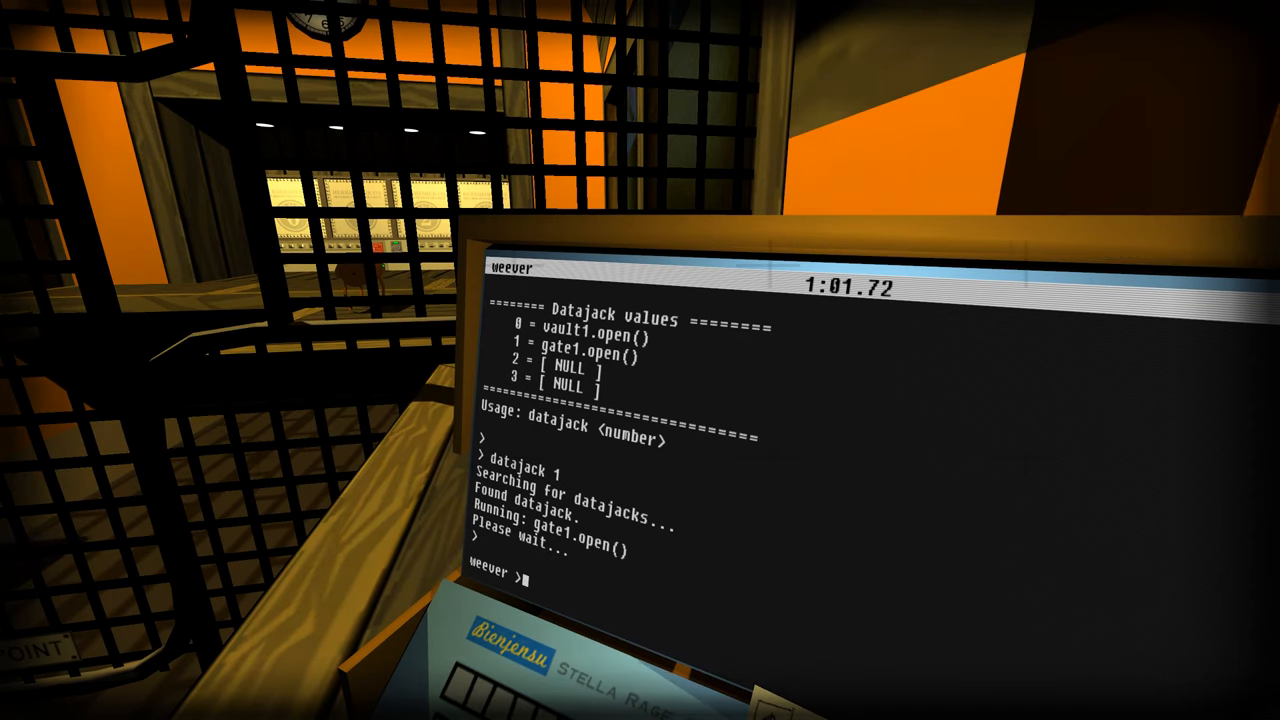
pyautogui.write('jump')
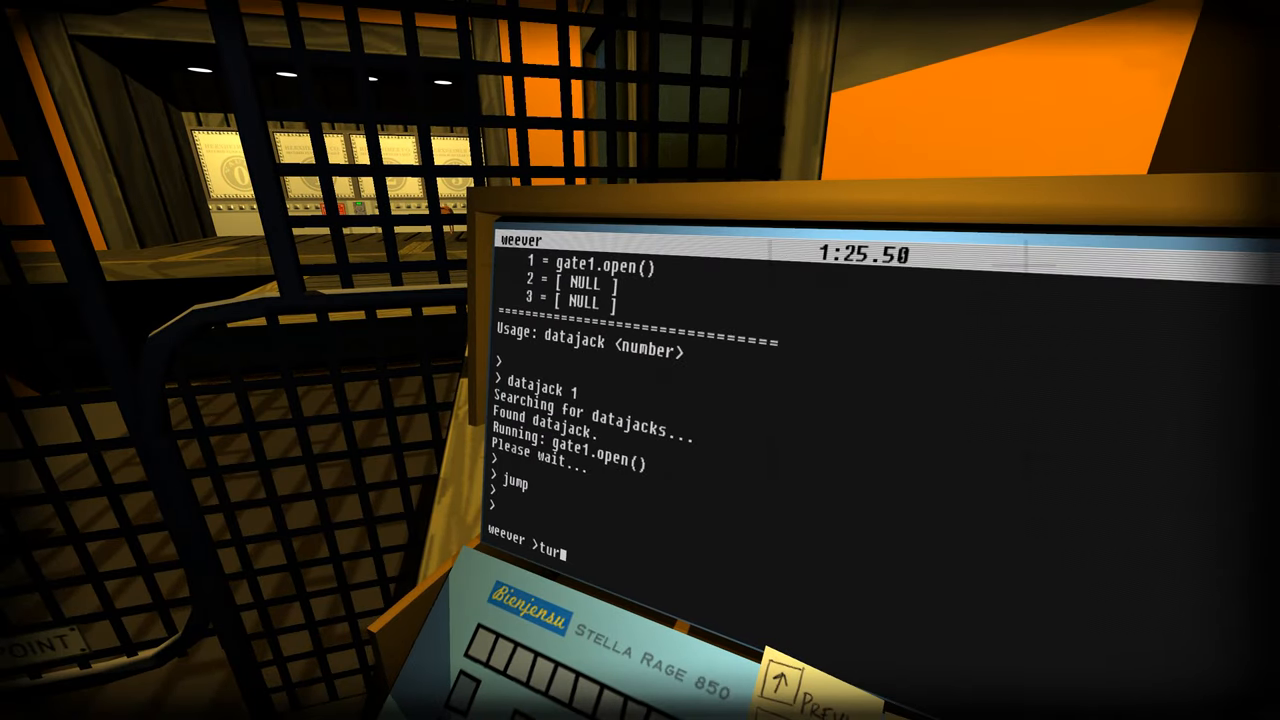
pyautogui.write('turn +60')
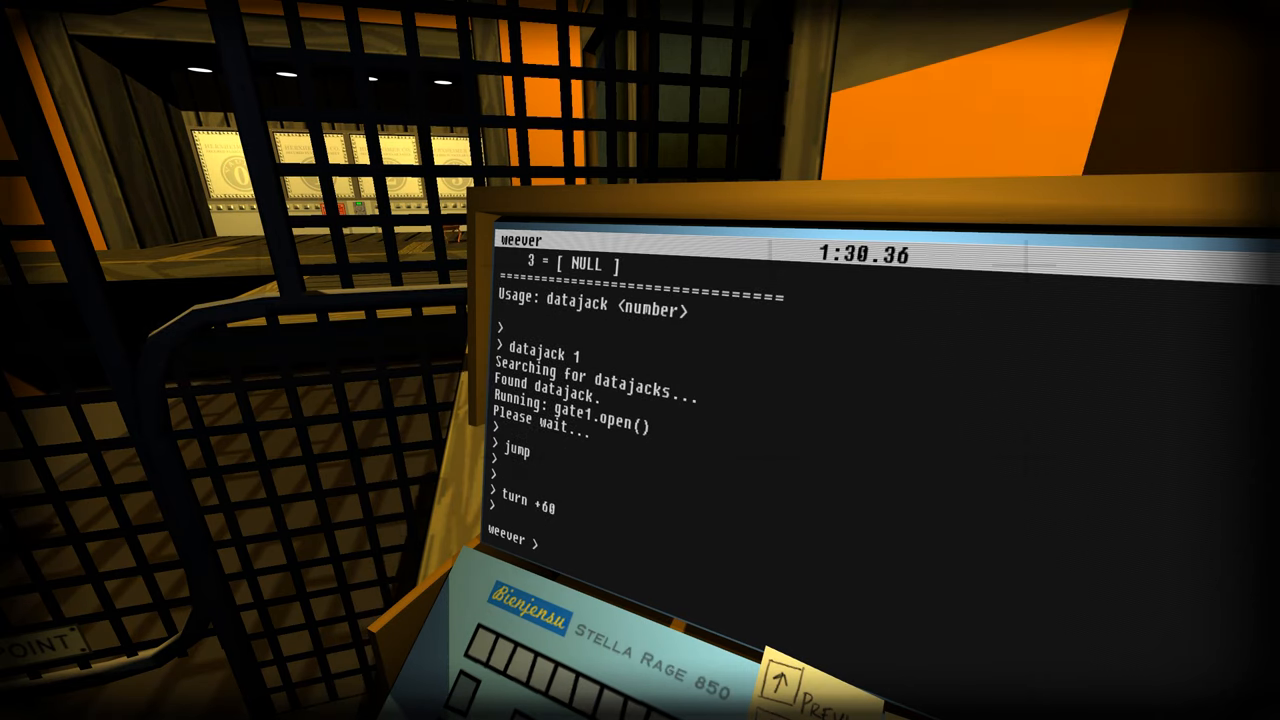
pyautogui.write('turn')
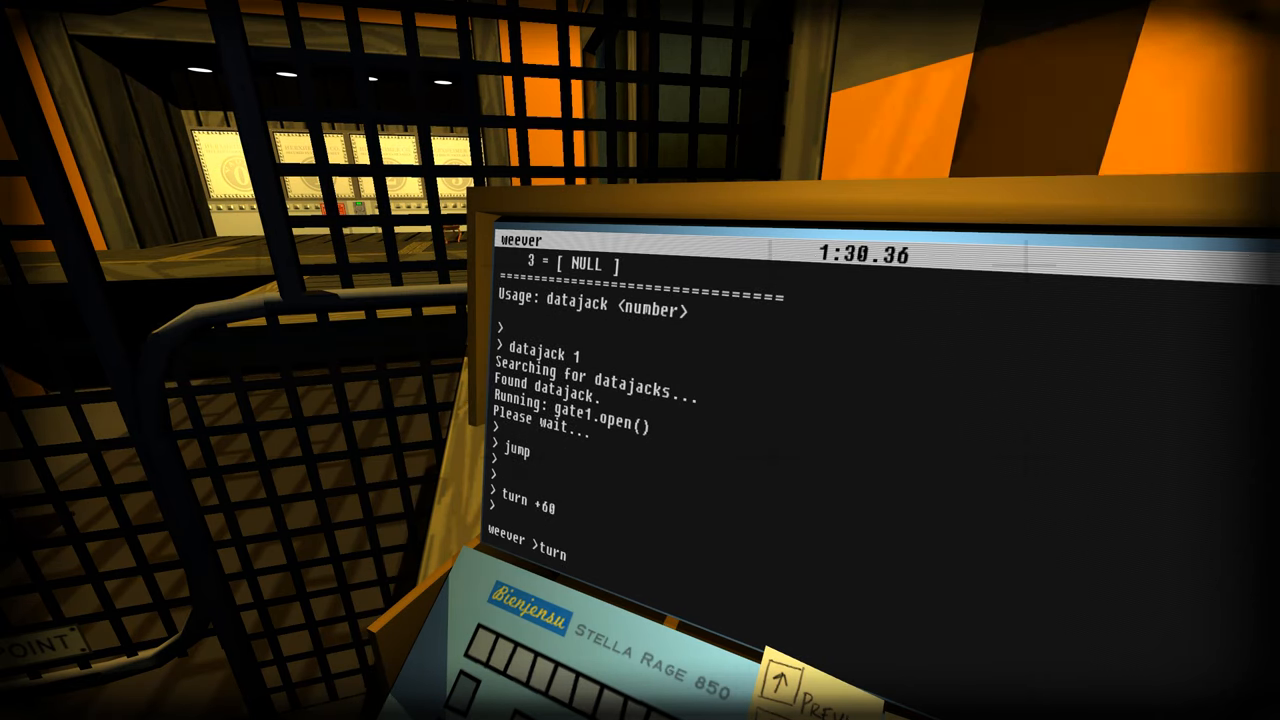
pyautogui.write('+')
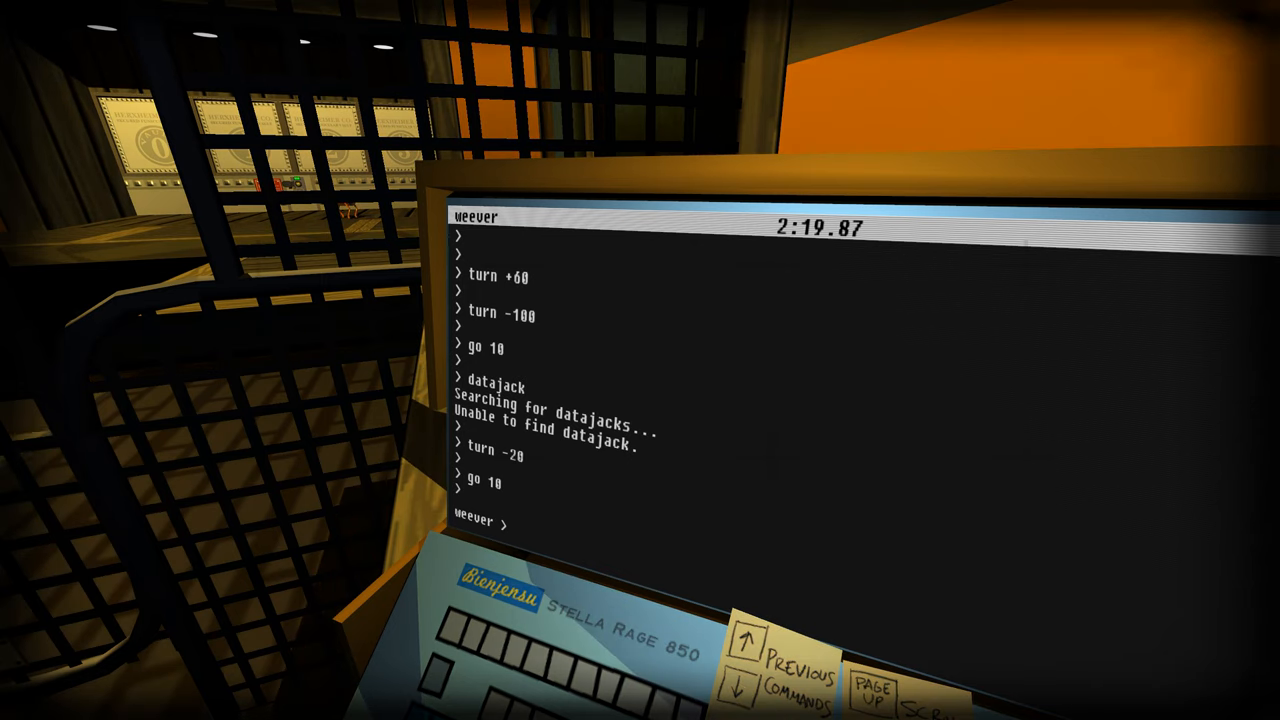
# - List datajack values and run 'datajack 2' to open gate2B
pyautogui.write('datalink')
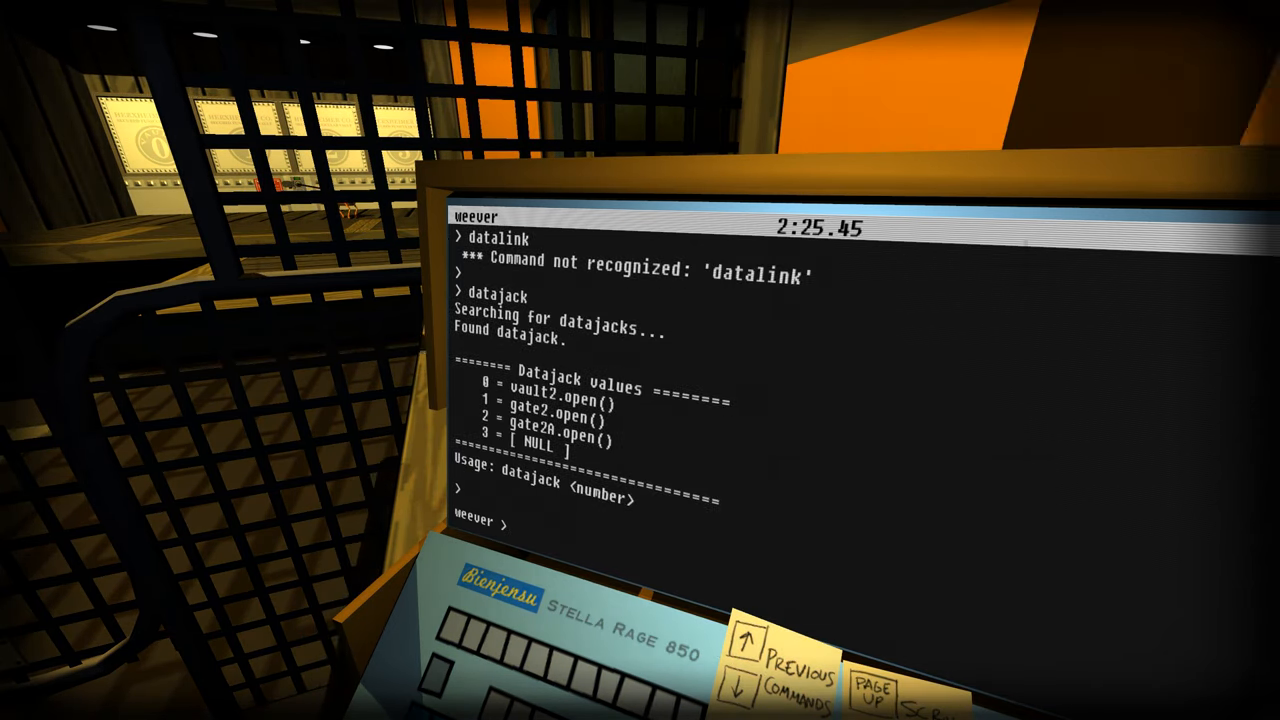
pyautogui.write('datajack')
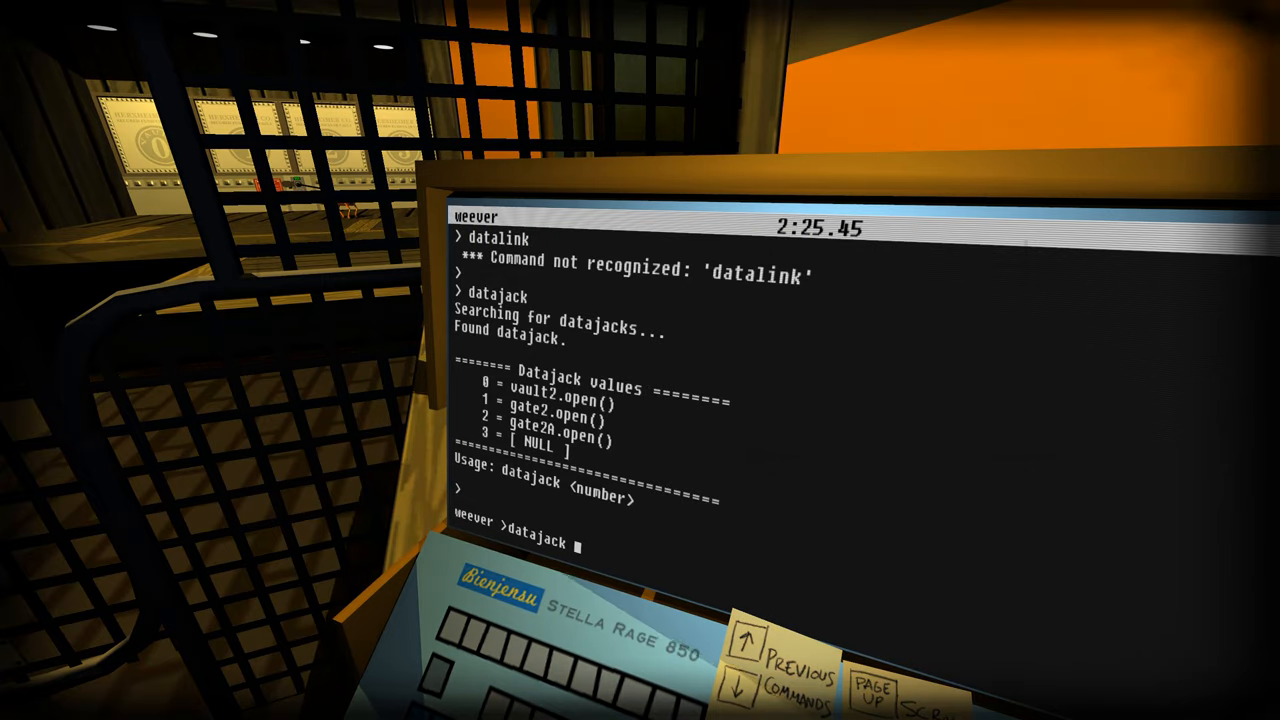
pyautogui.write('datajack 2')
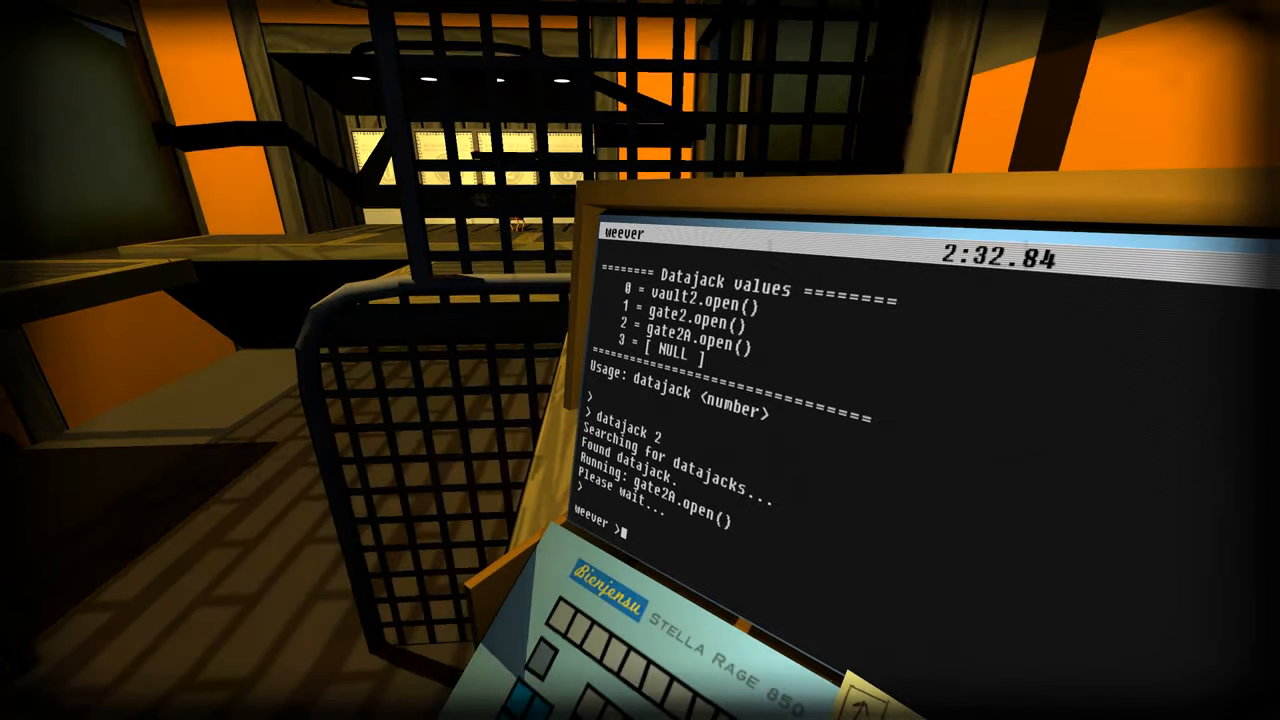
# - Enter 'datajack 0' and complete the level, reaching Job Done with time 3:08.46
pyautogui.write('datah')
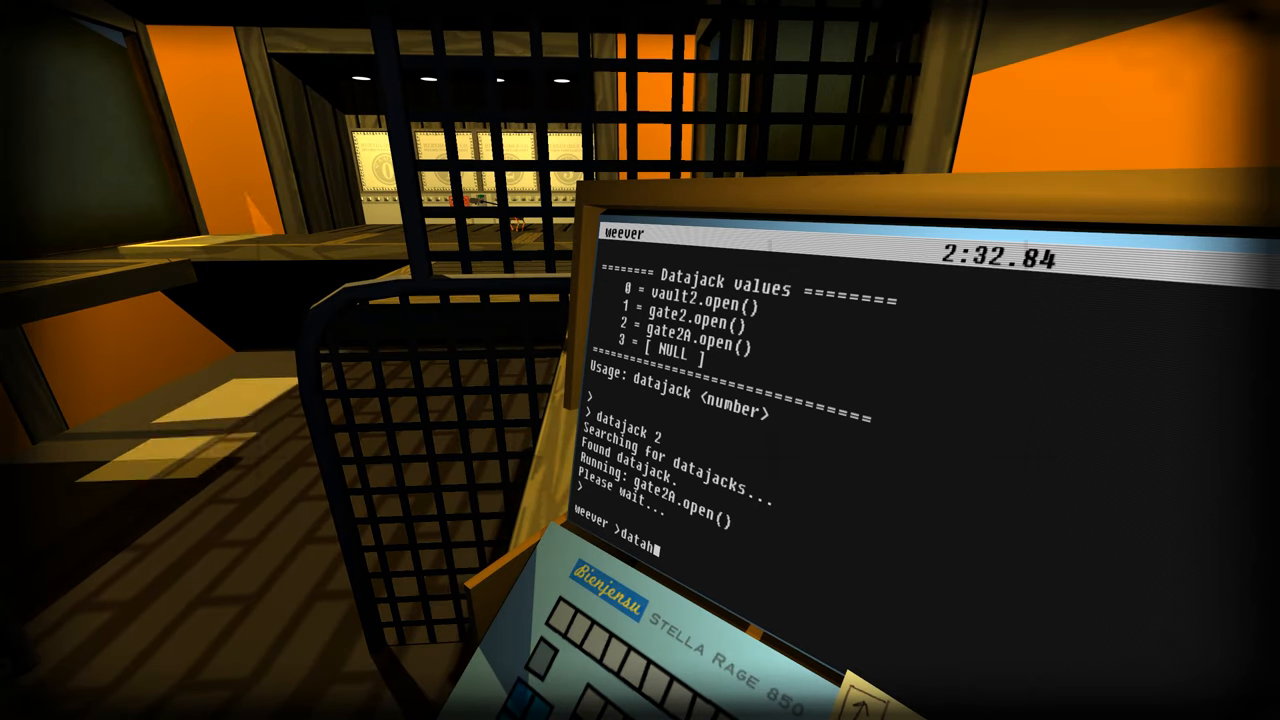
pyautogui.write('acj')
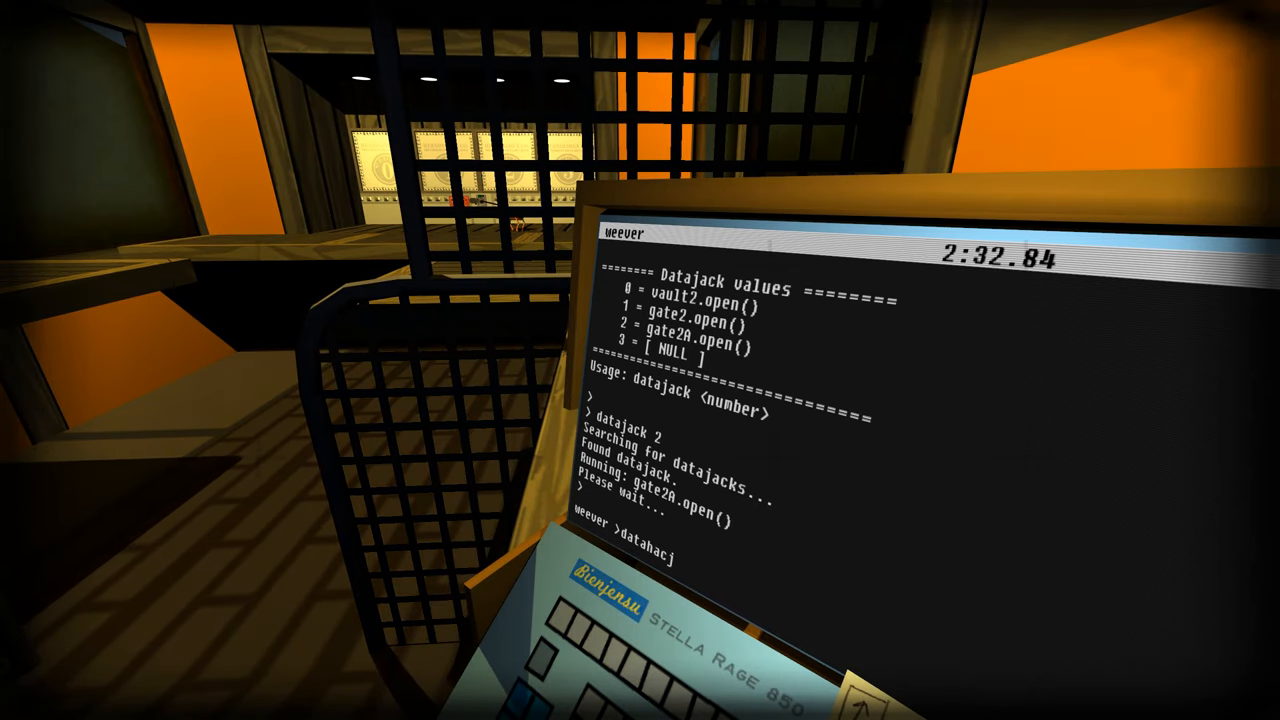
pyautogui.write('0')
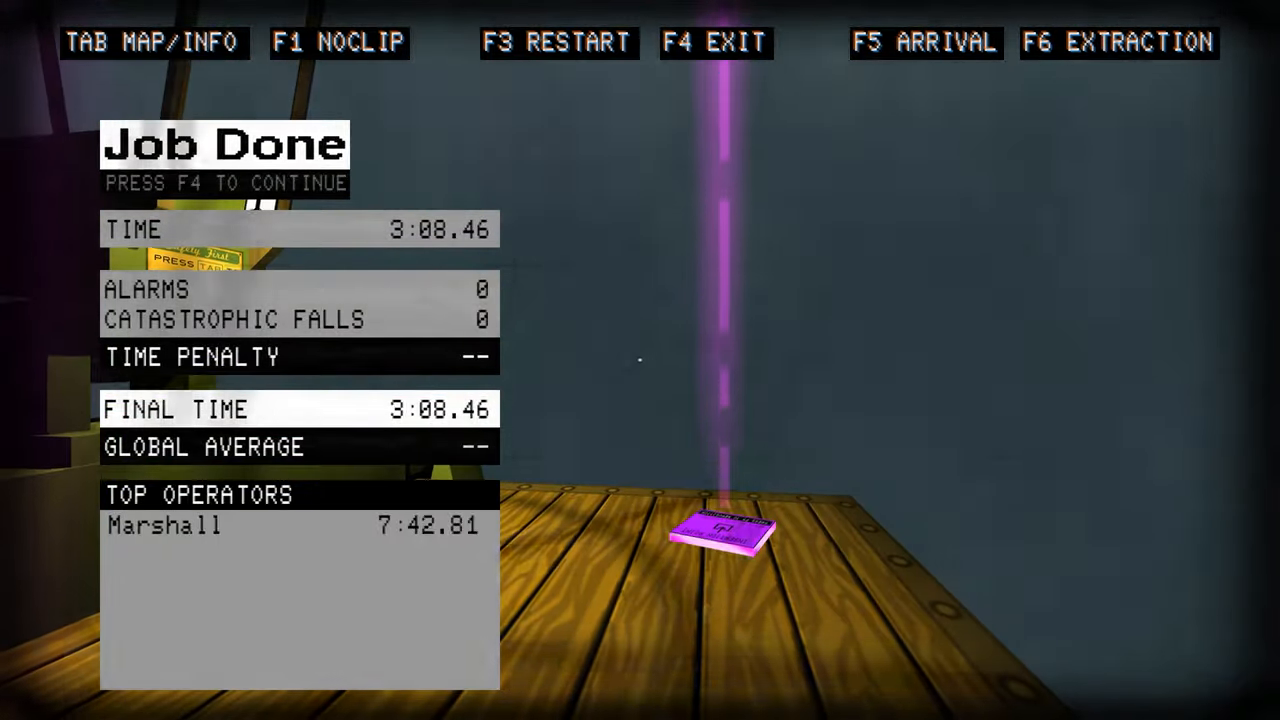
pyautogui.press('f4')
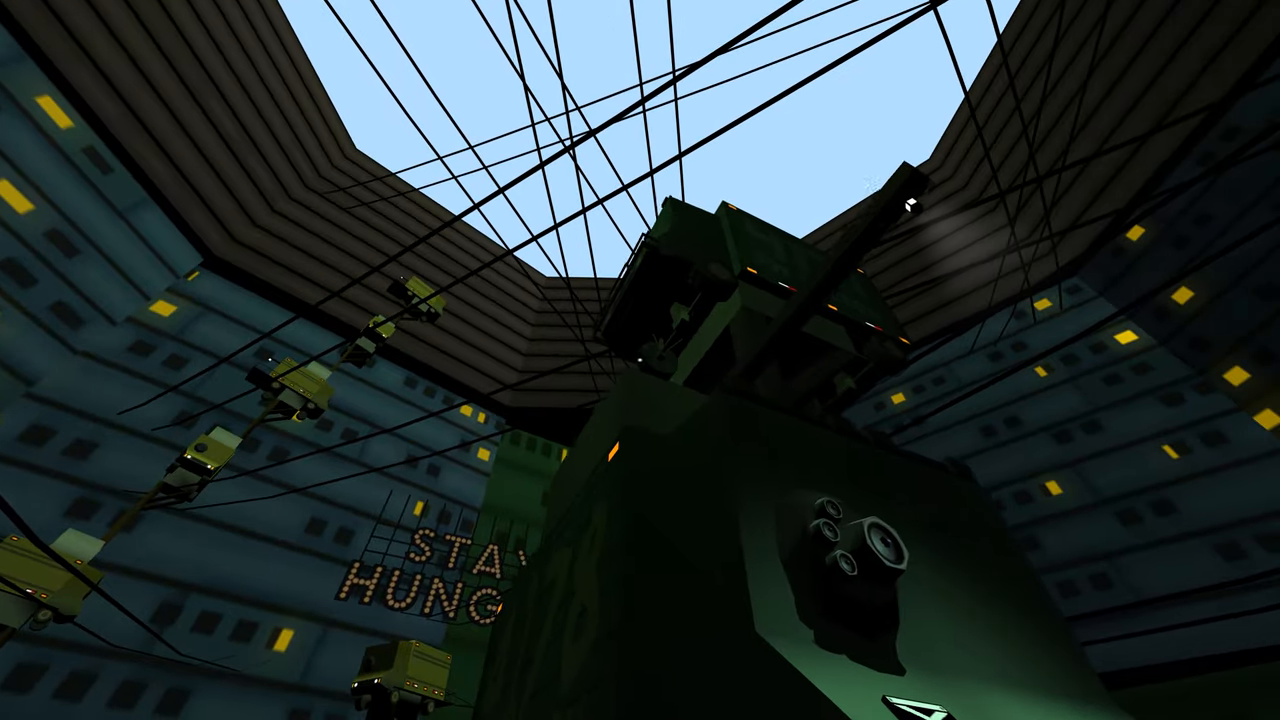
pyautogui.moveTo(640, 360)
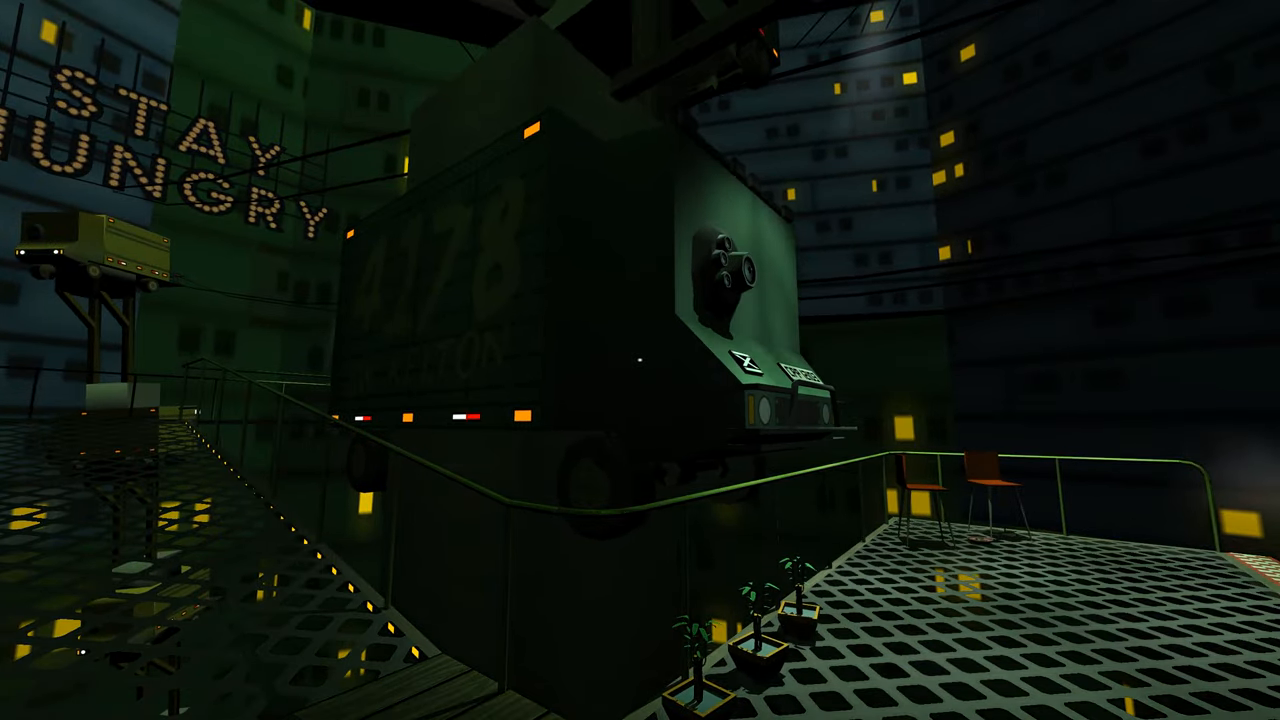
pyautogui.moveTo(640, 360)
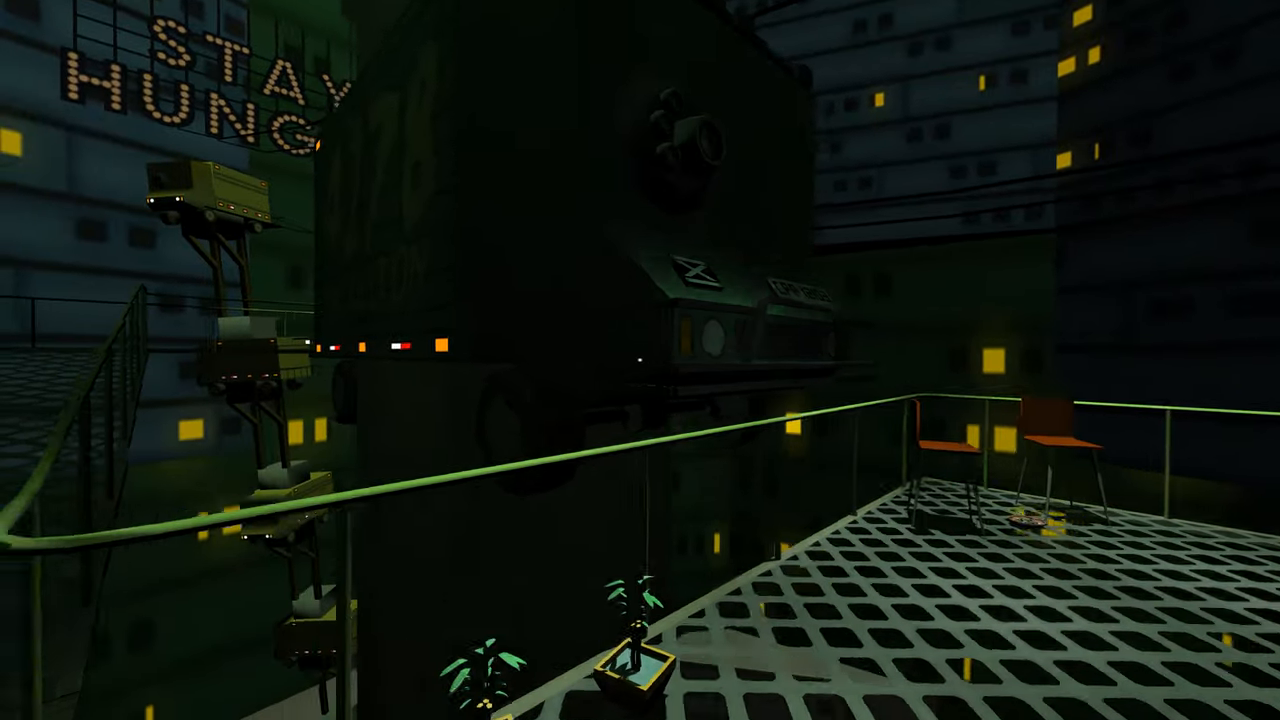
pyautogui.moveTo(640, 360)
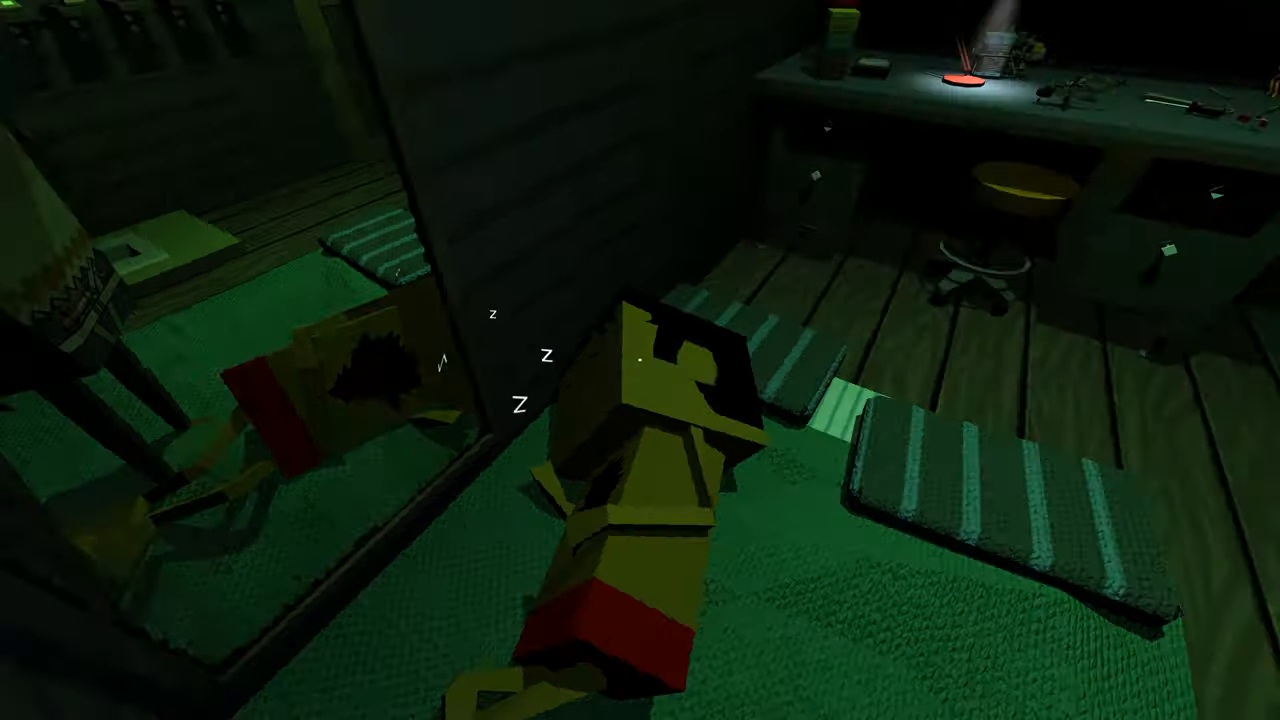
pyautogui.moveTo(640, 360)
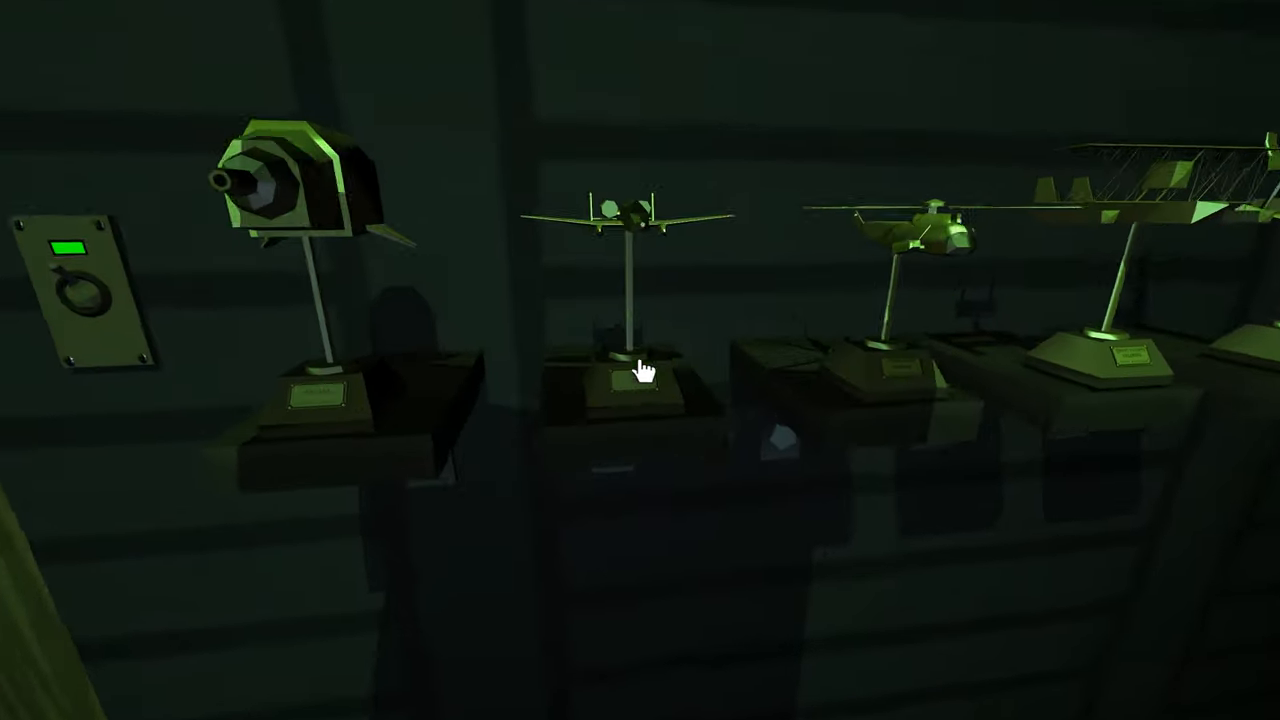
pyautogui.click(640, 376)
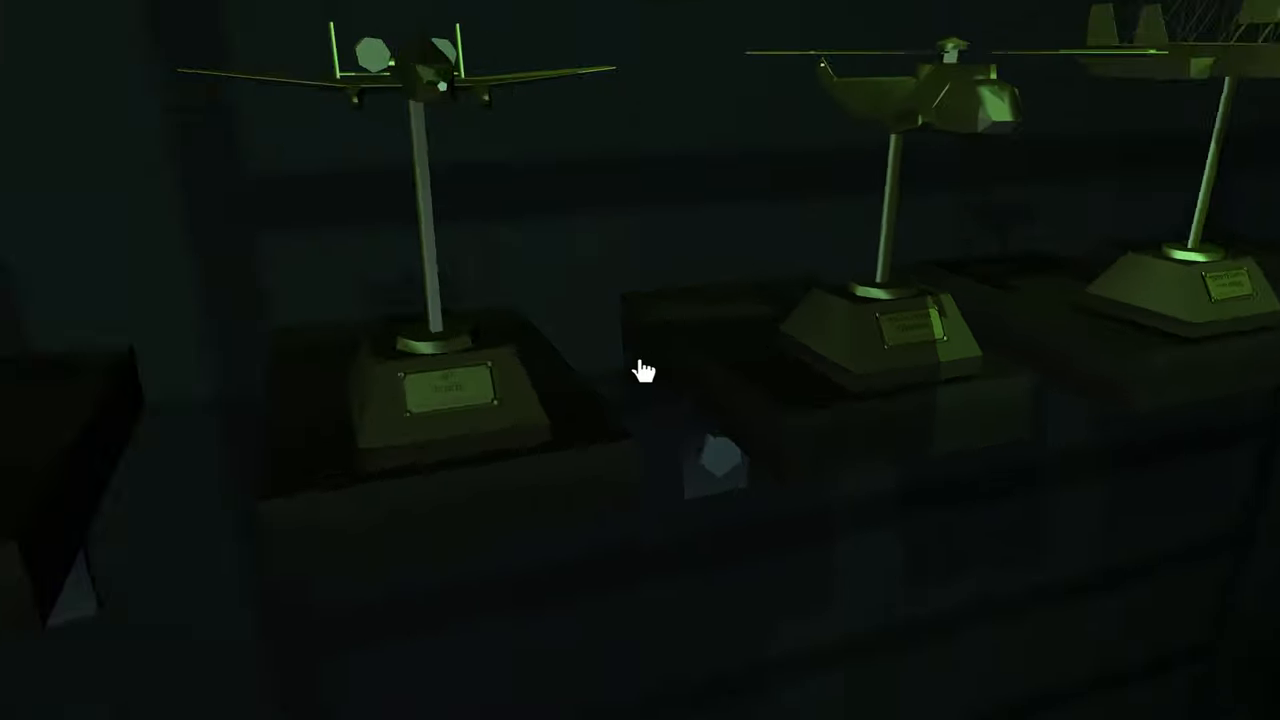
pyautogui.click(644, 372)
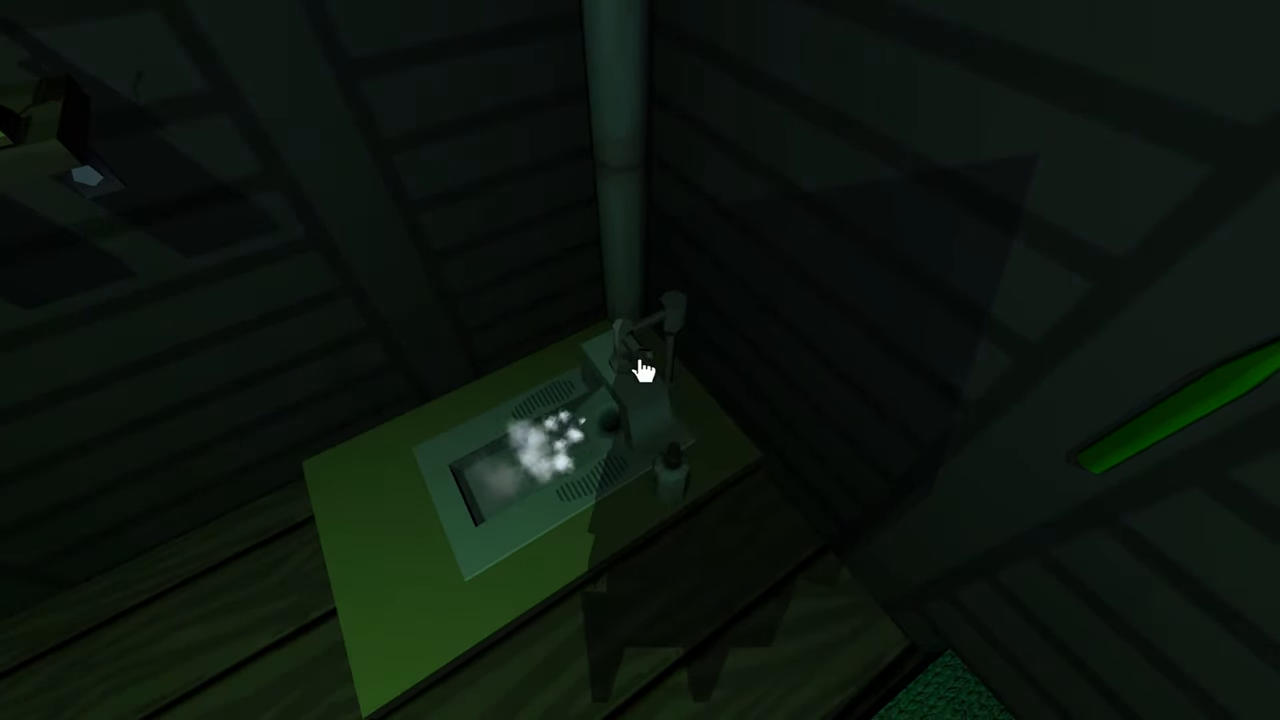
pyautogui.moveTo(640, 360)
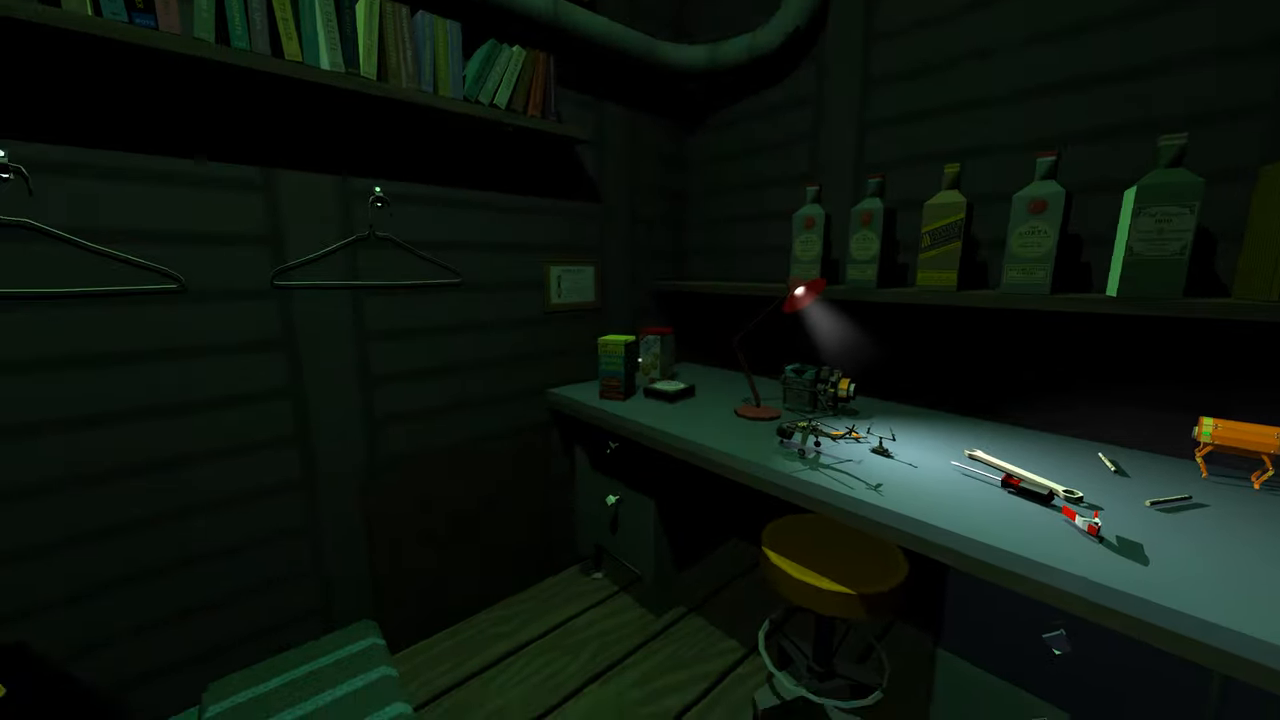
pyautogui.moveTo(640, 360)
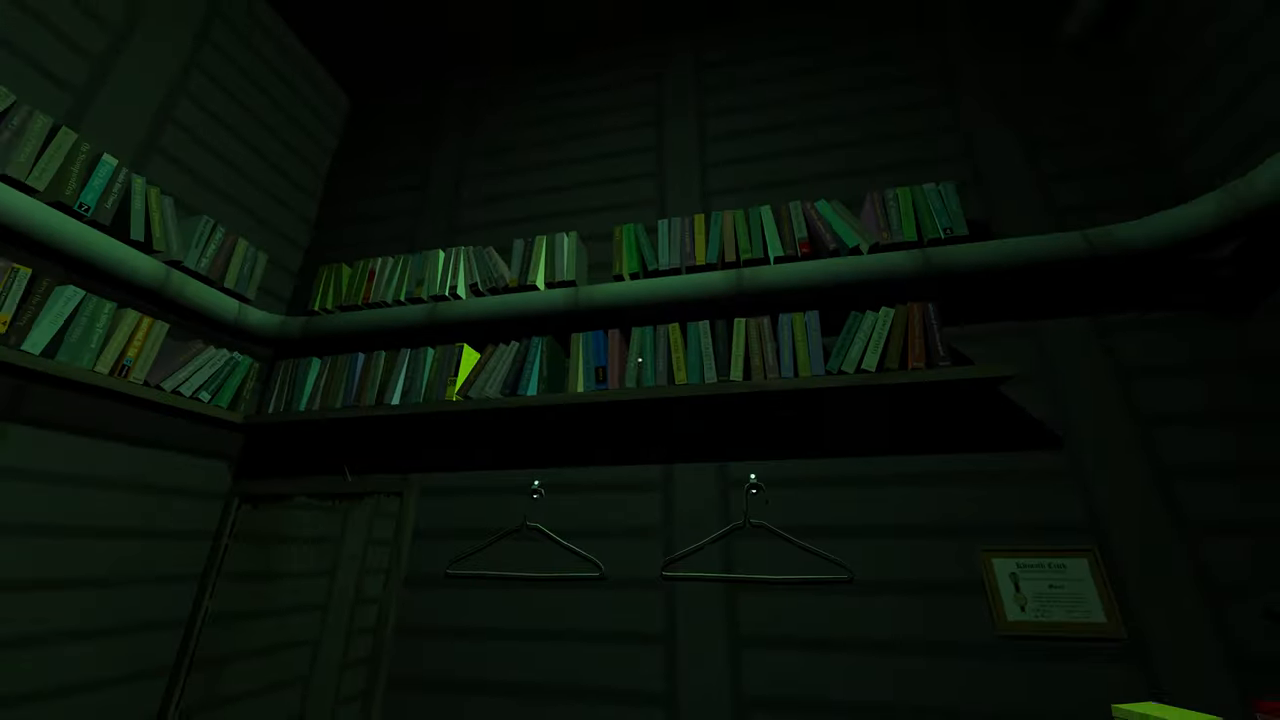
pyautogui.moveTo(640, 360)
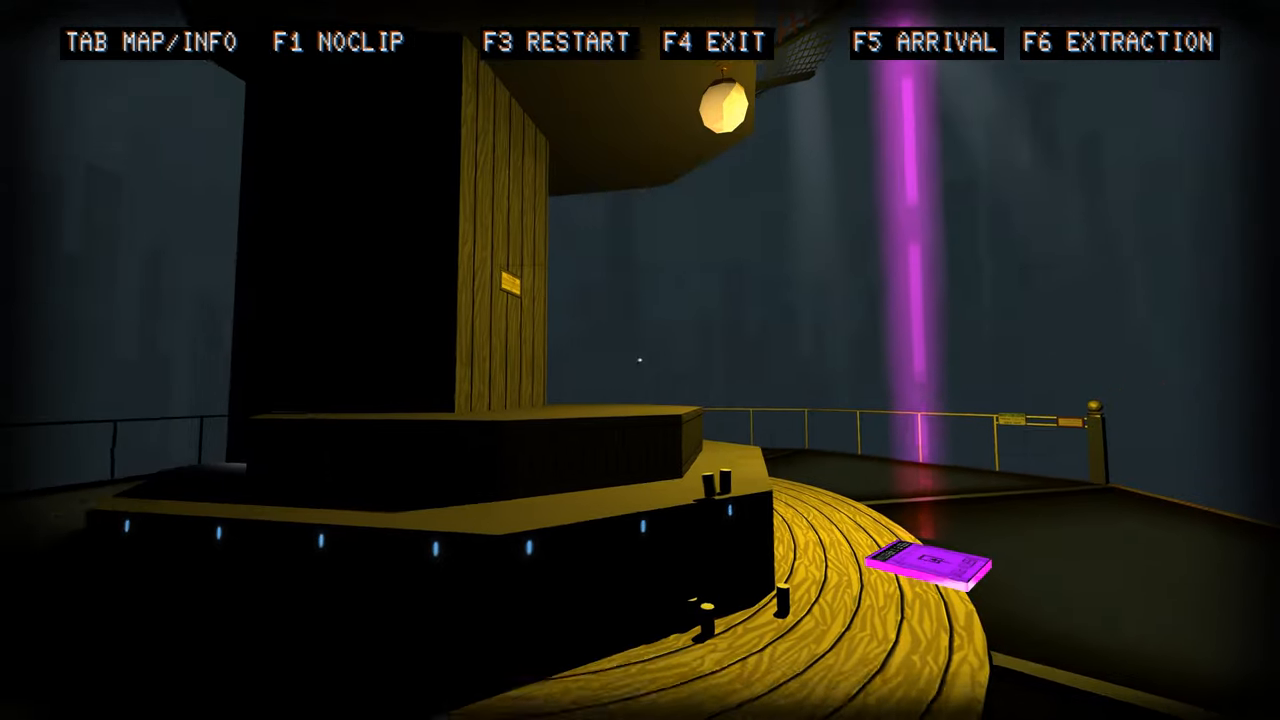
# - Page through the mission notes from the tower map to the vault, floorpad, turret and zeppelin diagrams, then close them
pyautogui.click(930, 564)
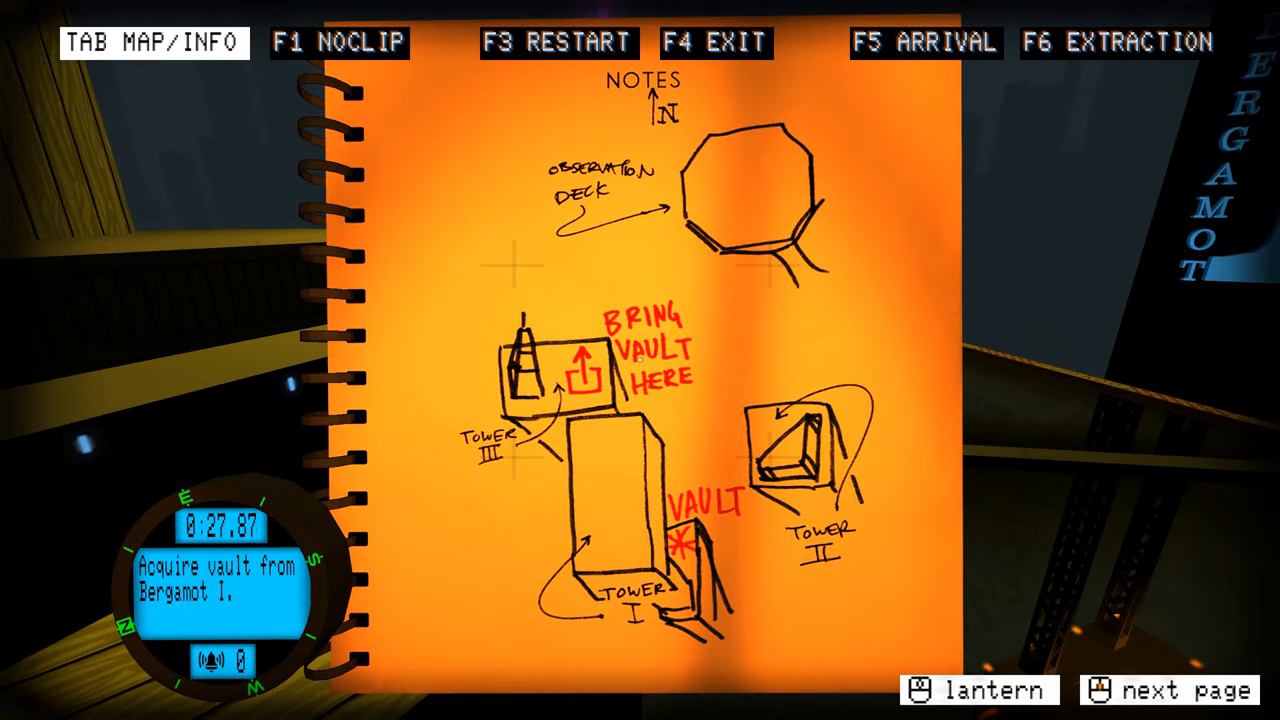
pyautogui.click(1184, 690)
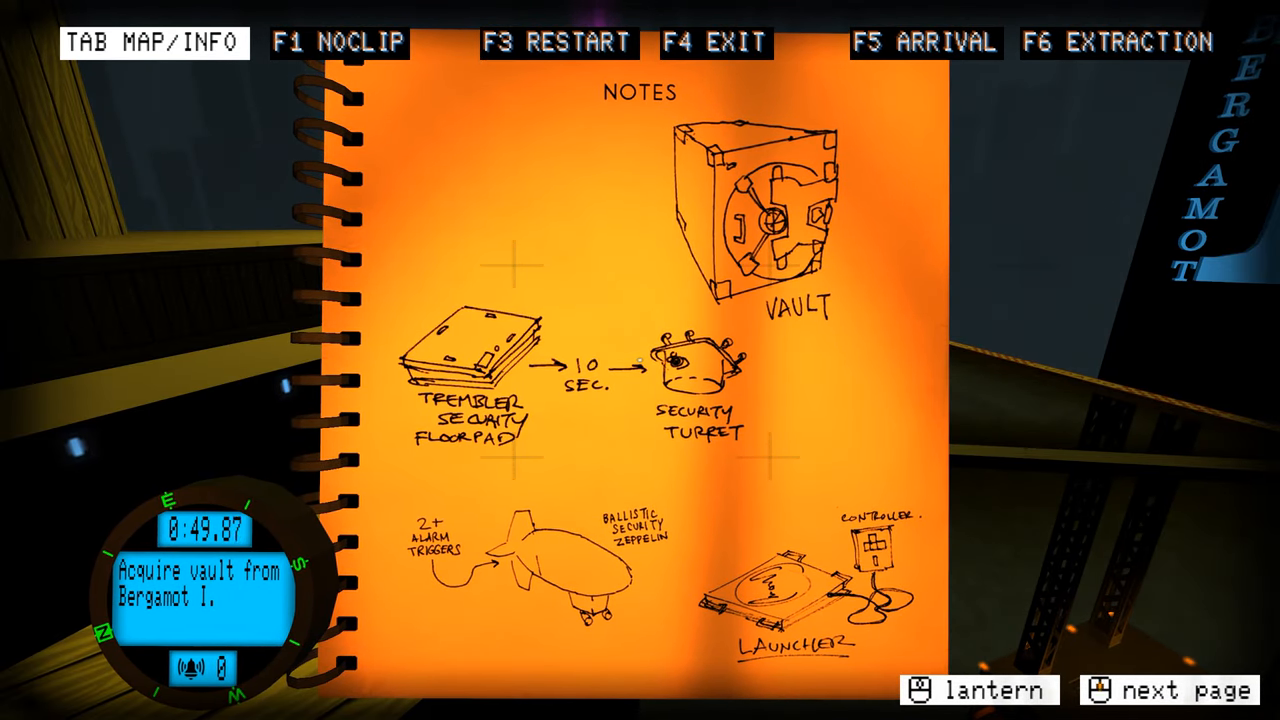
pyautogui.click(944, 184)
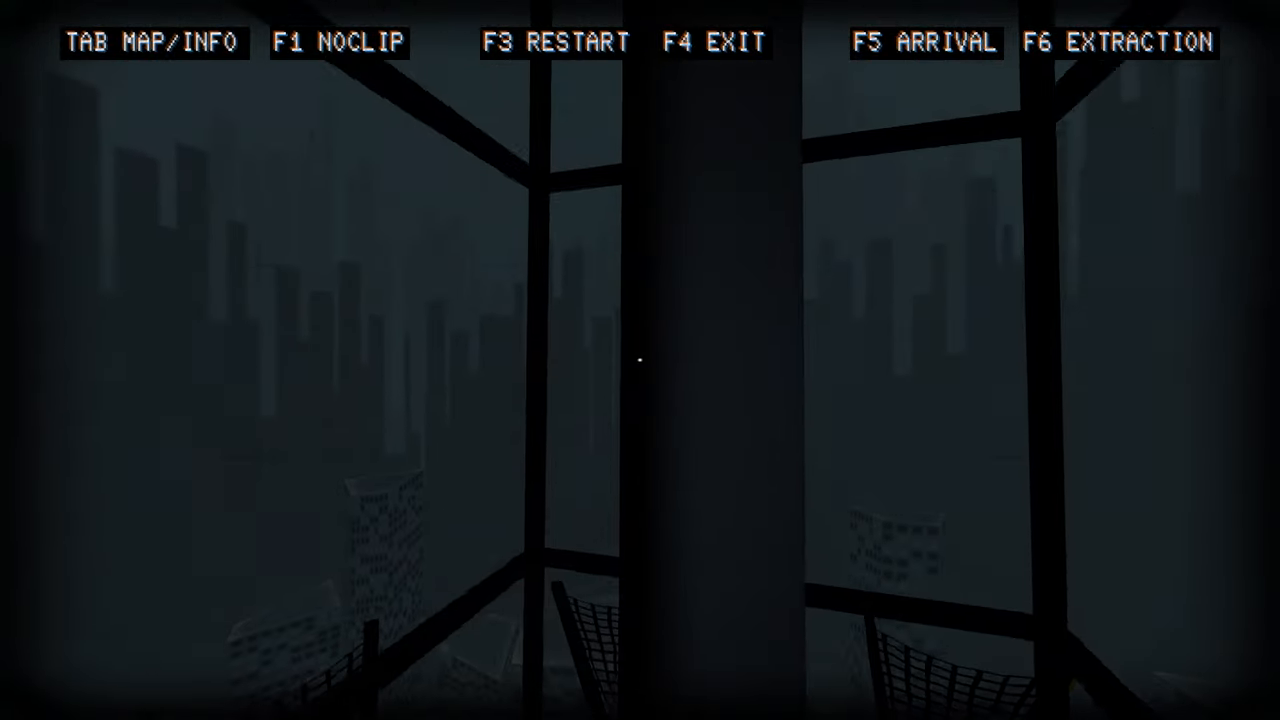
pyautogui.moveTo(640, 360)
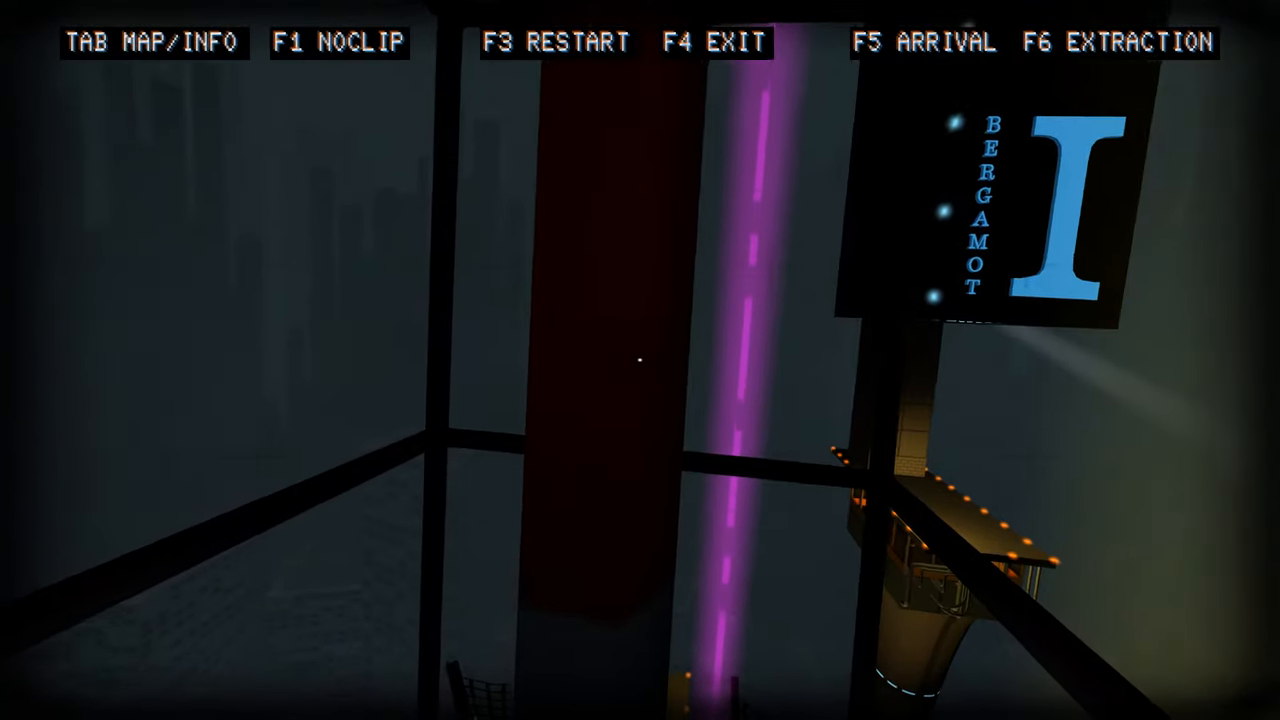
pyautogui.moveTo(640, 360)
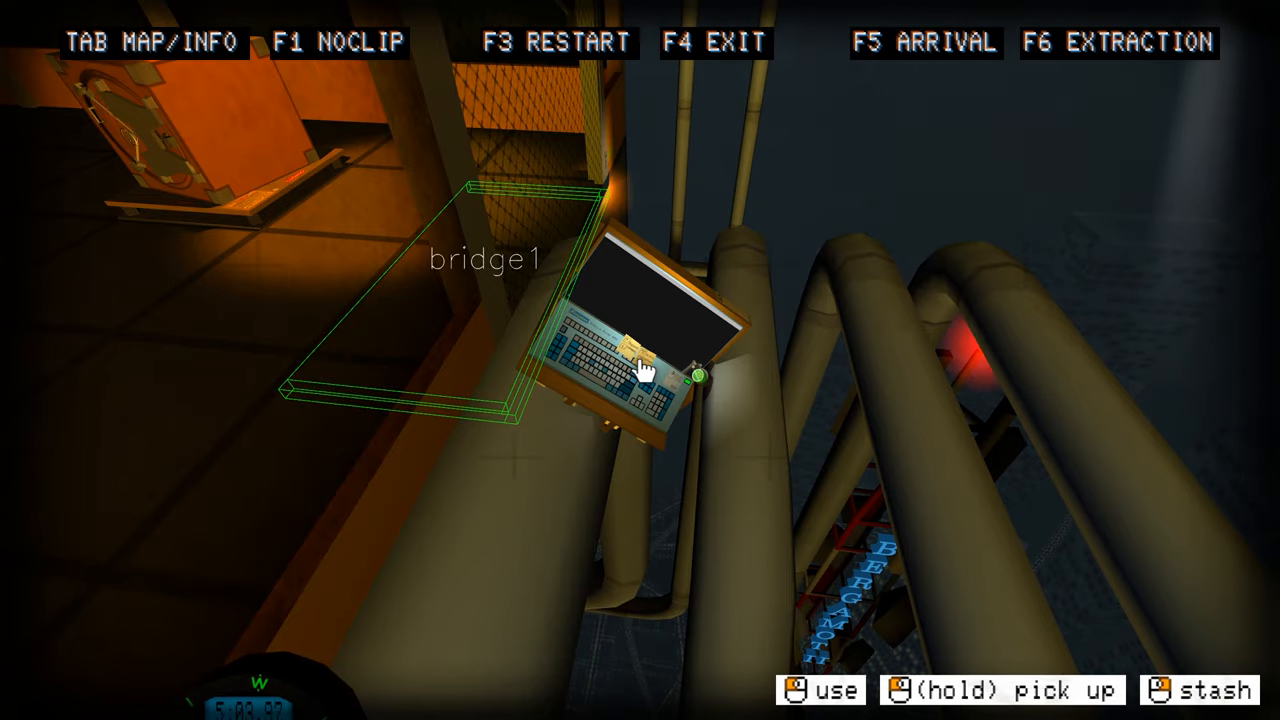
# - Run bridge1.open(3) on the laptop terminal to open the door for three seconds, then leave the laptop
pyautogui.click(648, 368)
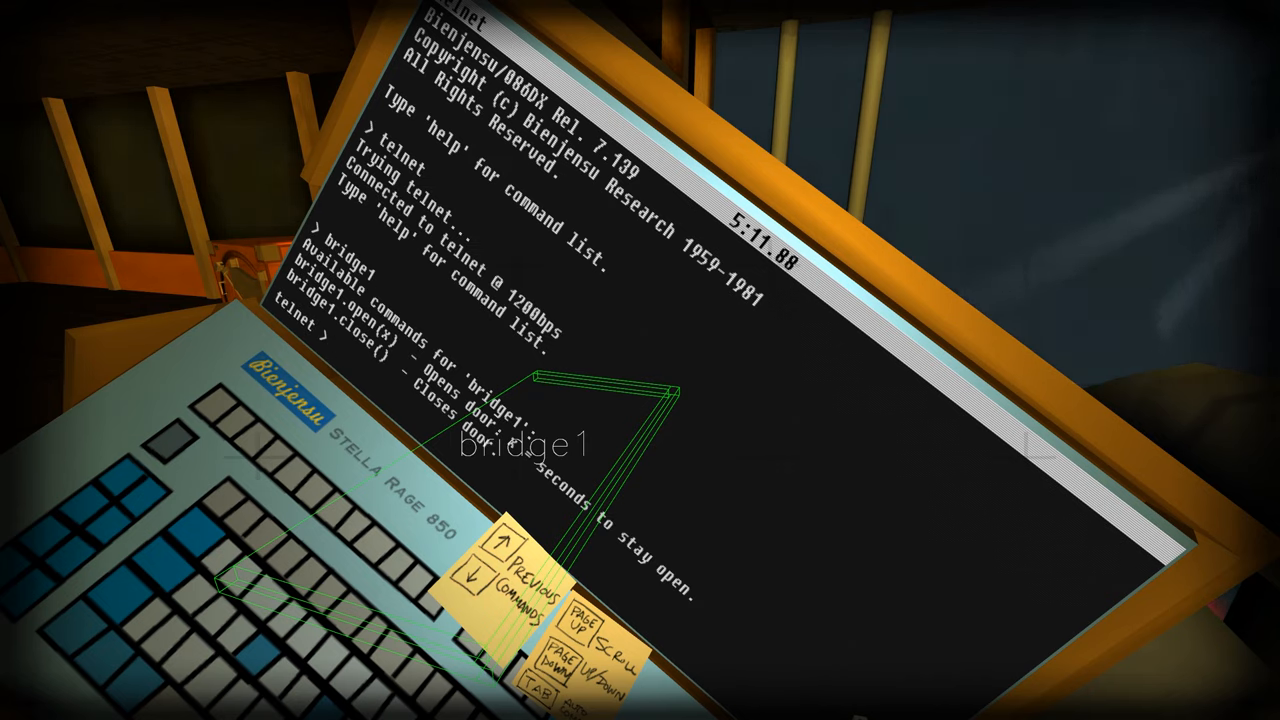
pyautogui.write('bro')
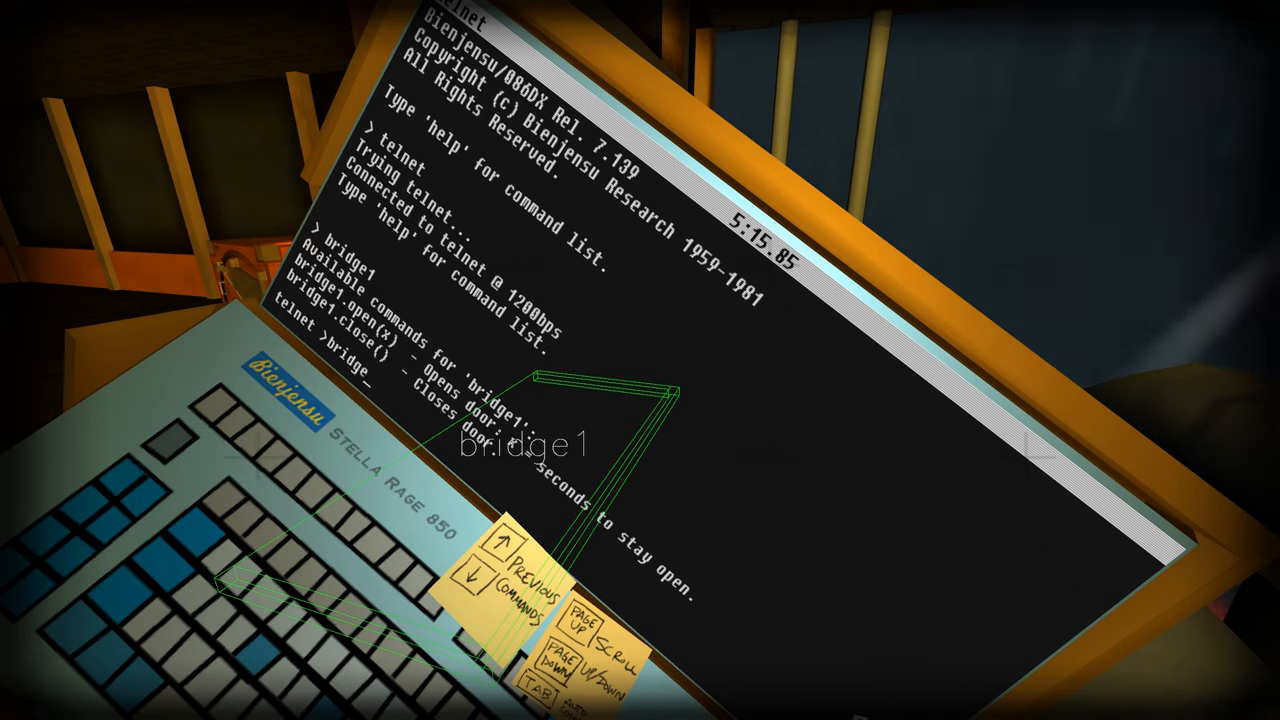
pyautogui.write('o')
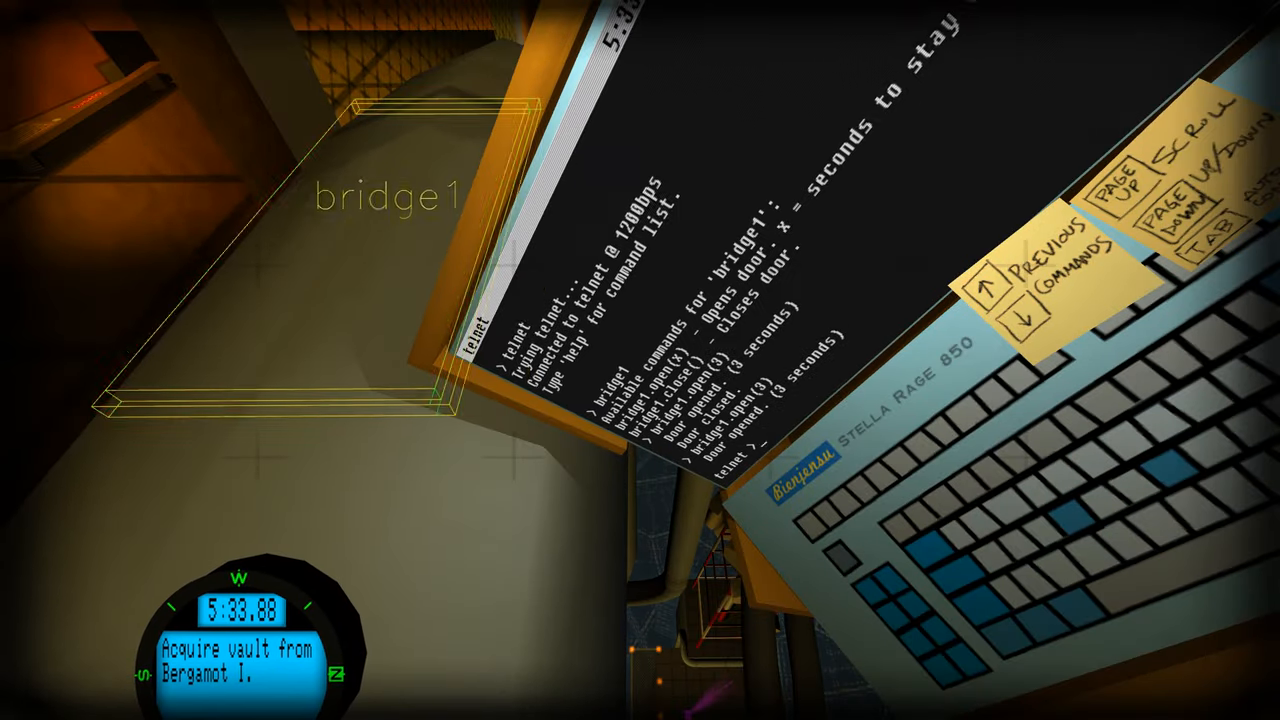
pyautogui.press('tab')
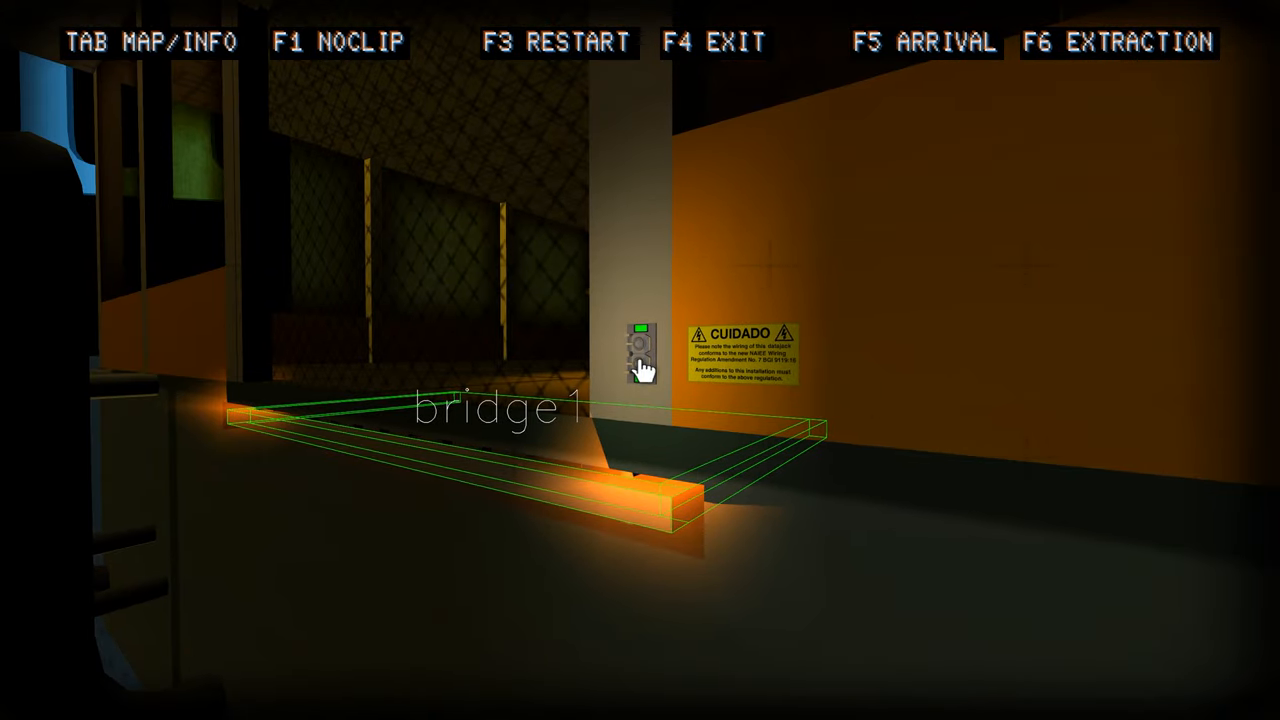
# - Hit the wall switch by the door, reach the vault and extract to finish with time 26:27.08
pyautogui.click(640, 344)
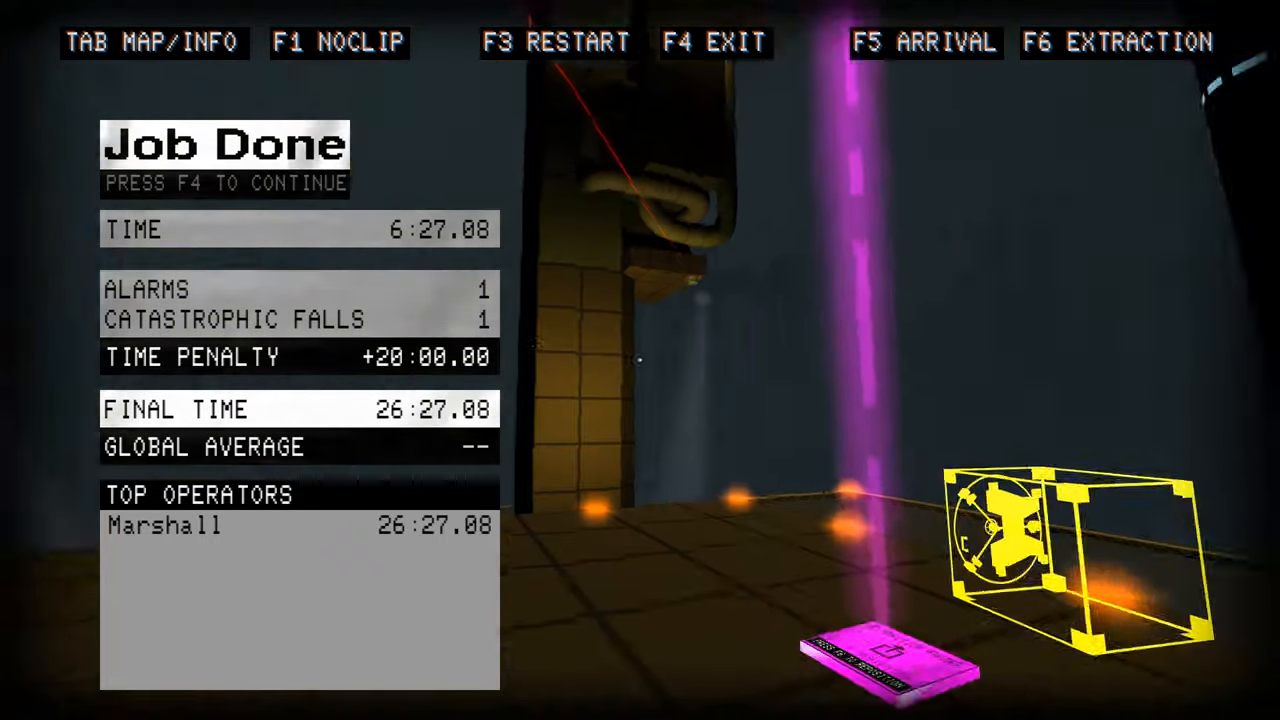
# - Dismiss the Job Done results with F4 and continue onto the Bergamot tower rooftop
pyautogui.press('f4')
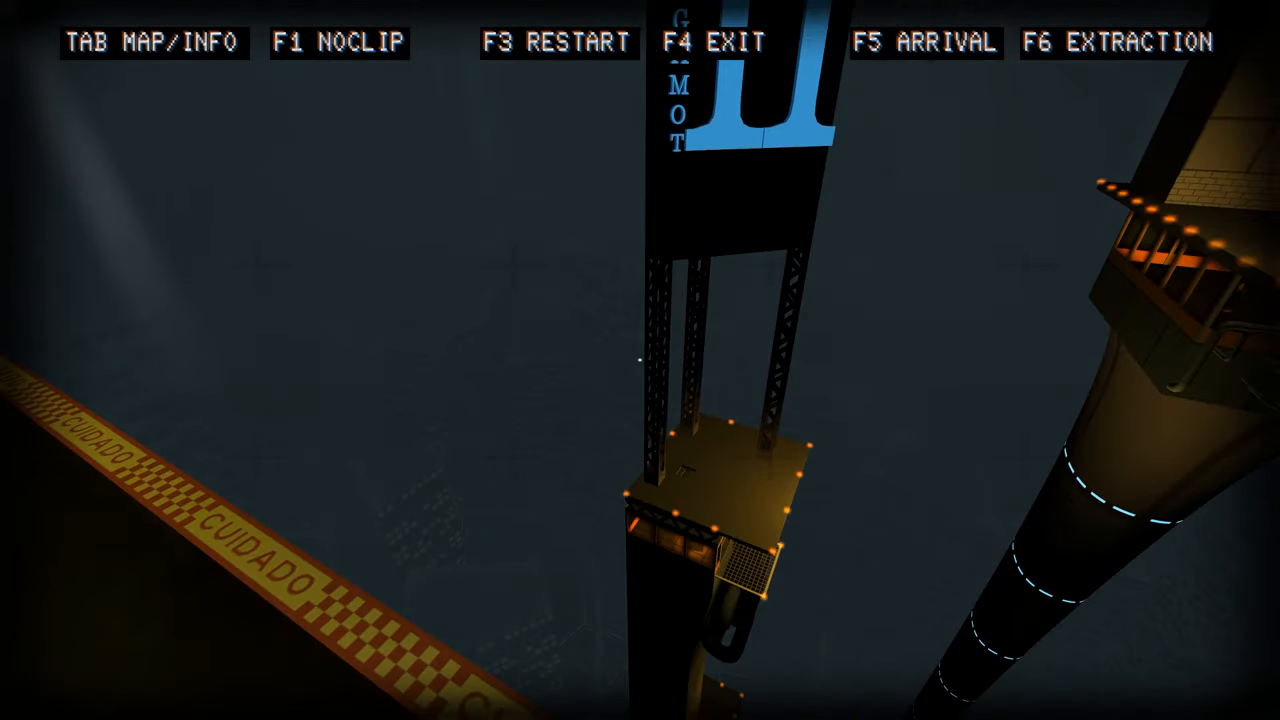
pyautogui.moveTo(640, 360)
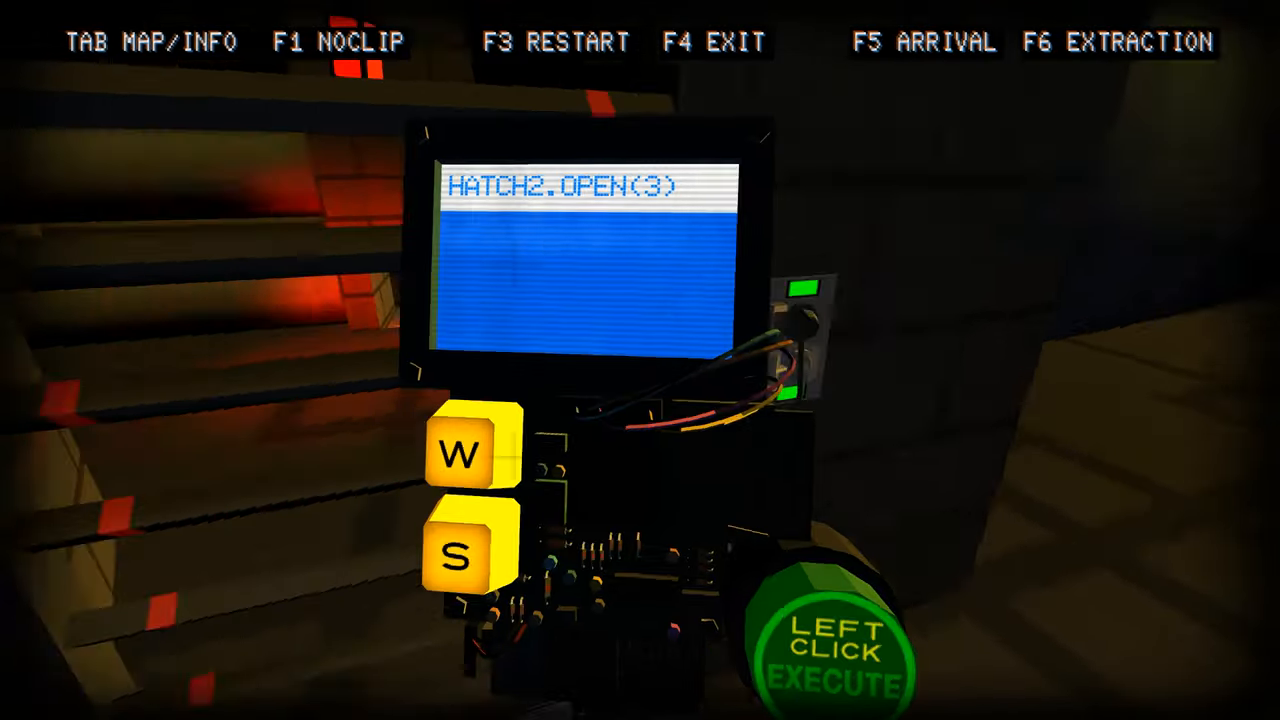
# - Execute HATCH2.OPEN(3) from the handheld deck to open the hatch for three seconds
pyautogui.click(836, 650)
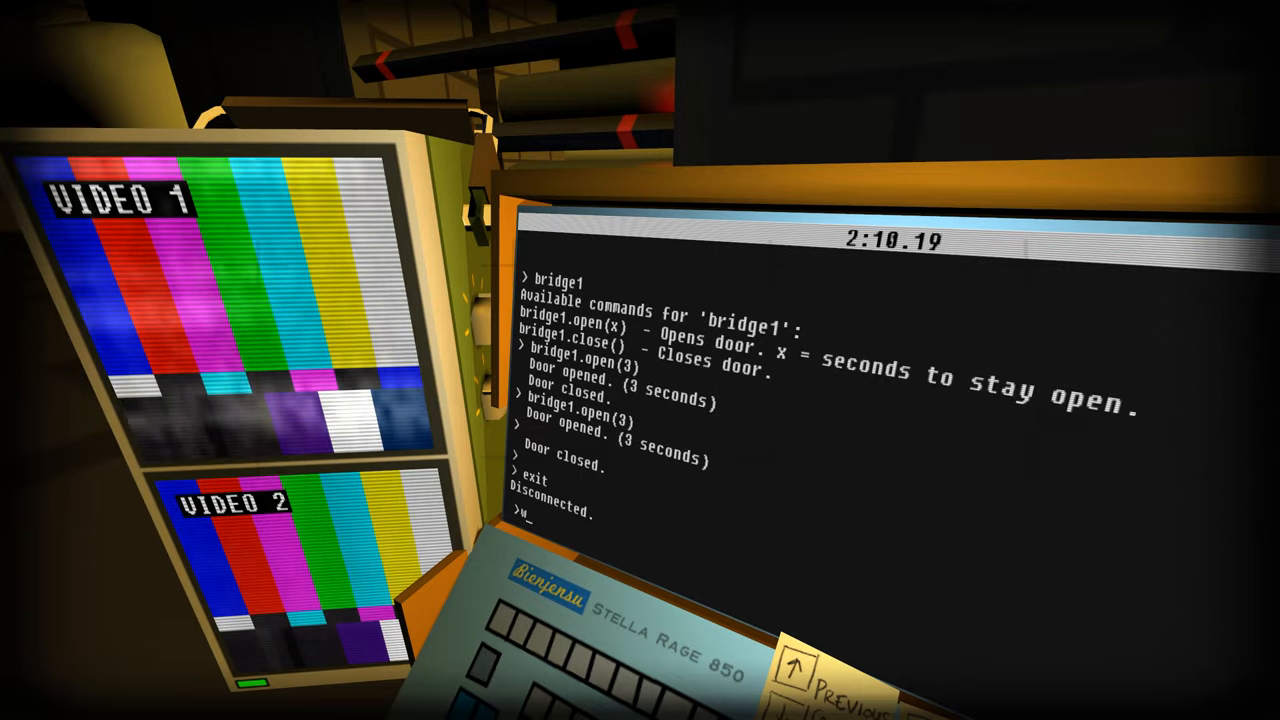
# - Launch weevil control for nell and drive it forward with go 10, go, go 2 and turn -2
pyautogui.write('eevi')
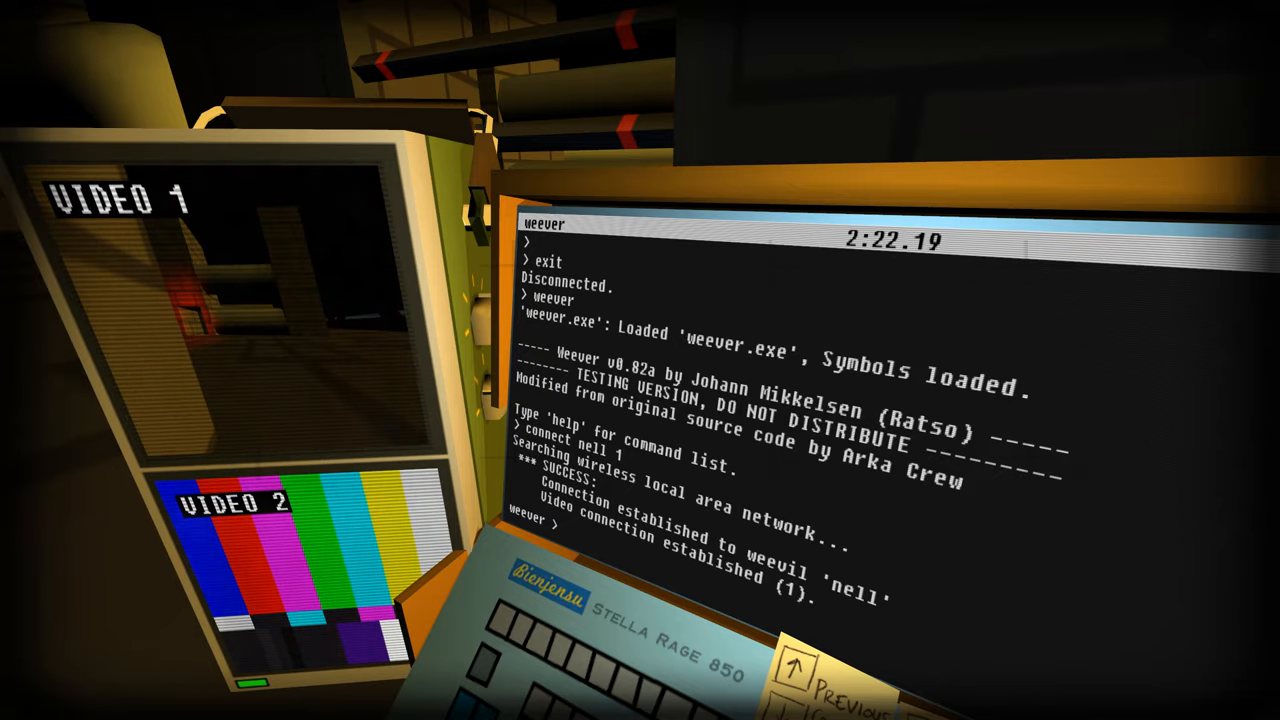
pyautogui.write('go 10')
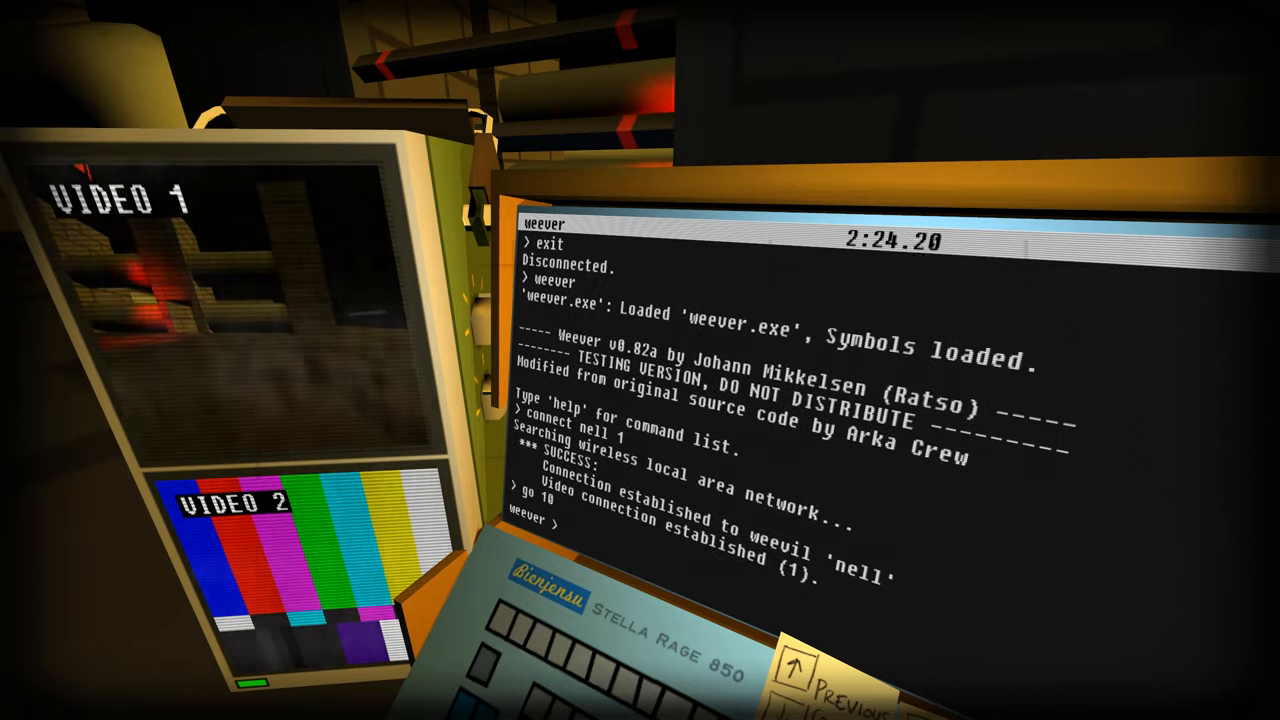
pyautogui.write('go')
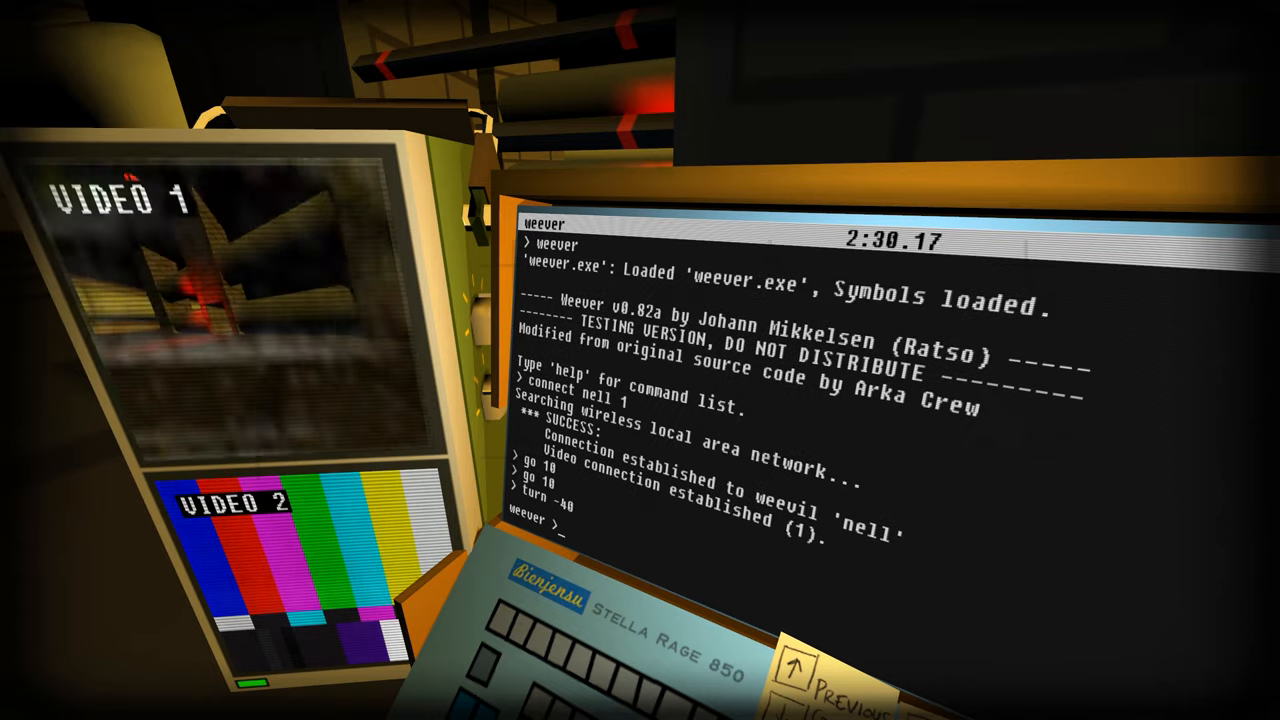
pyautogui.write('go 2')
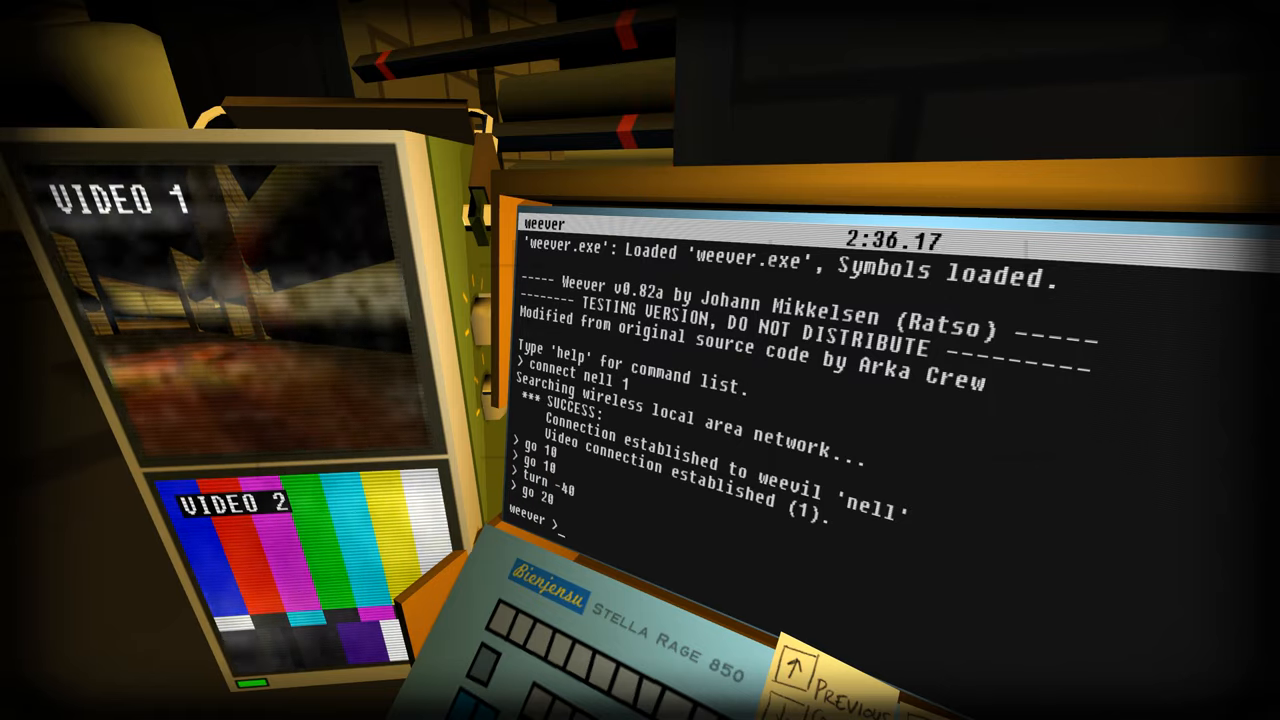
pyautogui.write('turn -2')
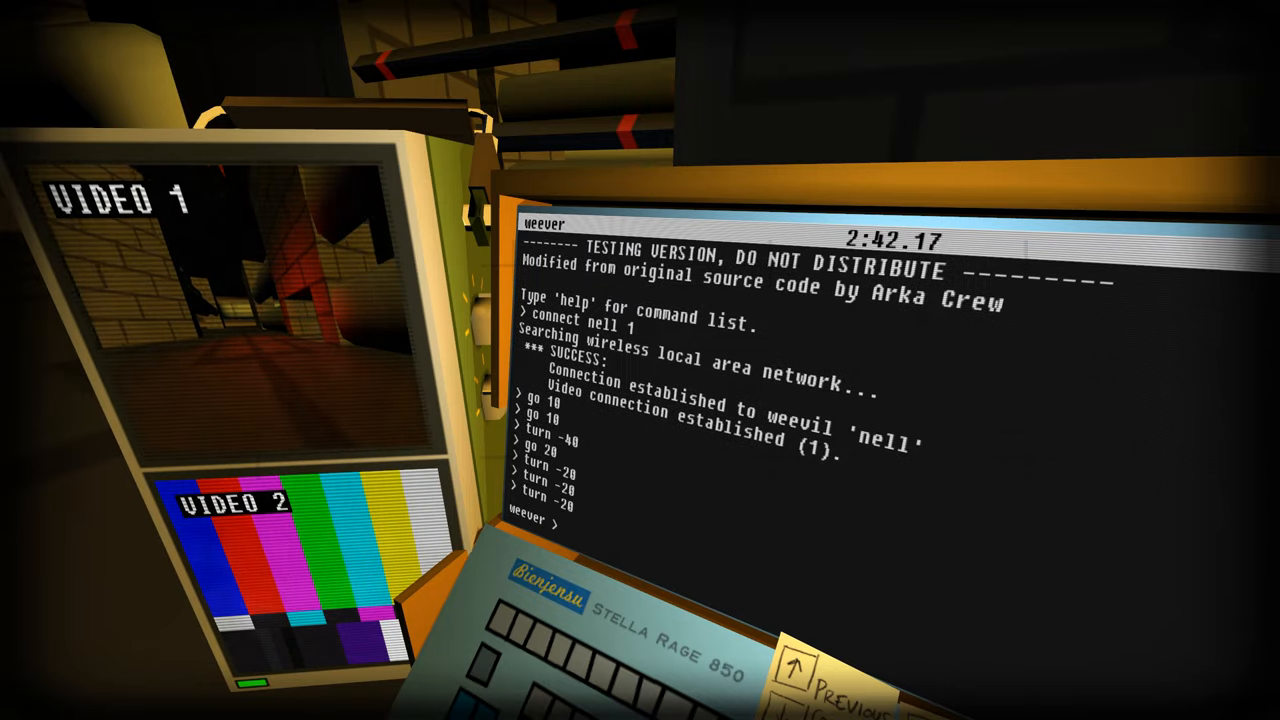
# - Steer nell around the corner with go 30, turn 90, go and go 1 toward the gate
pyautogui.write('go 30')
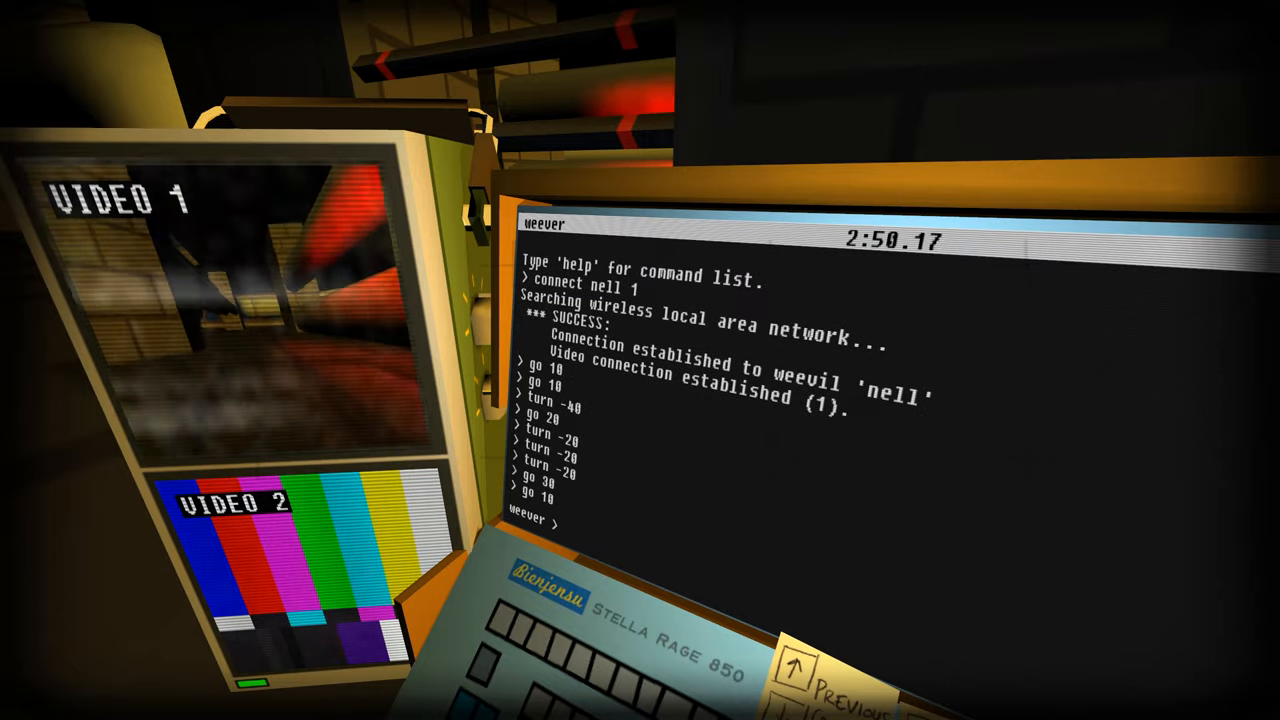
pyautogui.write('turn 90')
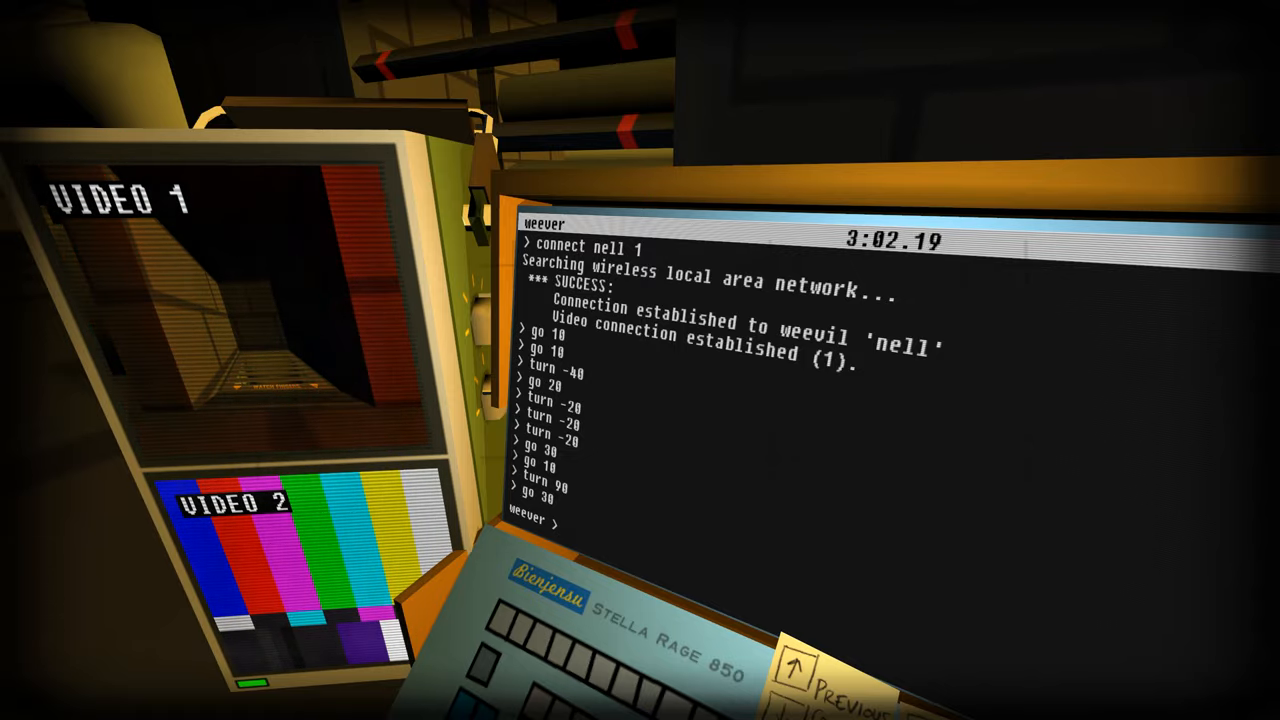
pyautogui.write('go')
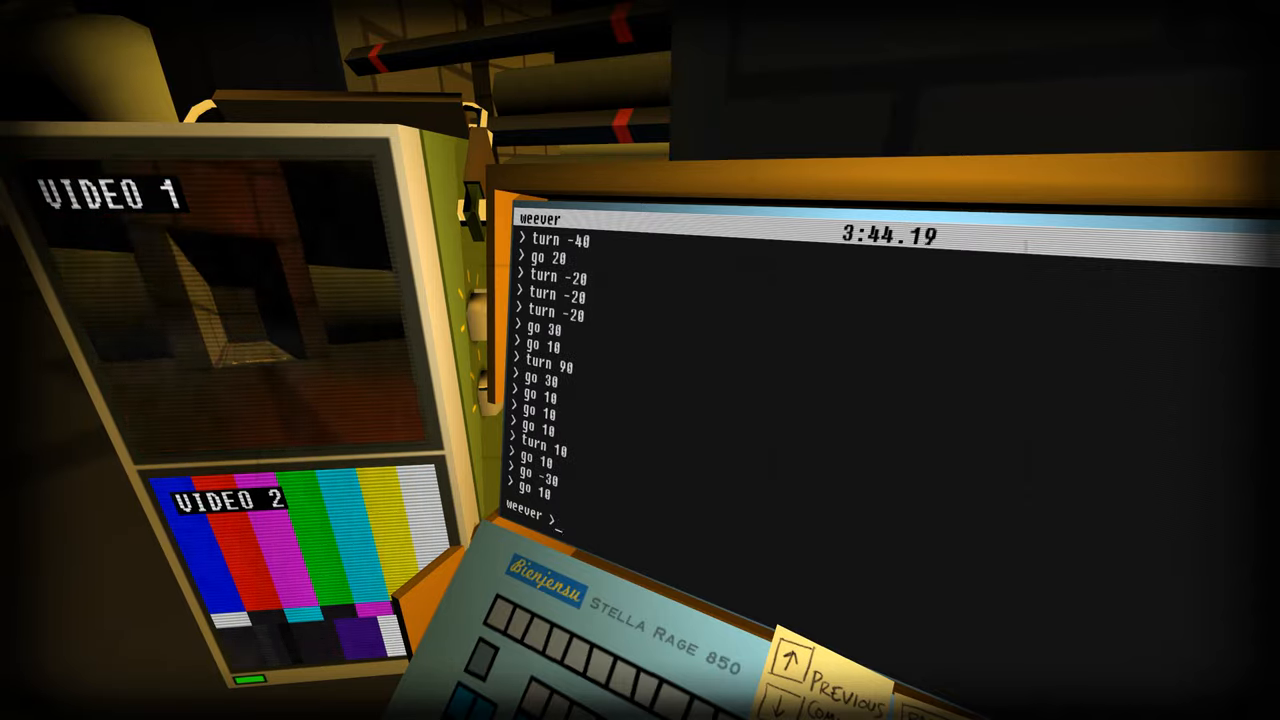
pyautogui.write('go1')
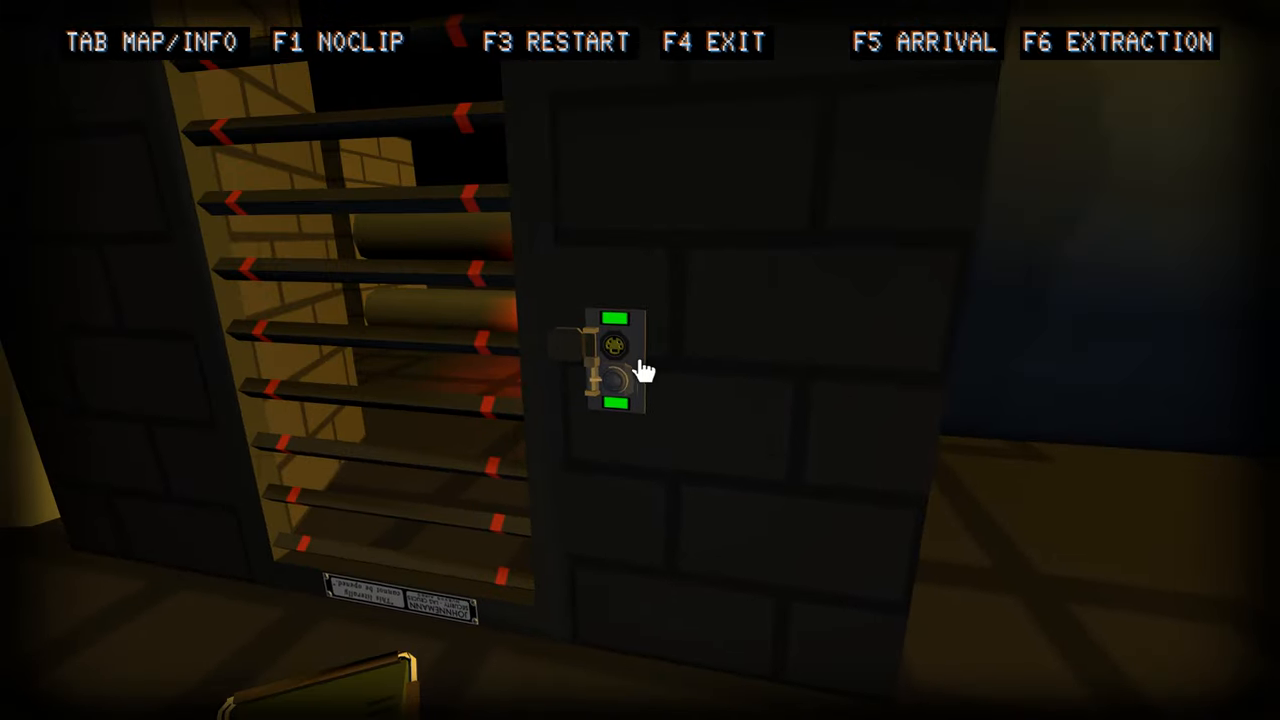
# - Interact with the device mounted on the wall panel beside the barred gate
pyautogui.click(616, 360)
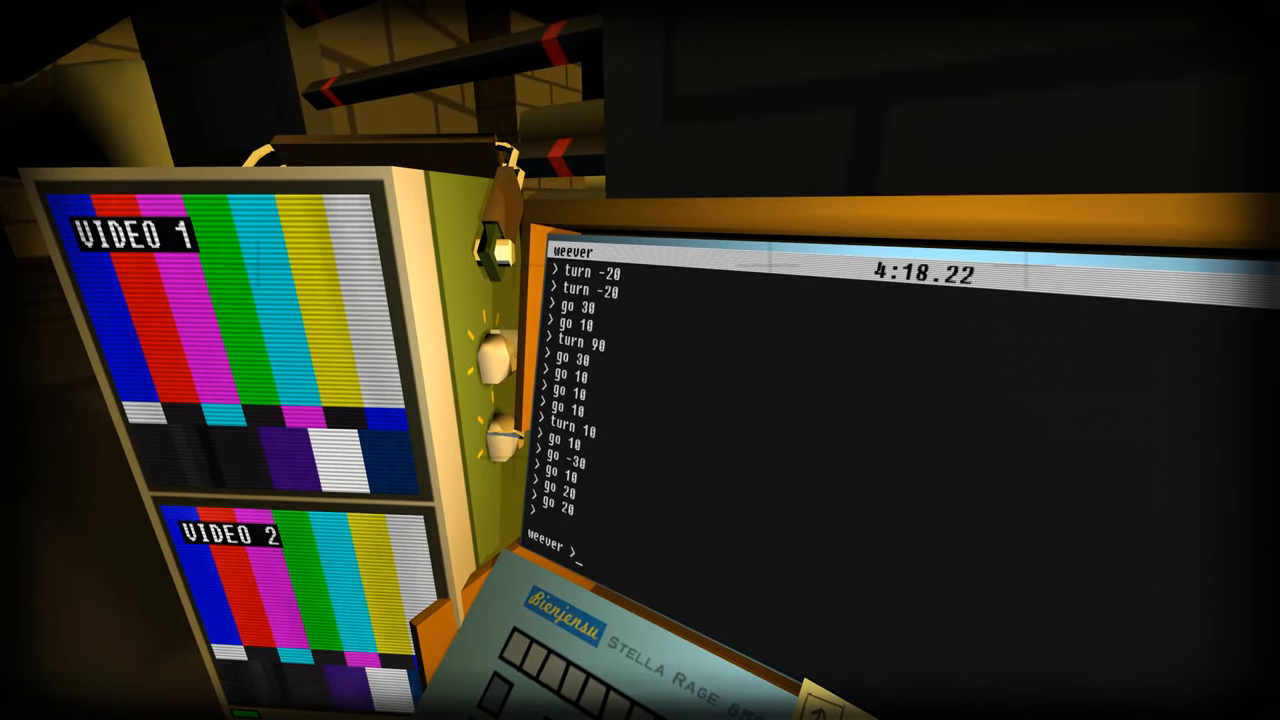
# - Reconnect to nell, then turn it (including turn -30) to look around the room
pyautogui.write('connect nell 1')
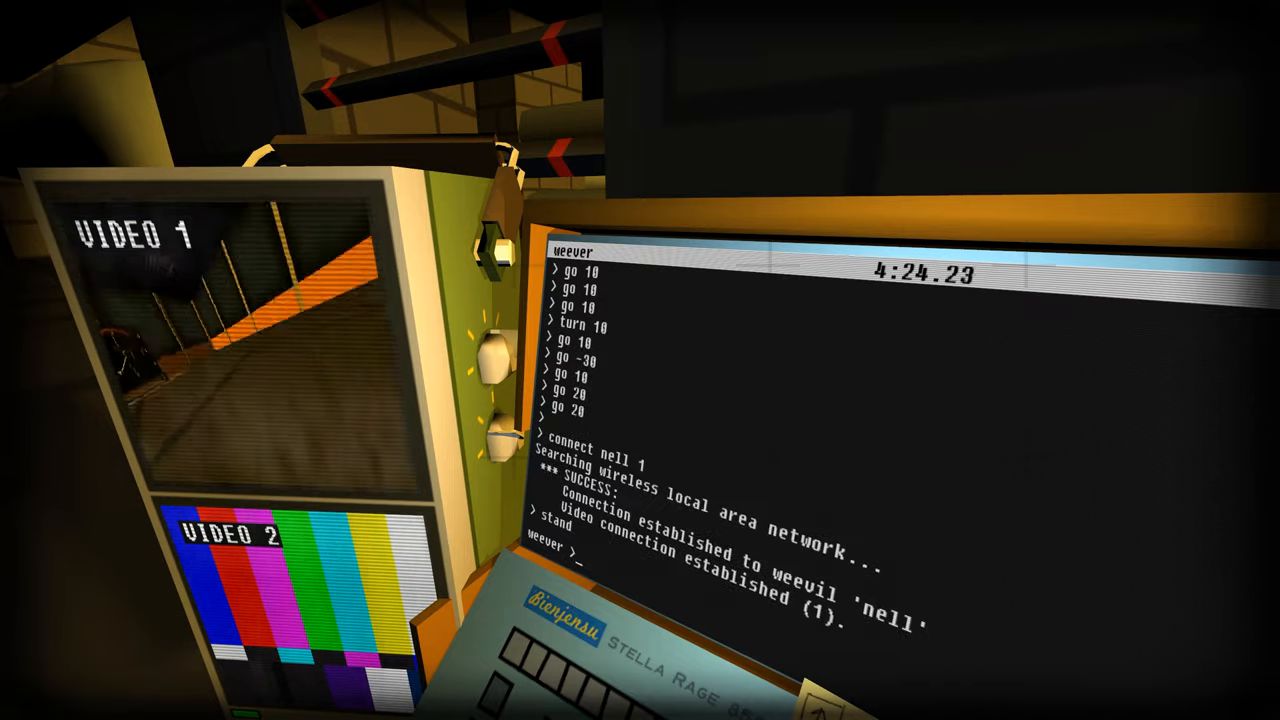
pyautogui.write('turn')
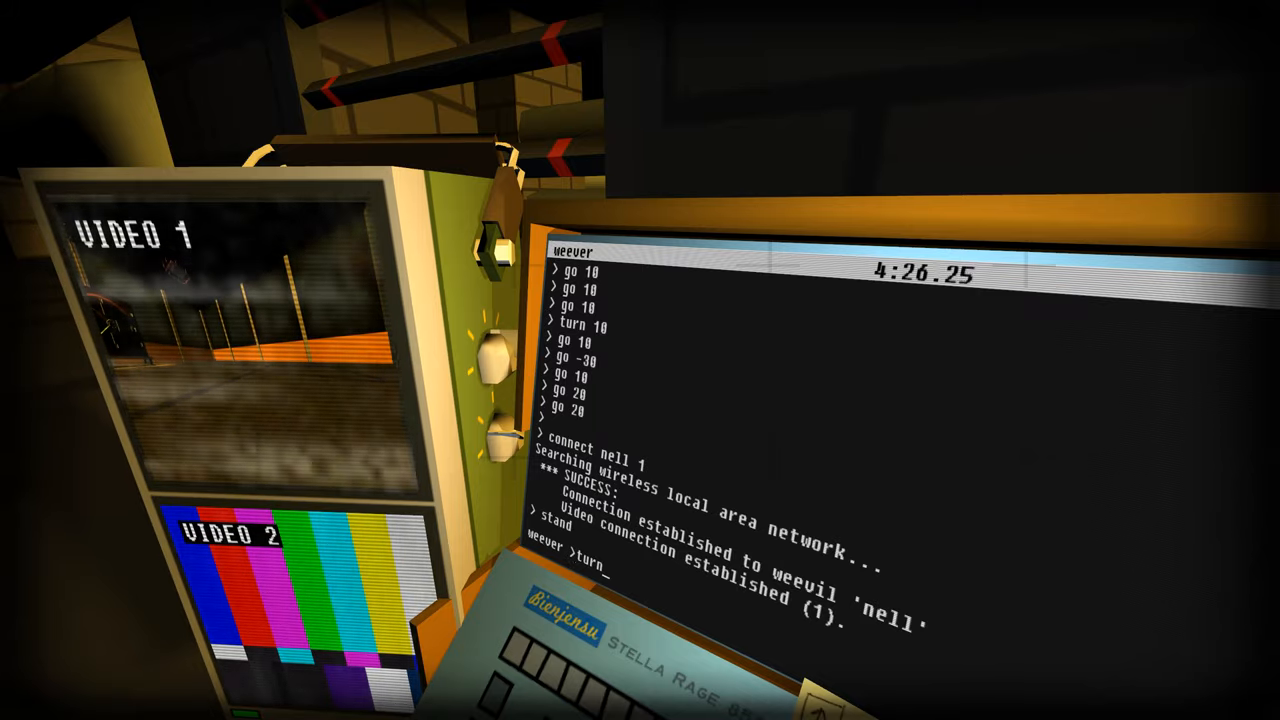
pyautogui.write('turn -30')
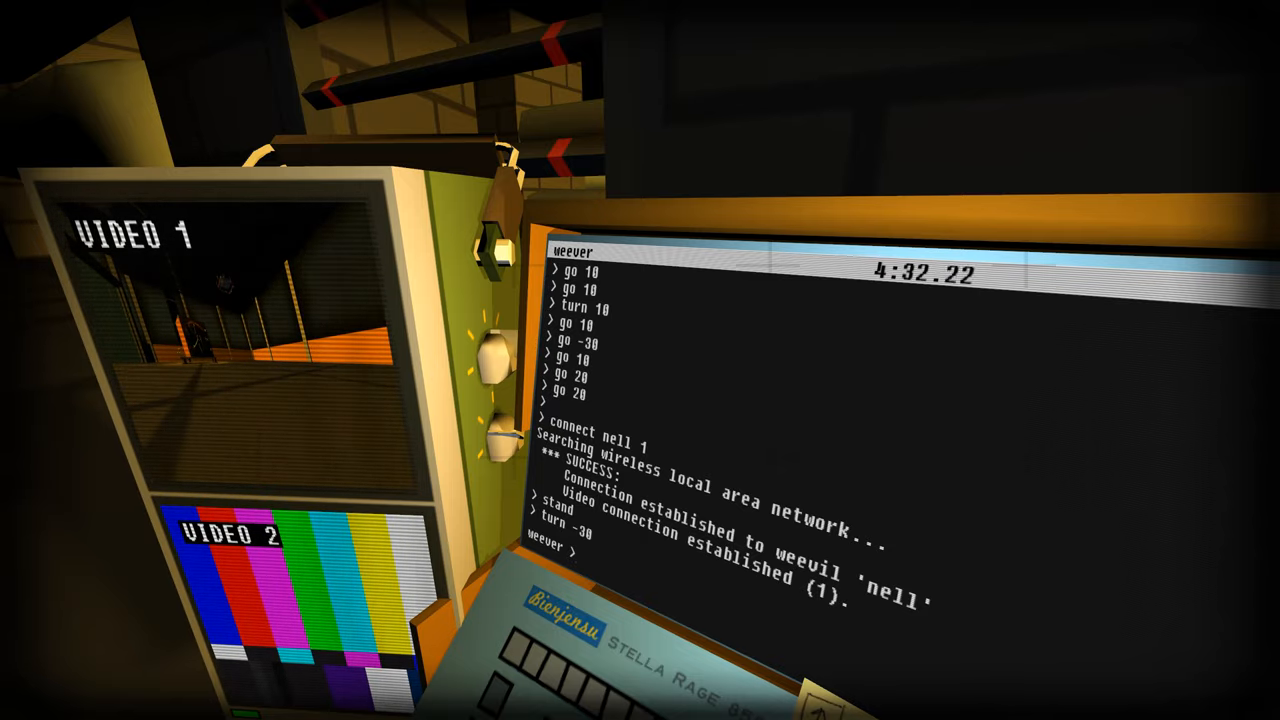
pyautogui.write('turn')
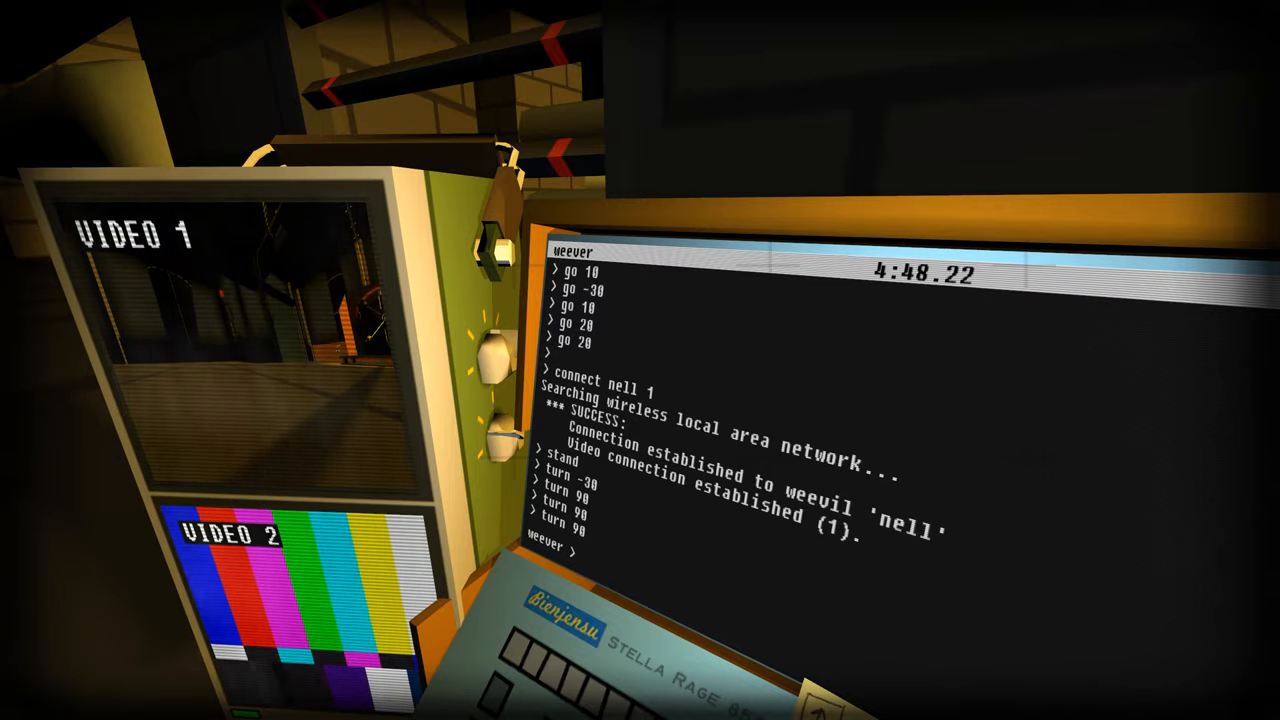
pyautogui.write('t')
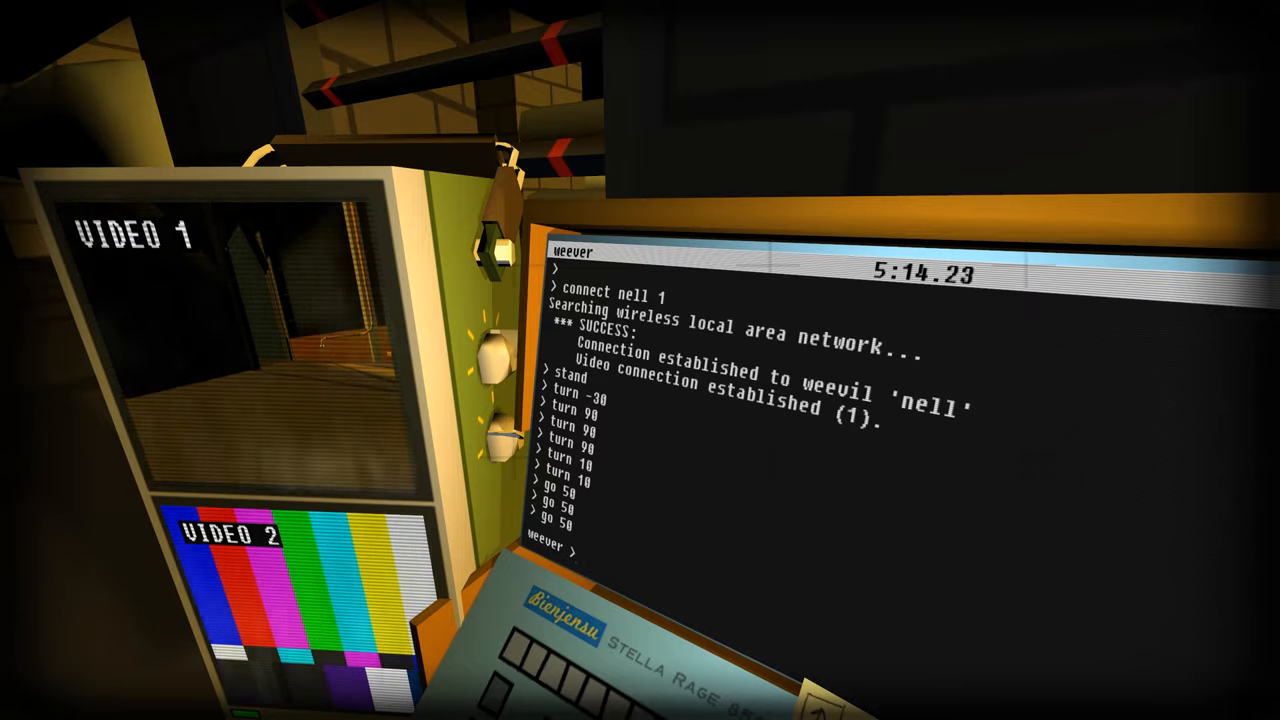
# - Turn the bot through the corridor and run datajack to find the gate1.open() jack
pyautogui.write('turn')
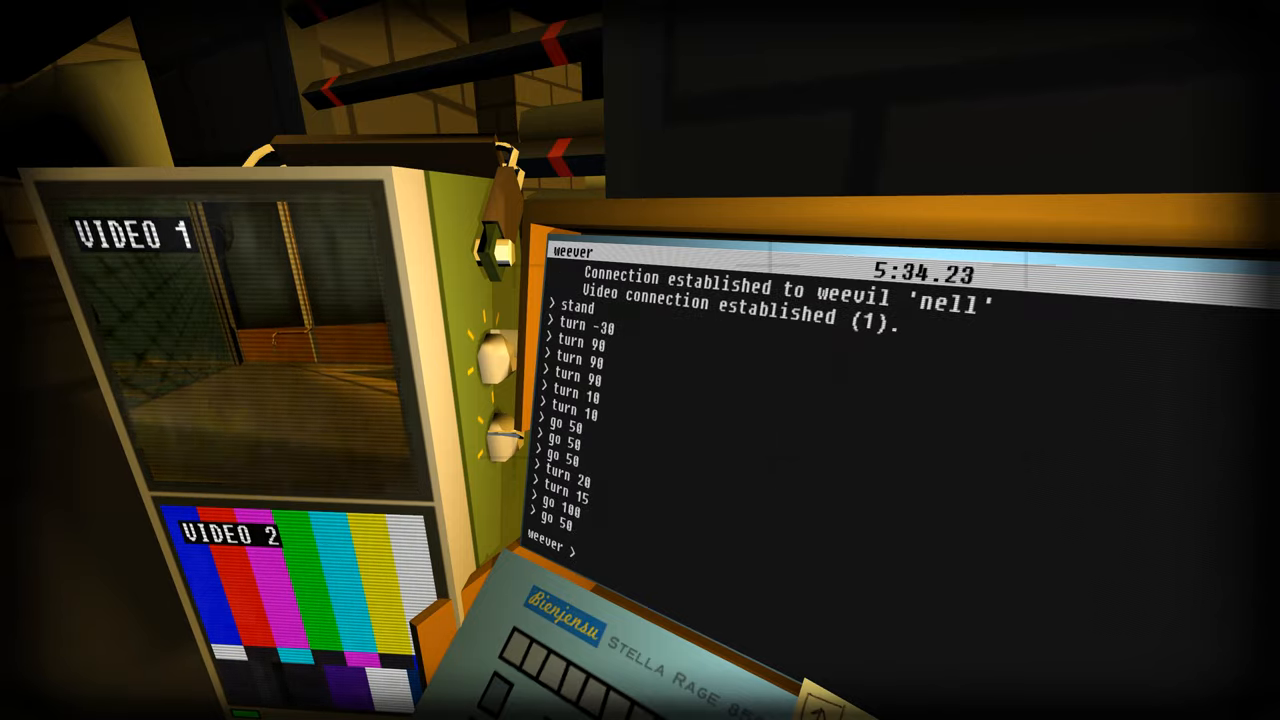
pyautogui.write('dat')
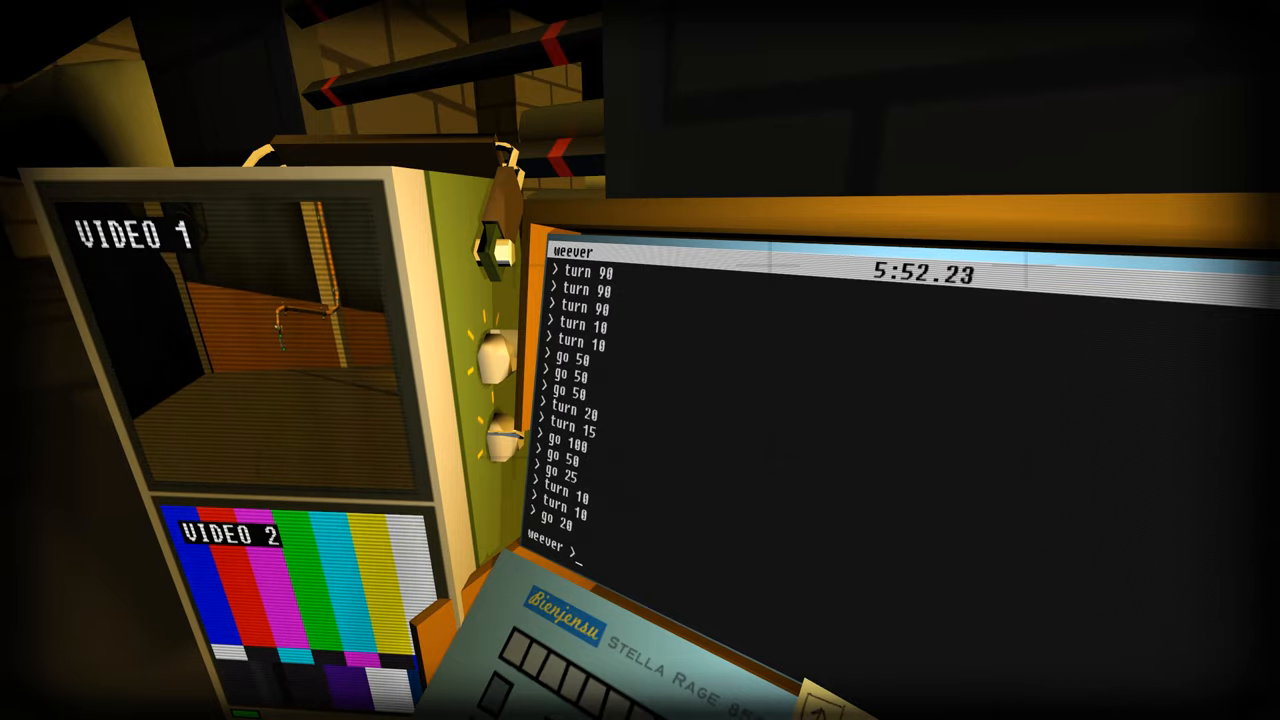
pyautogui.write('turn')
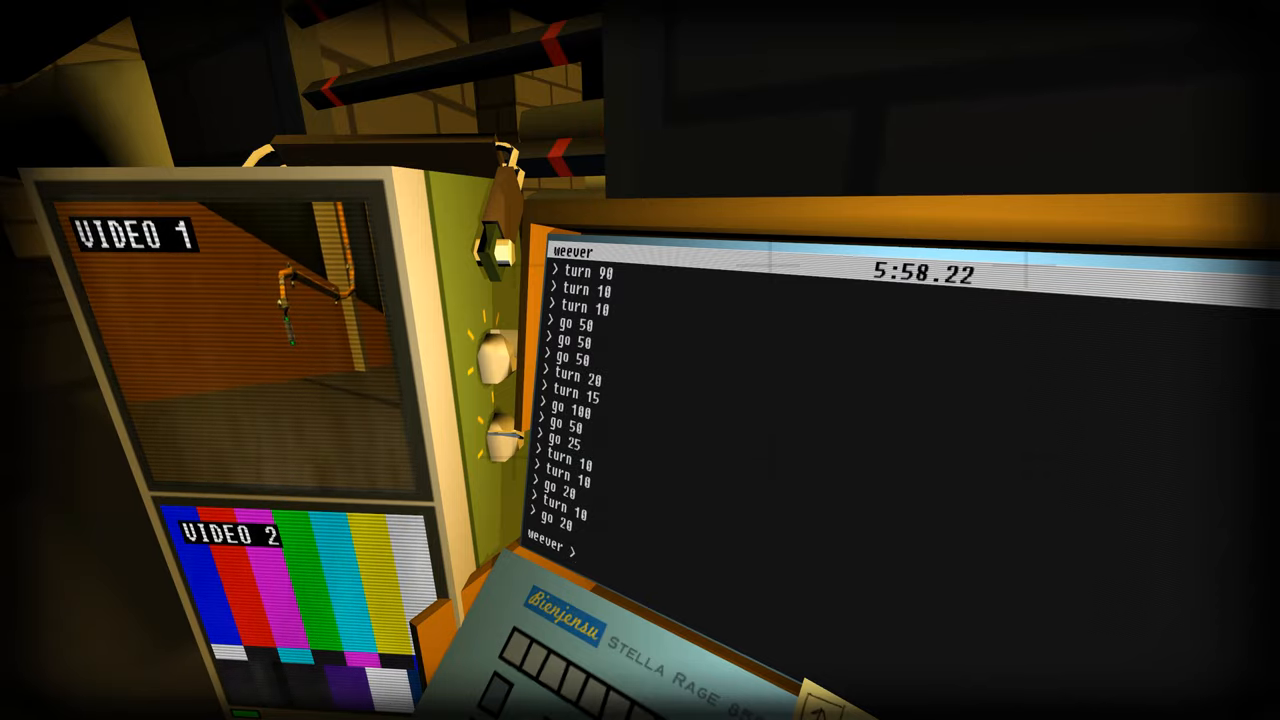
pyautogui.write('dataja')
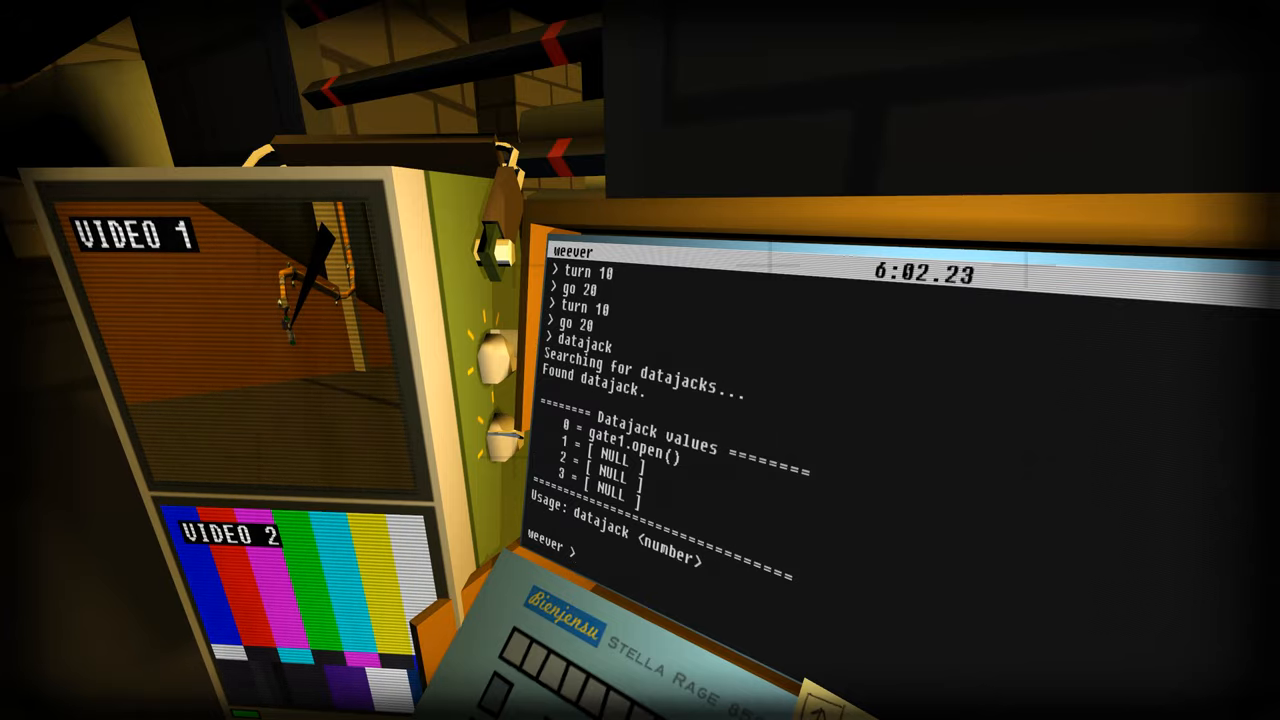
pyautogui.write('datajack')
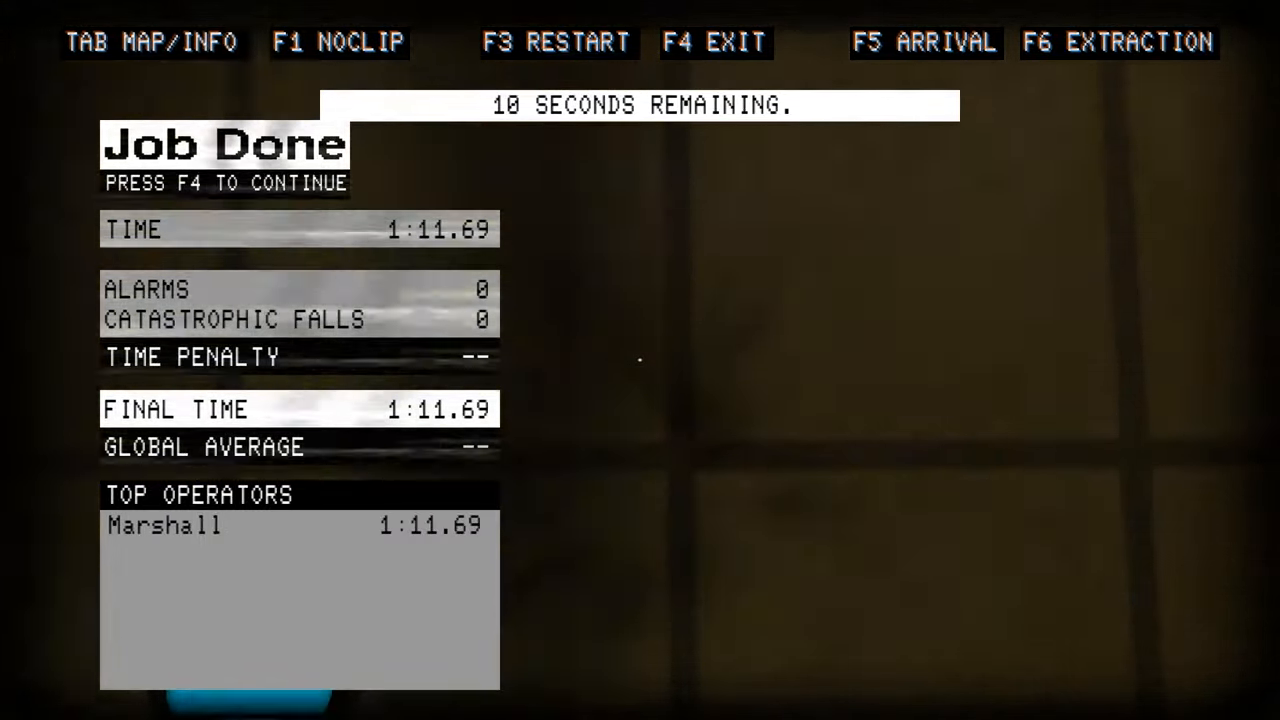
pyautogui.press('f4')
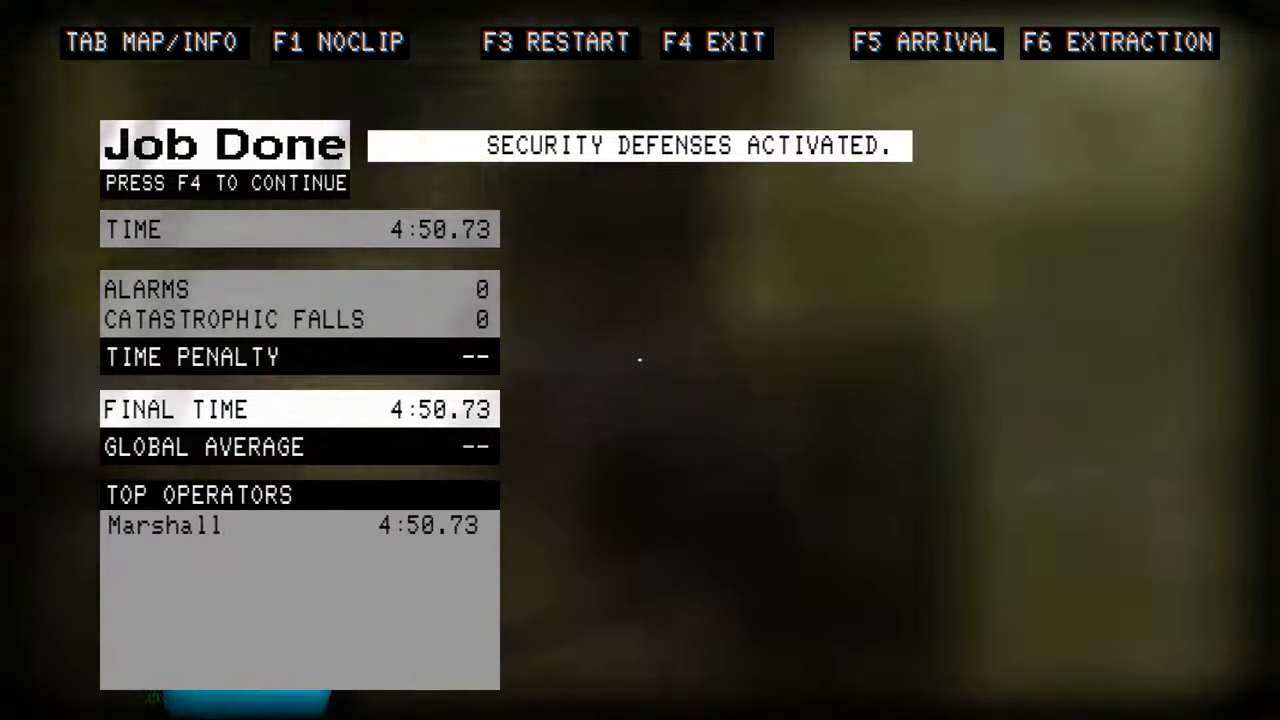
# - Continue past the 4:50.73 Job Done results with F4 to return to the level
pyautogui.press('f4')
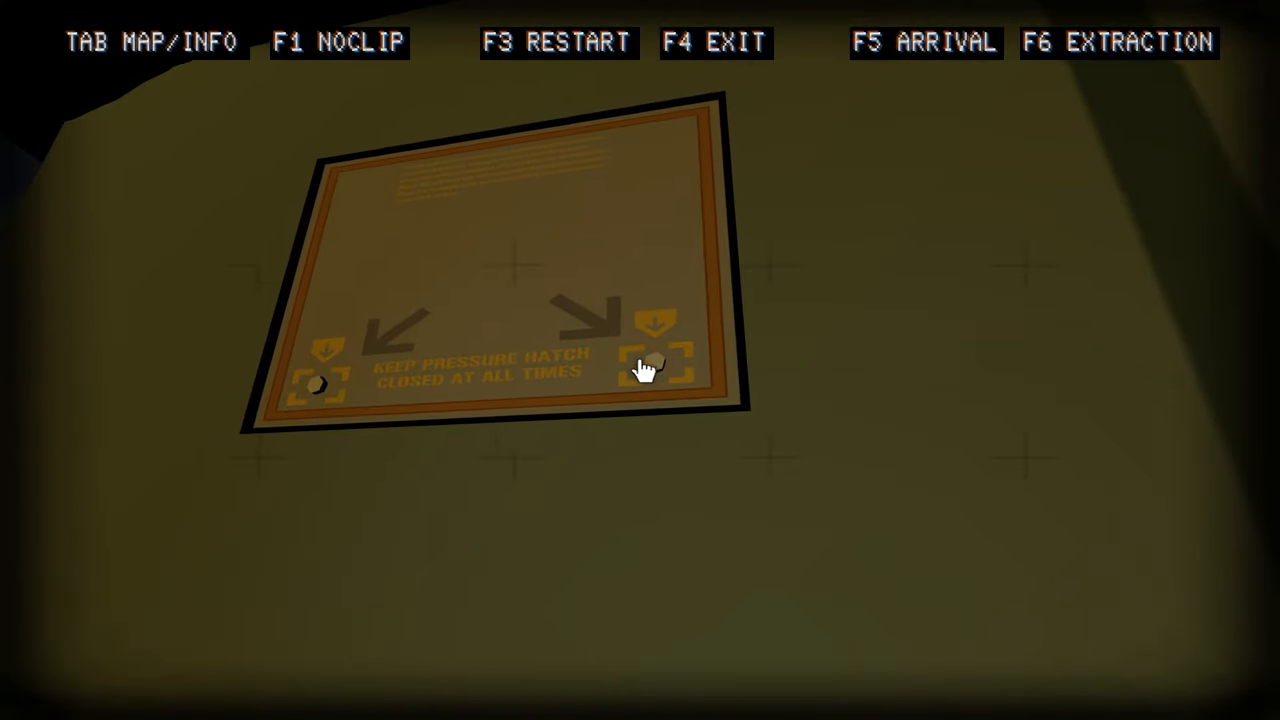
# - Operate the pressure hatch control, finish the job and continue past the 12:38.46 results
pyautogui.click(644, 370)
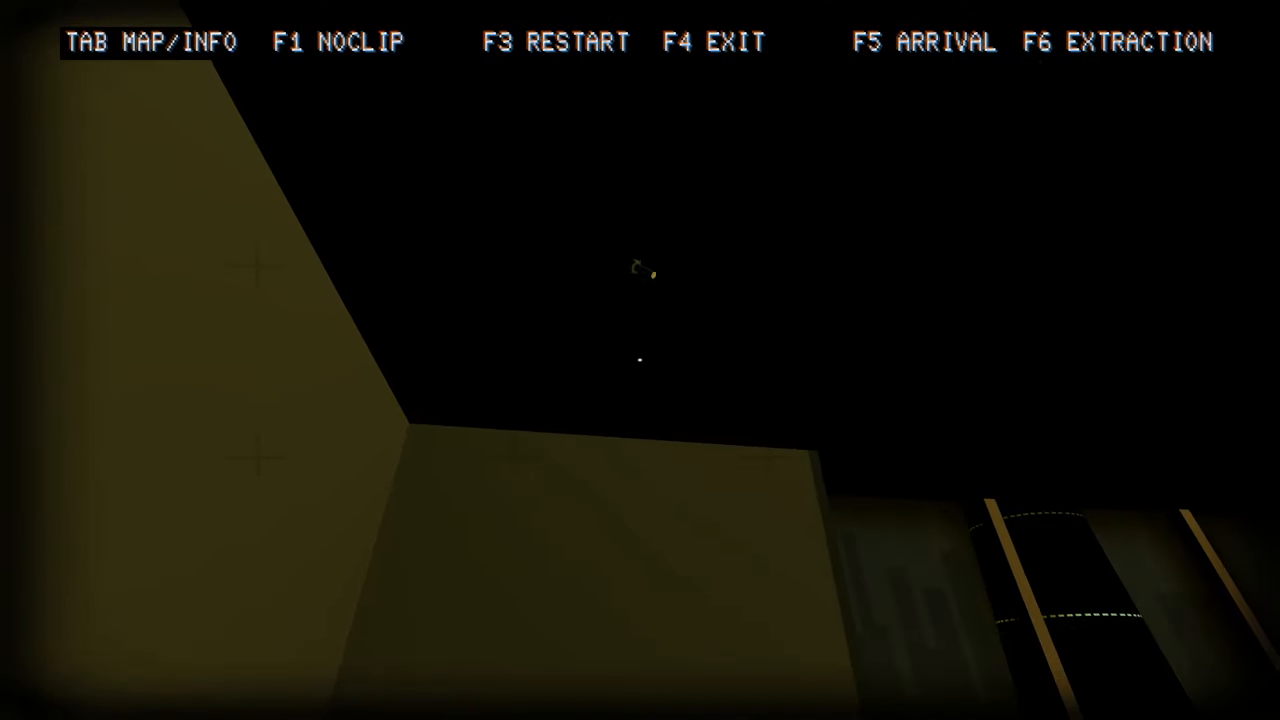
pyautogui.moveTo(640, 360)
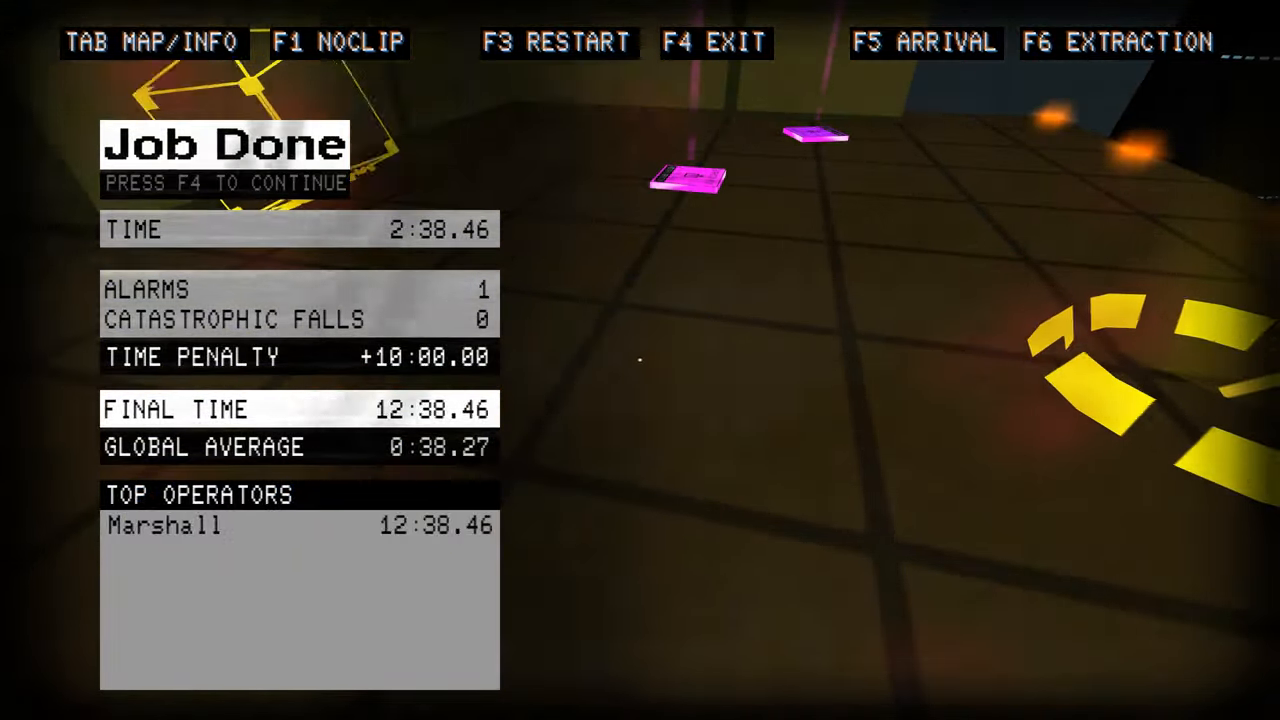
pyautogui.press('F4')
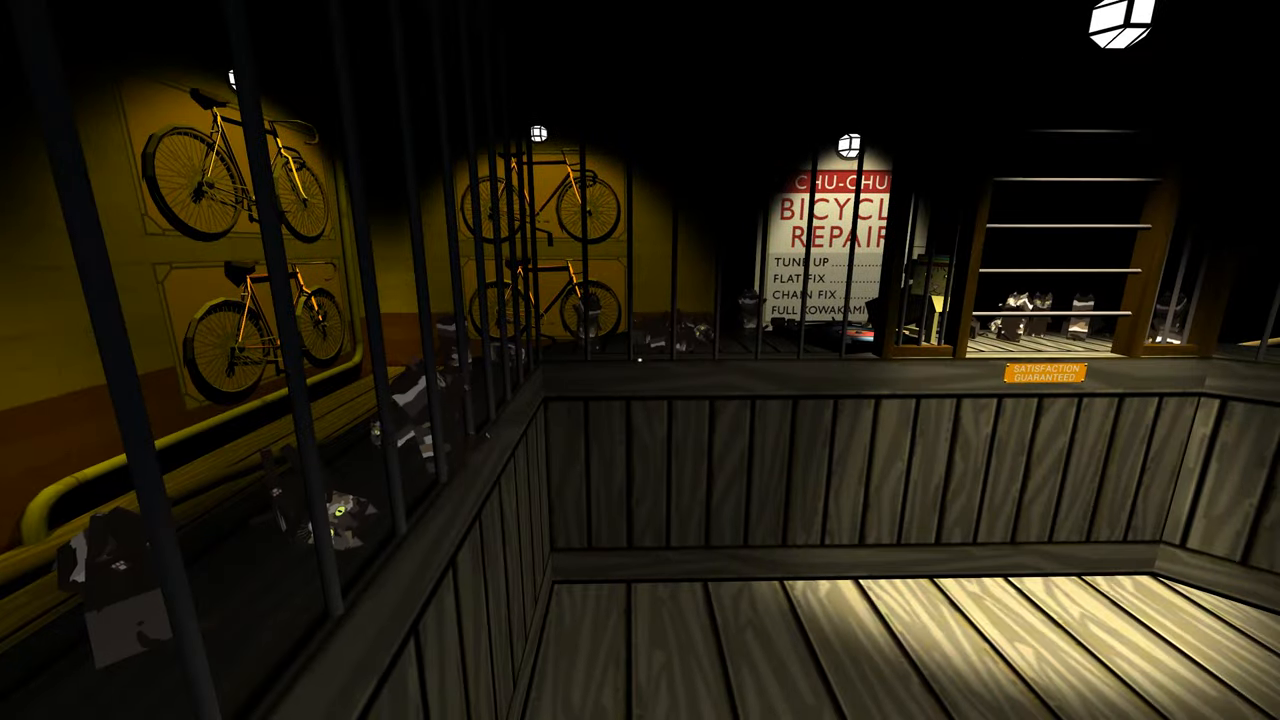
pyautogui.moveTo(640, 360)
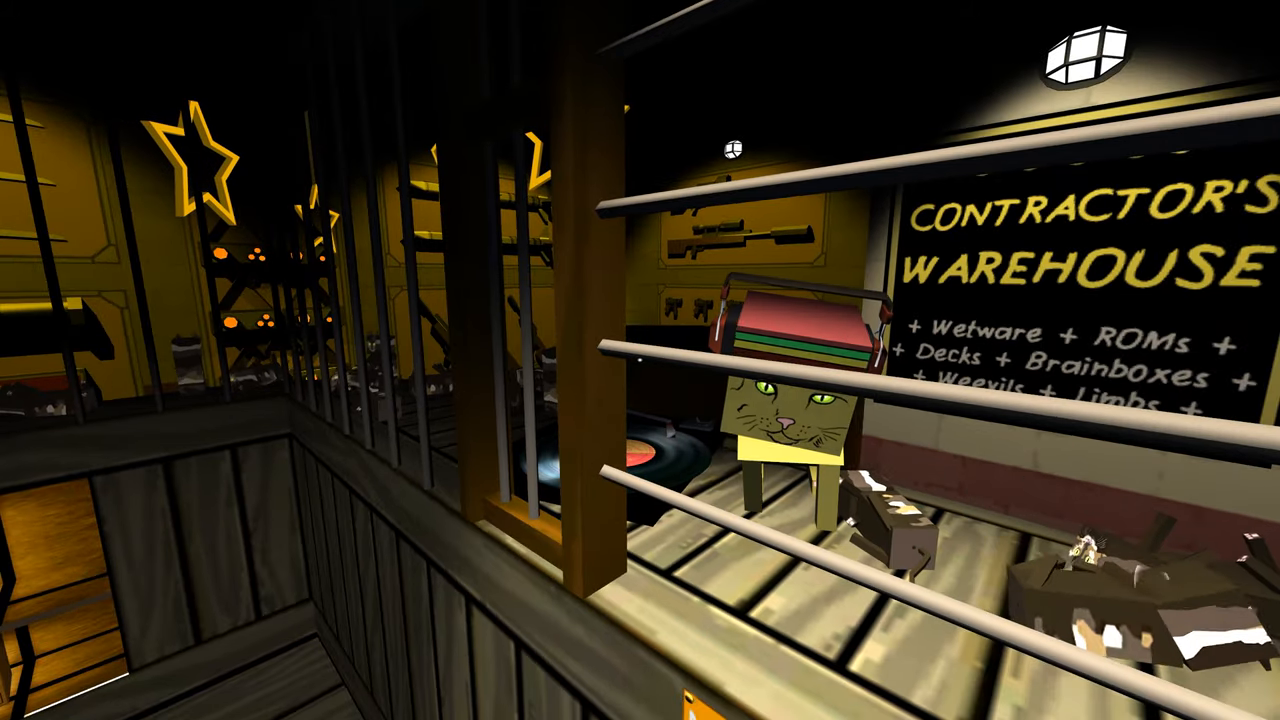
pyautogui.moveTo(640, 360)
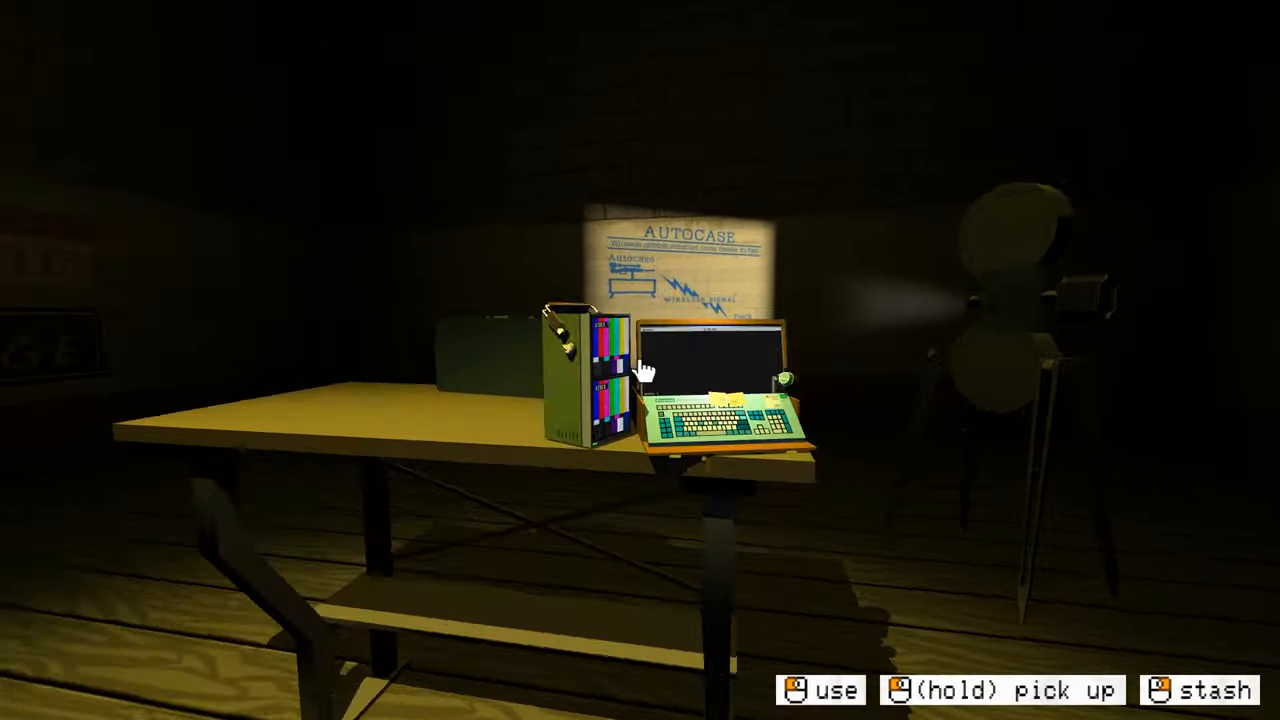
# - Start using the computer deck on the desk beneath the Autocase poster
pyautogui.click(710, 376)
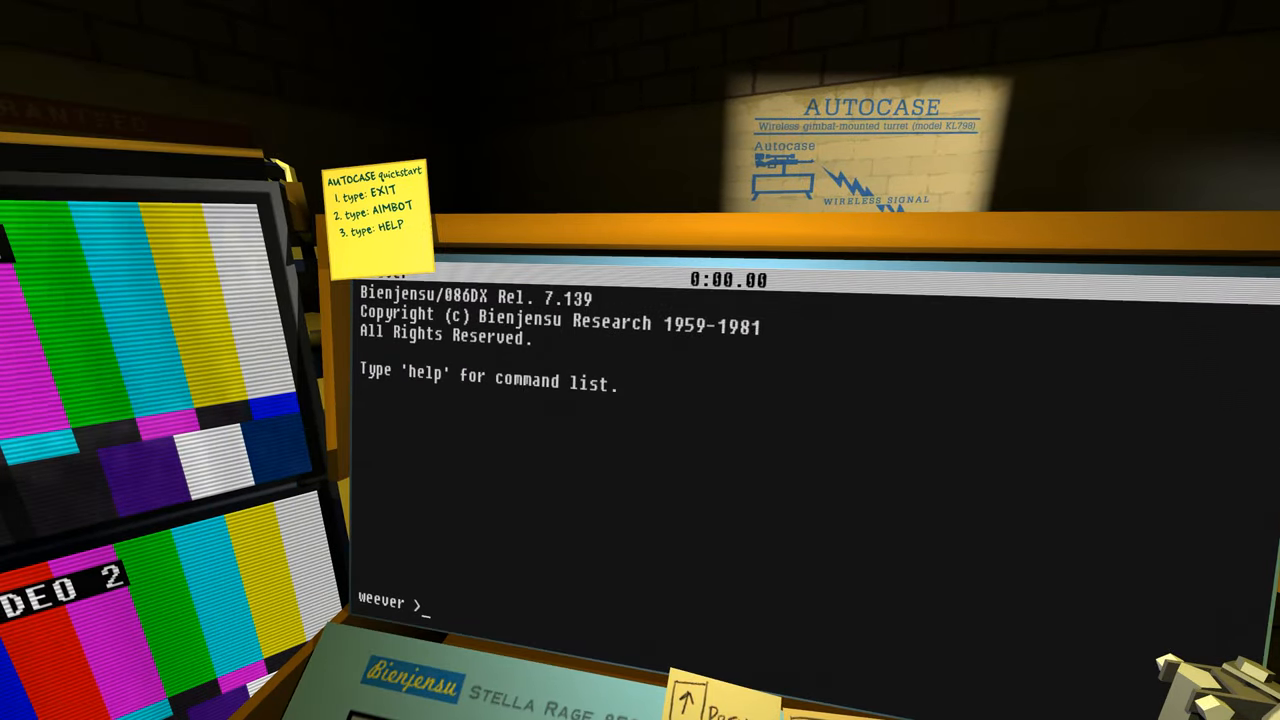
# - Exit the weever prompt, list the Aimbot commands with help, and connect the autocase video feeds
pyautogui.write('exit')
pyautogui.write('aimbot')
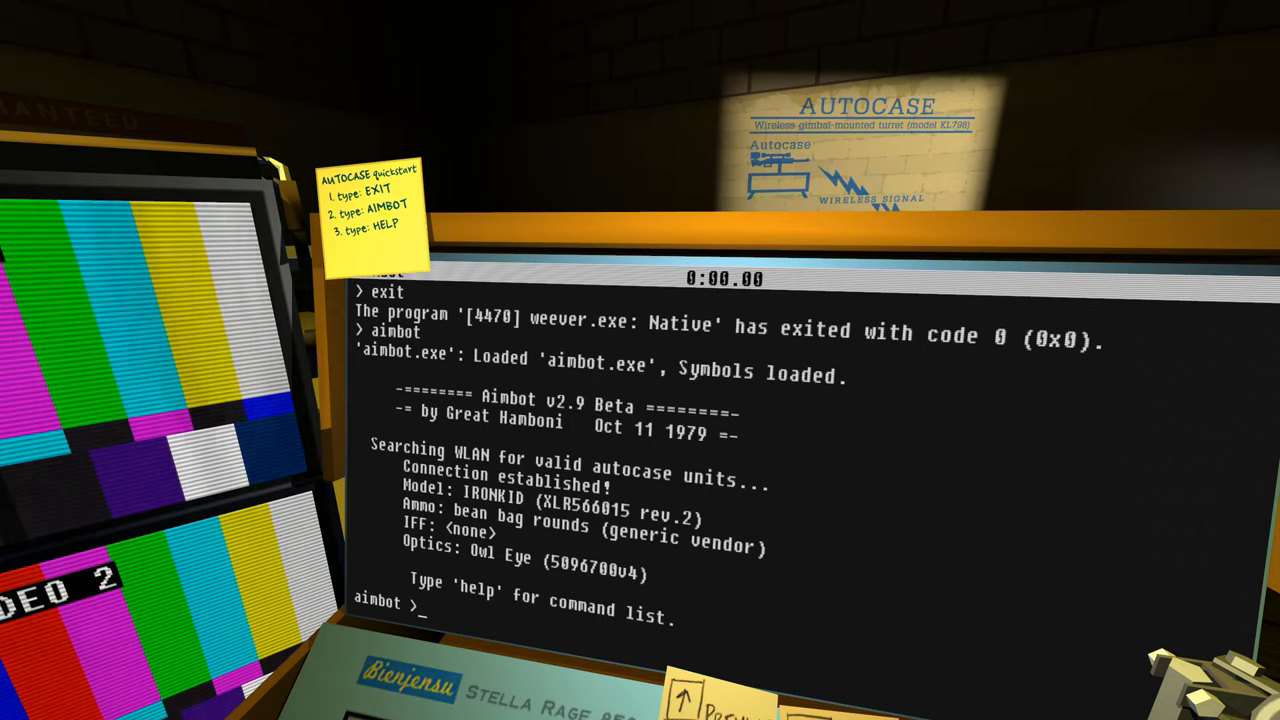
pyautogui.write('help')
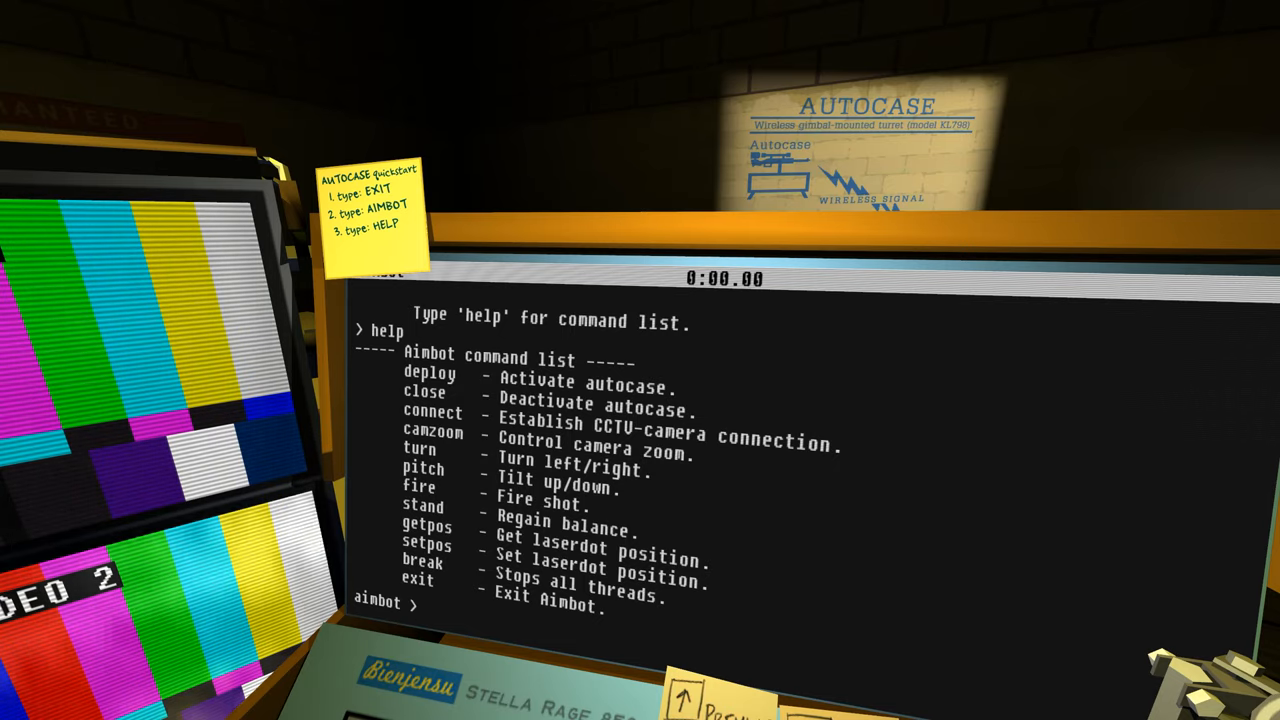
pyautogui.write('conn')
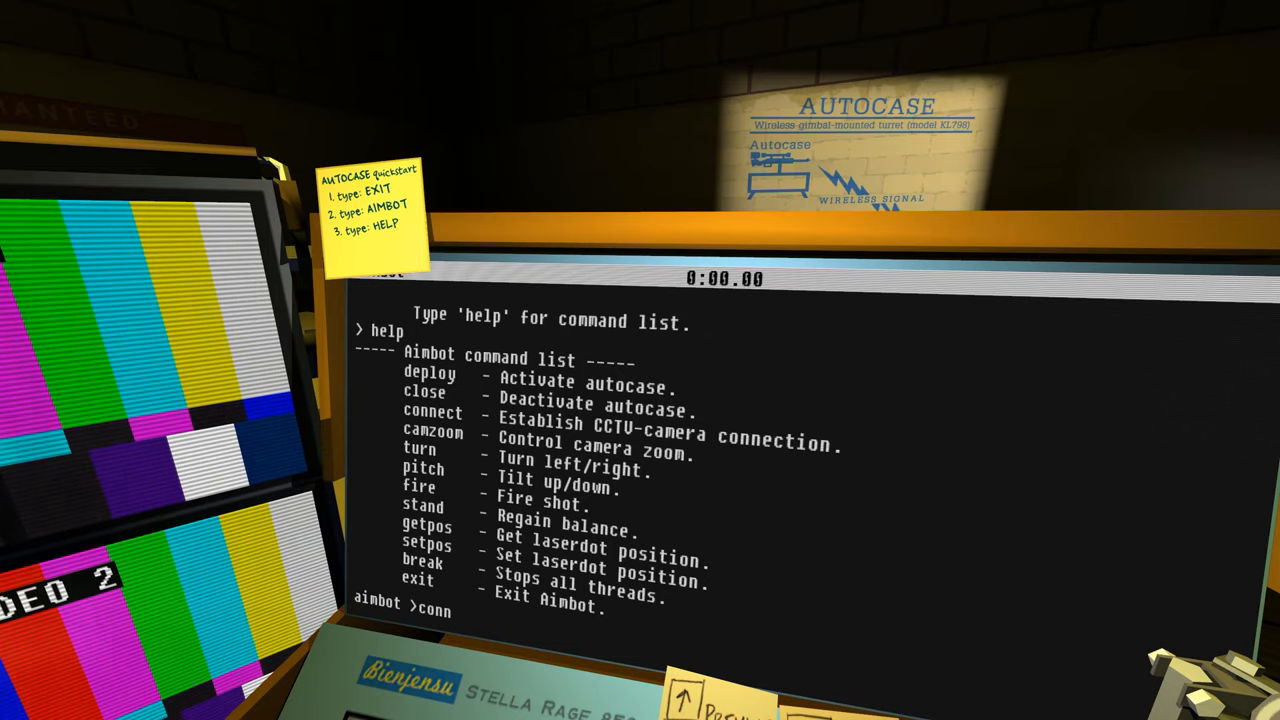
pyautogui.write('connect')
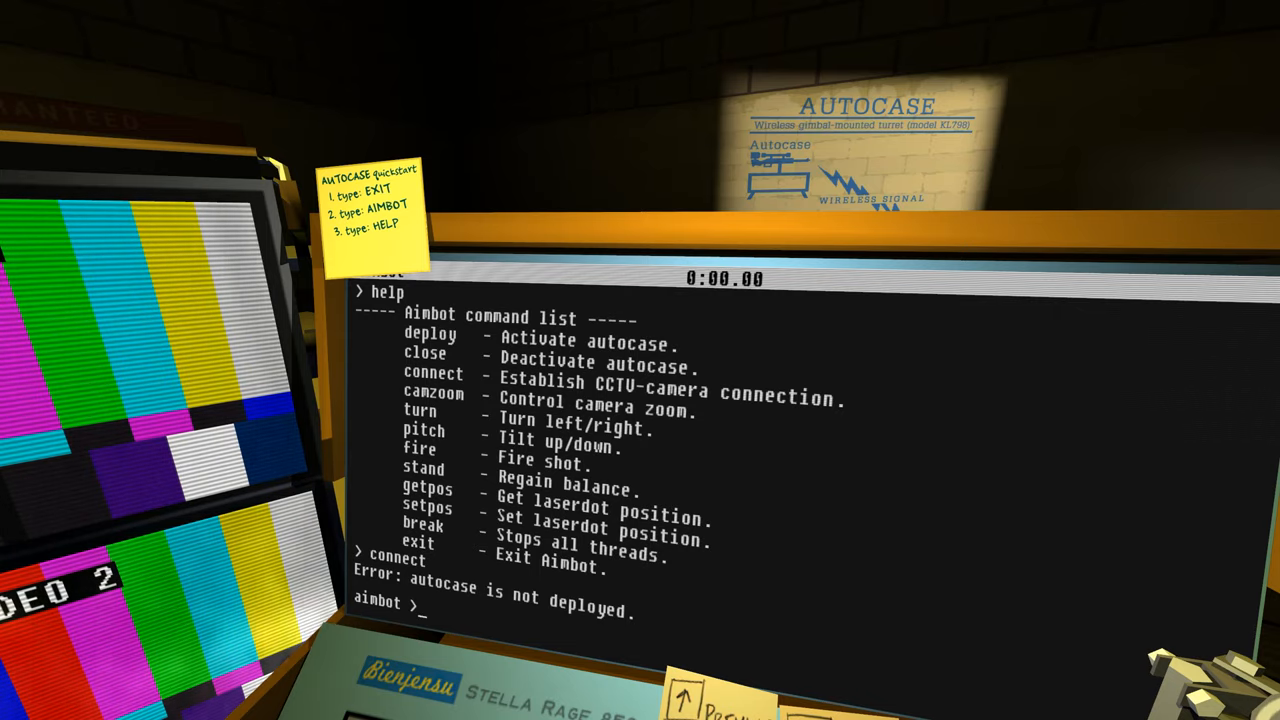
# - Deploy the autocase turret, then attempt a disconnect that Aimbot reports as unknown
pyautogui.write('deploy')
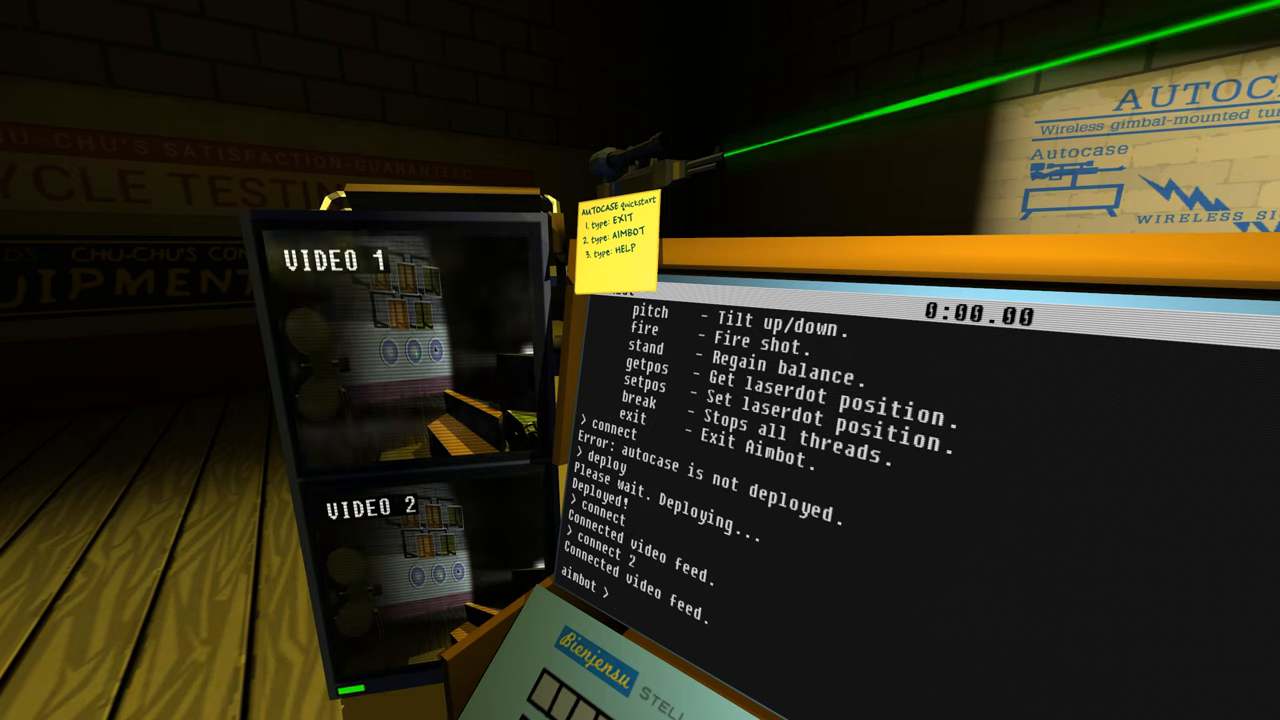
pyautogui.write('disconnect 2')
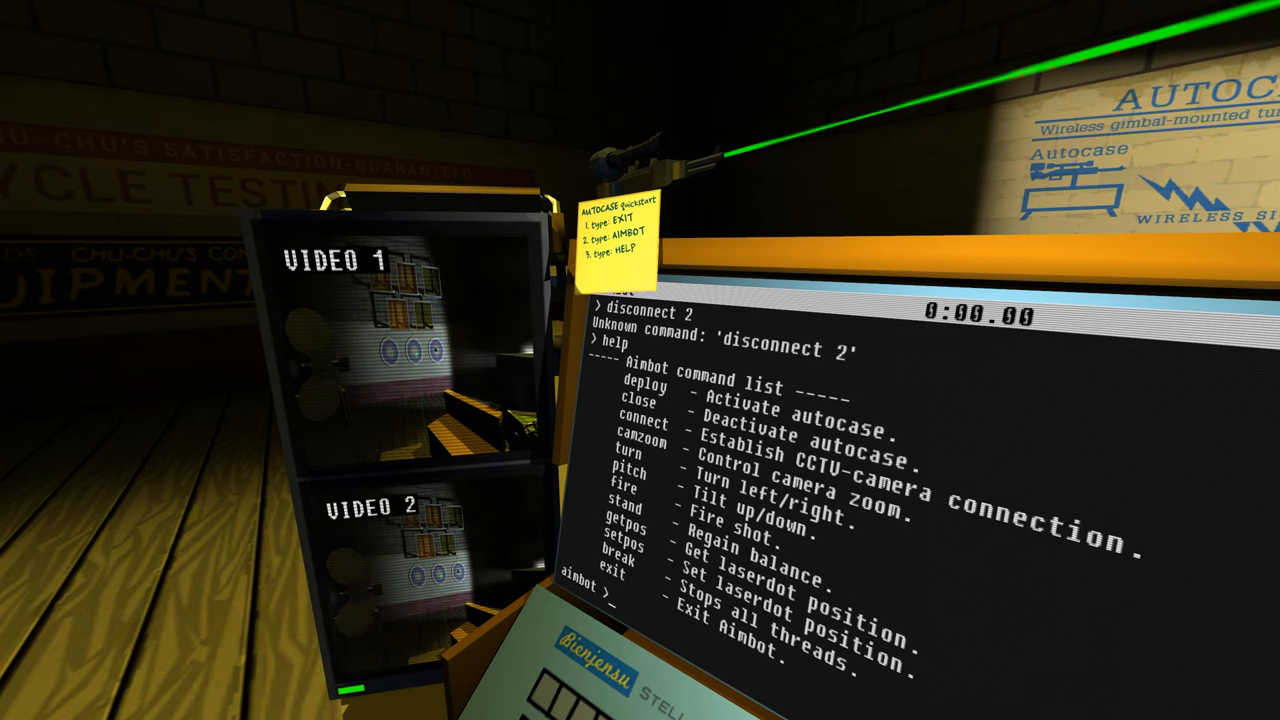
# - Run getpos, stand and help in the Aimbot terminal, then begin the camzoom command
pyautogui.write('get')
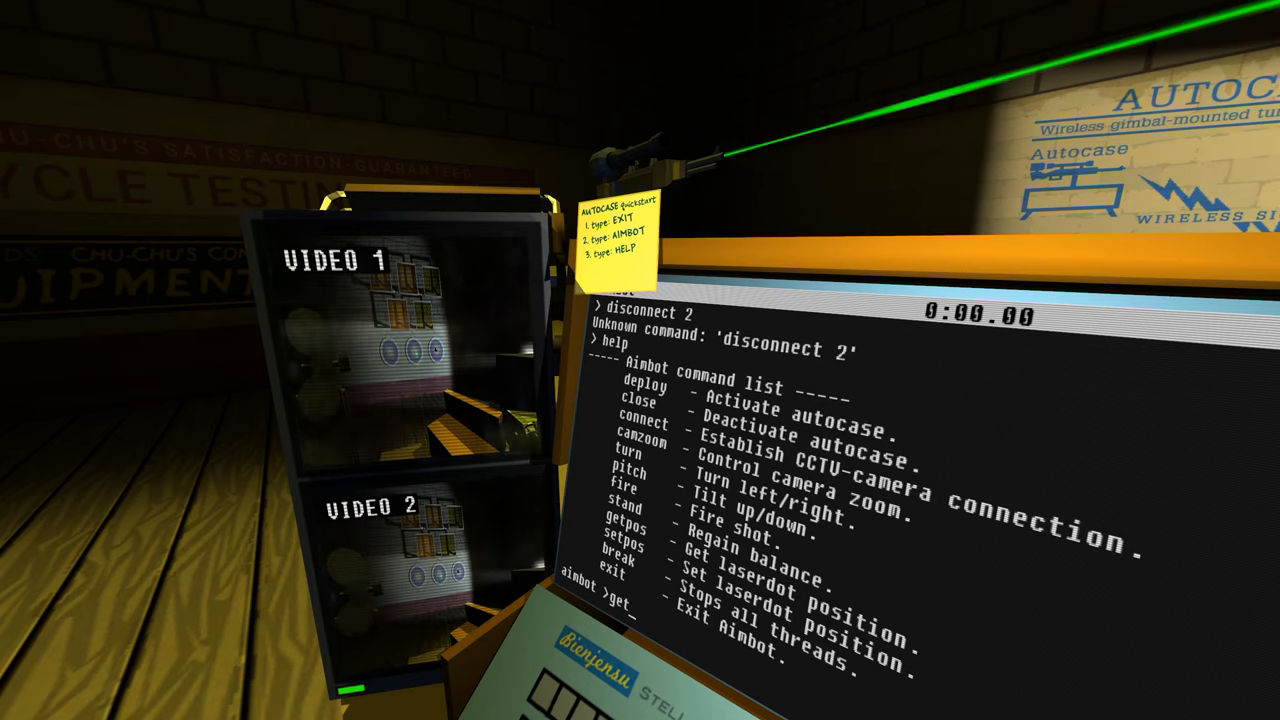
pyautogui.write('getpos')
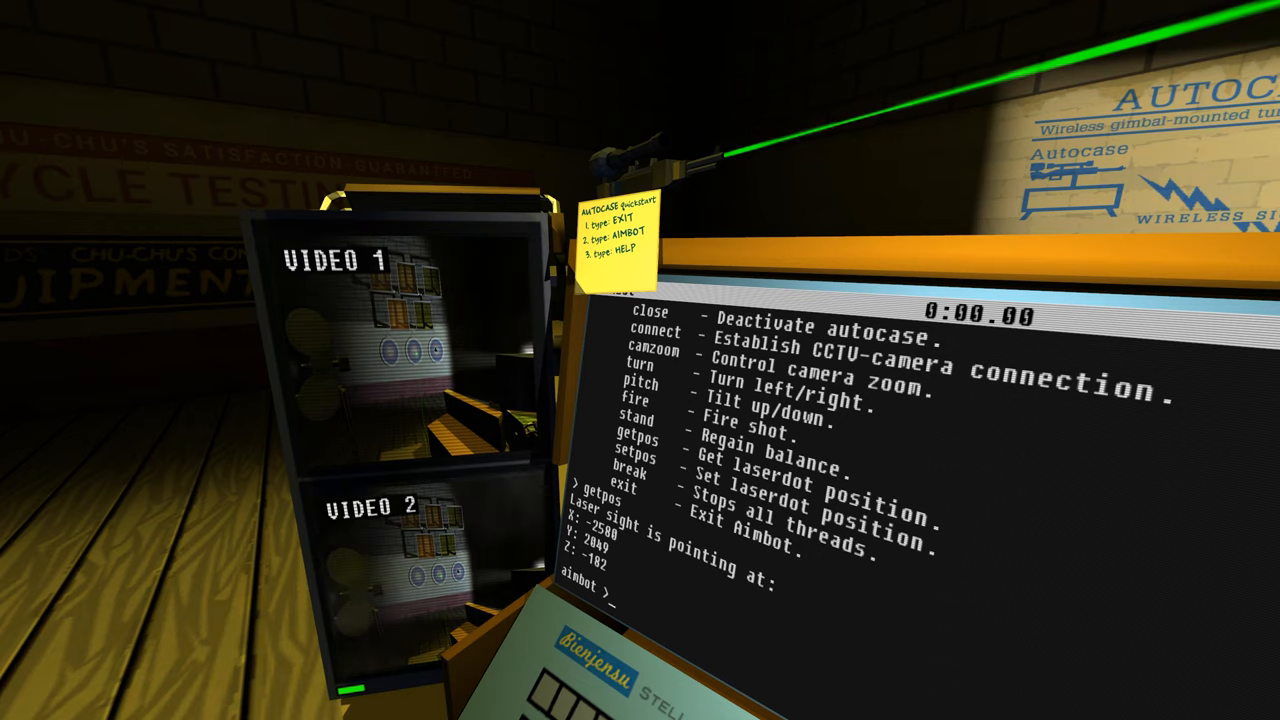
pyautogui.write('stand')
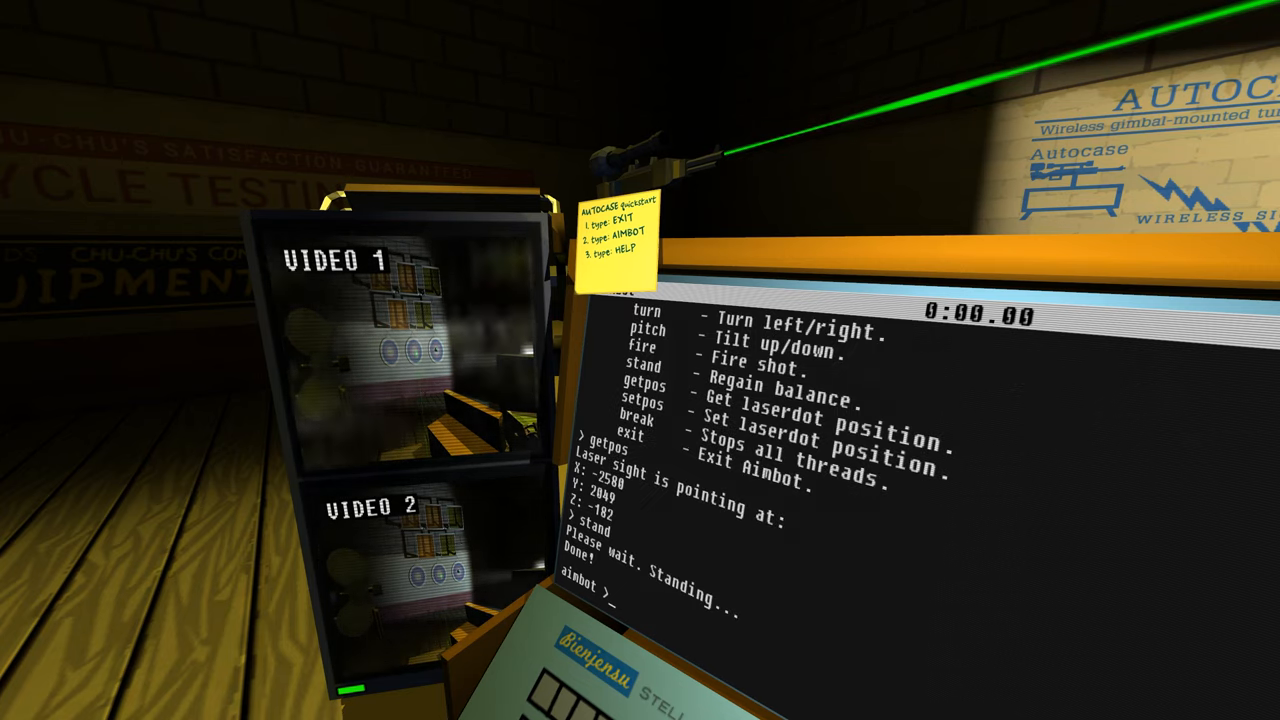
pyautogui.write('help')
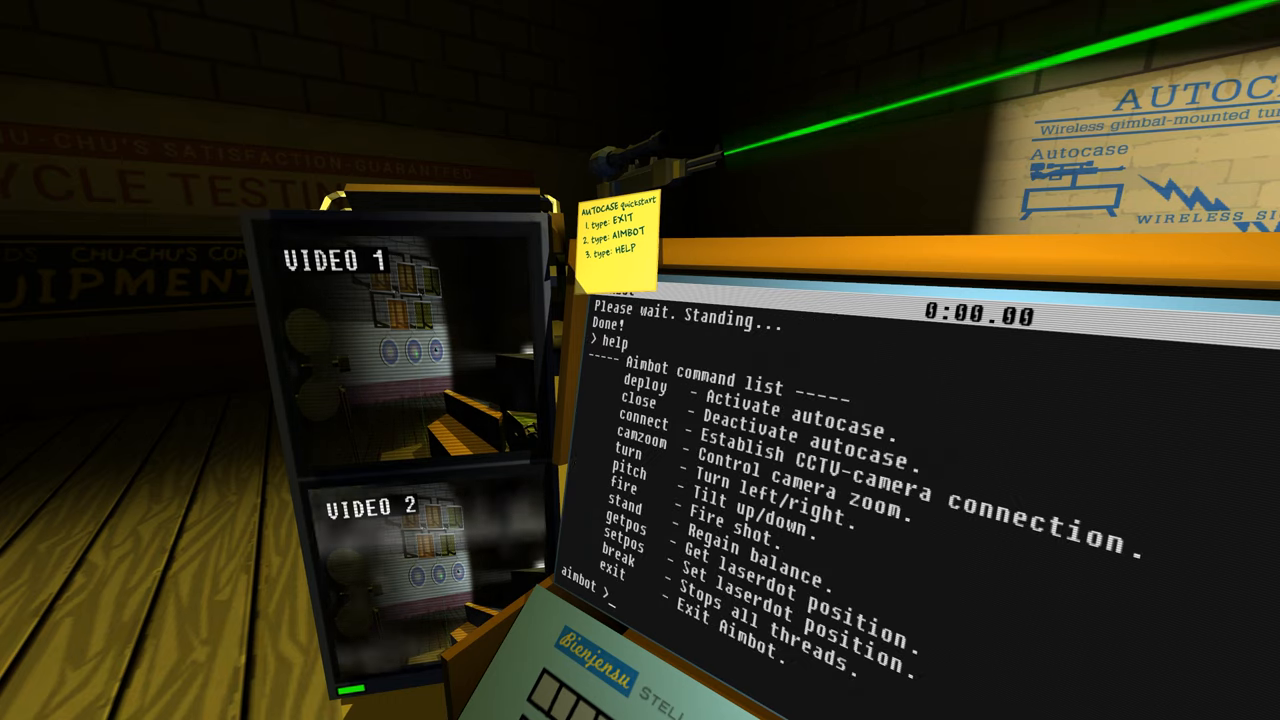
pyautogui.write('camzoom')
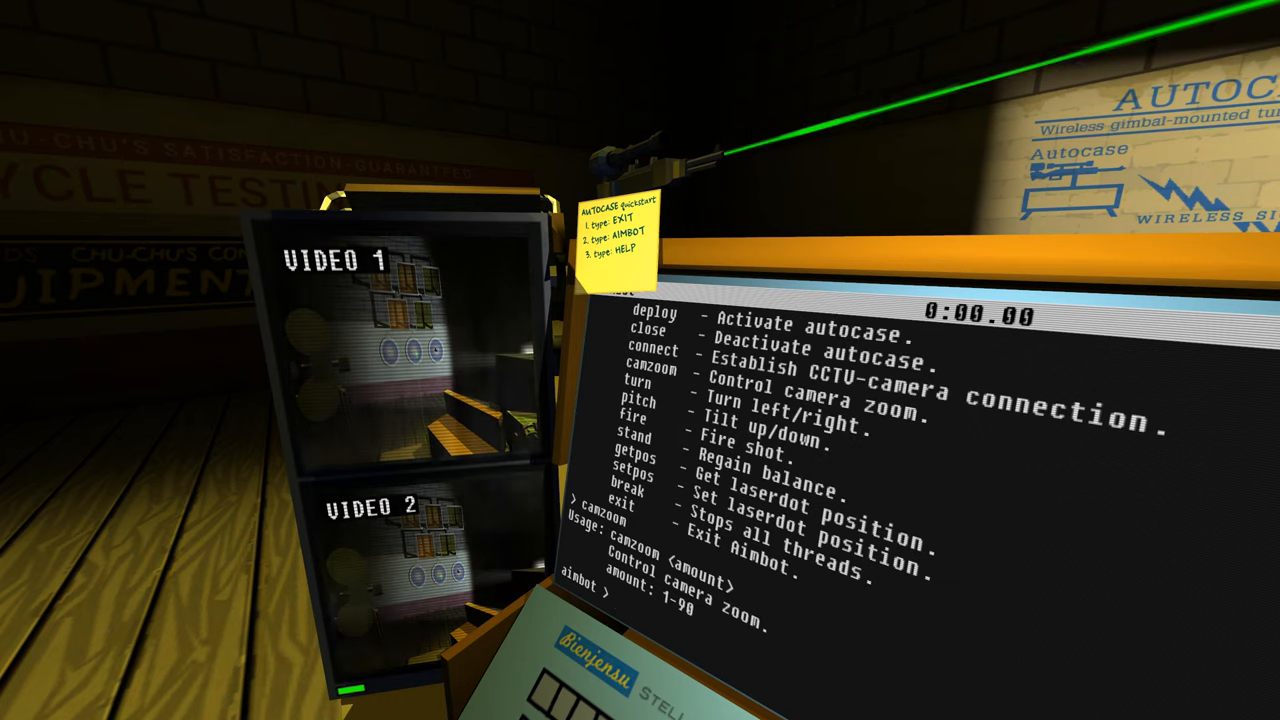
# - Step the camera zoom through camzoom 1, 50 and 5, then list the commands with help
pyautogui.write('camzo')
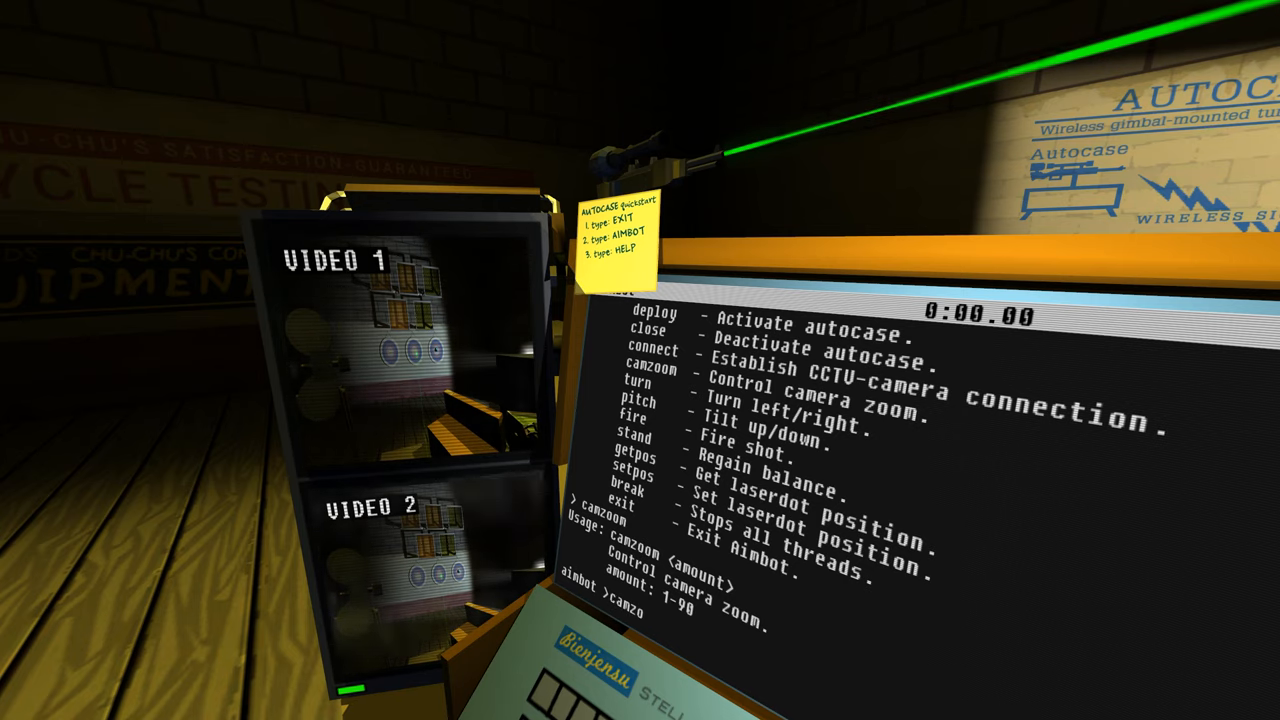
pyautogui.write('camzoom 1')
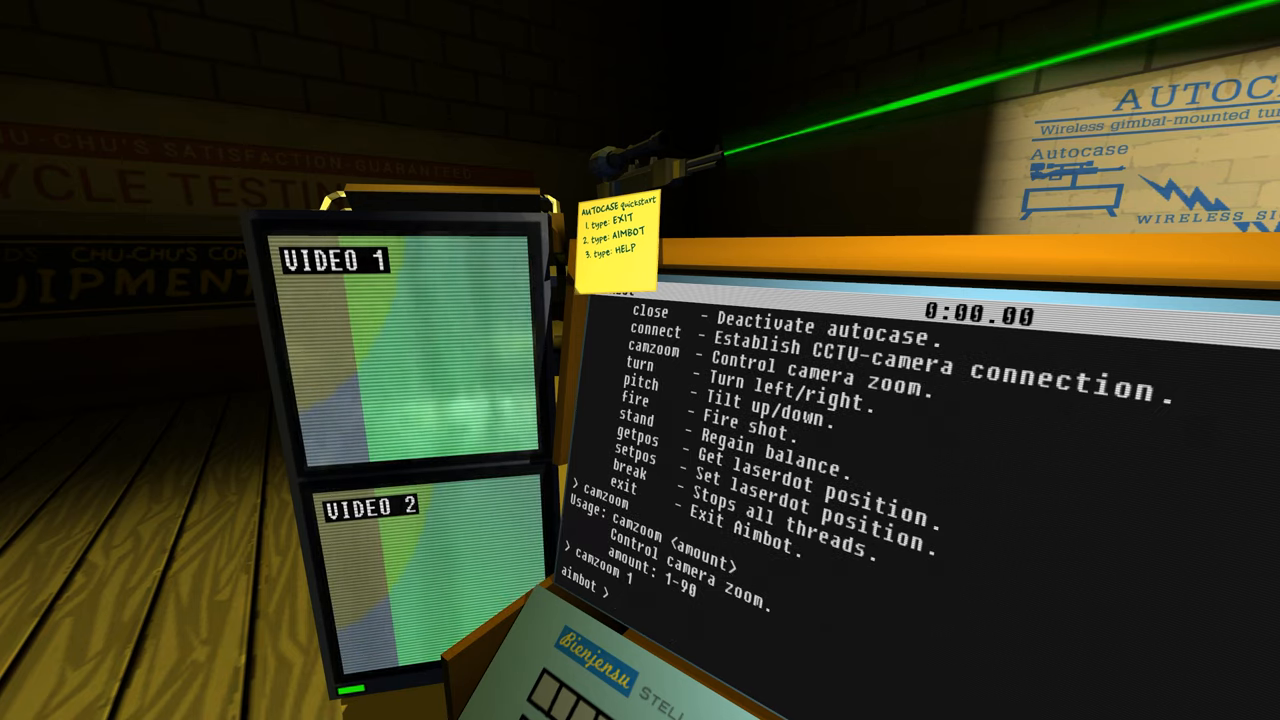
pyautogui.write('c')
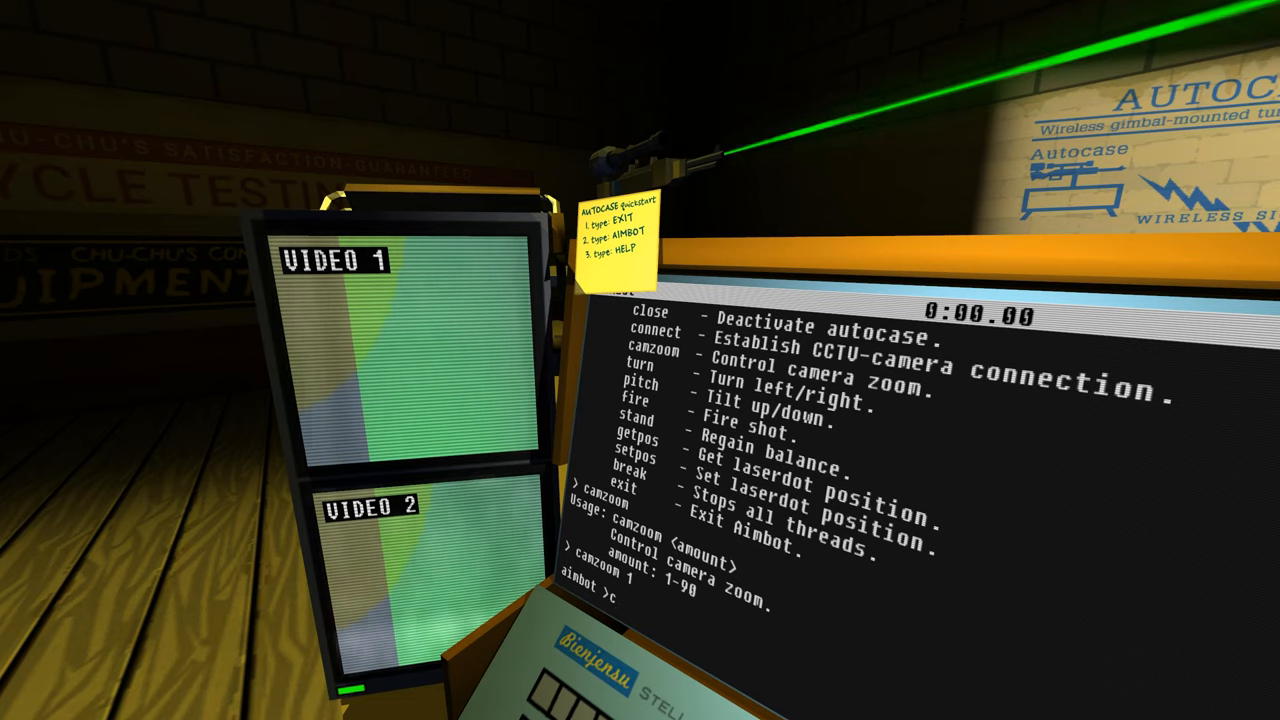
pyautogui.write('camzoom 50')
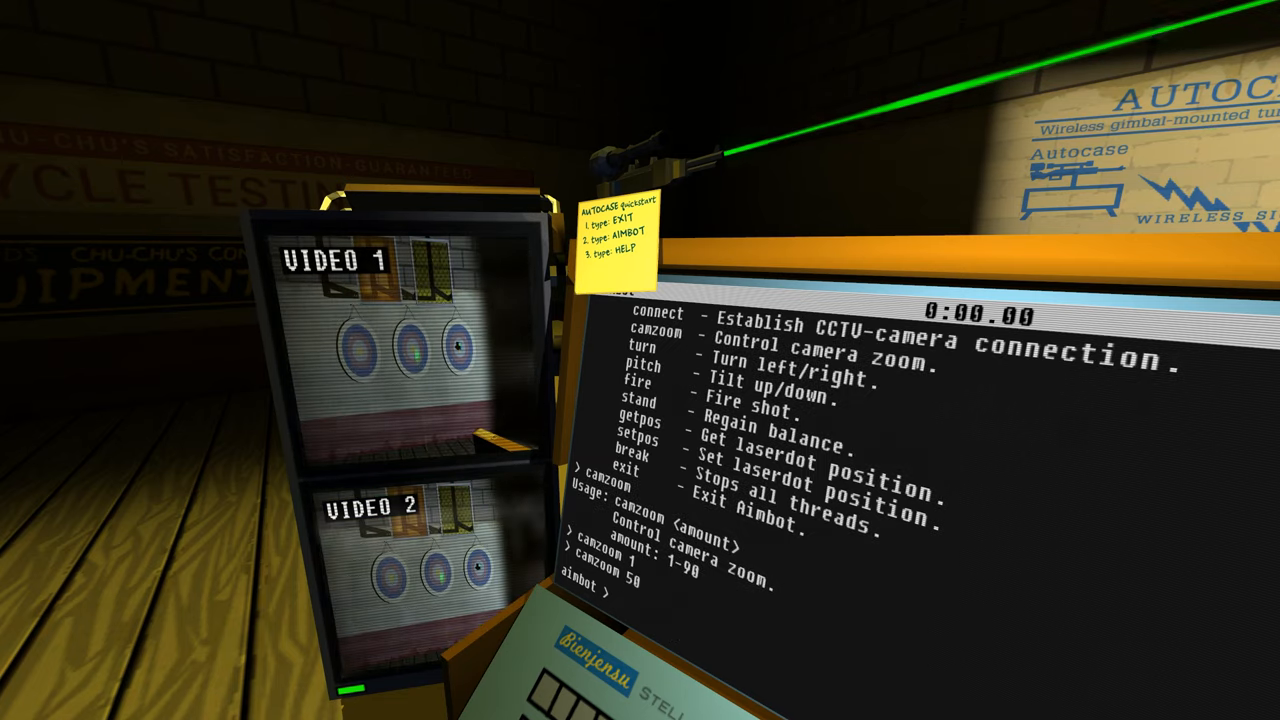
pyautogui.write('camzoom 5')
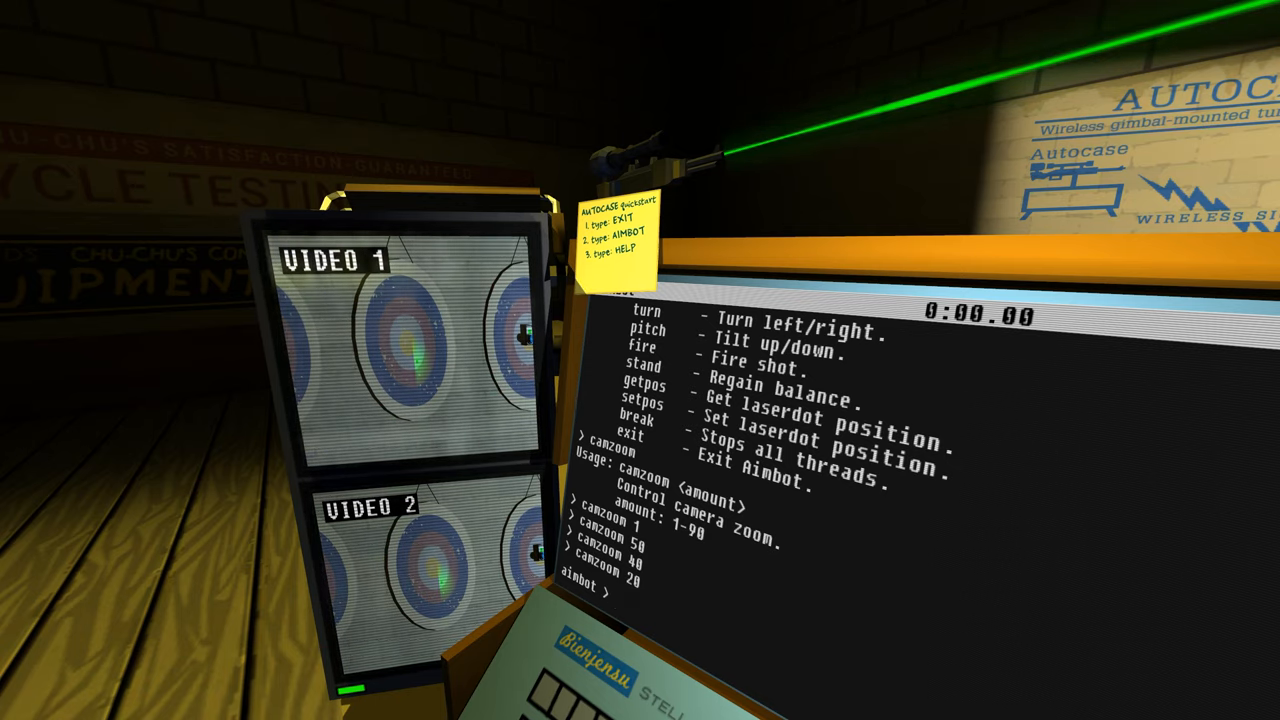
pyautogui.write('help')
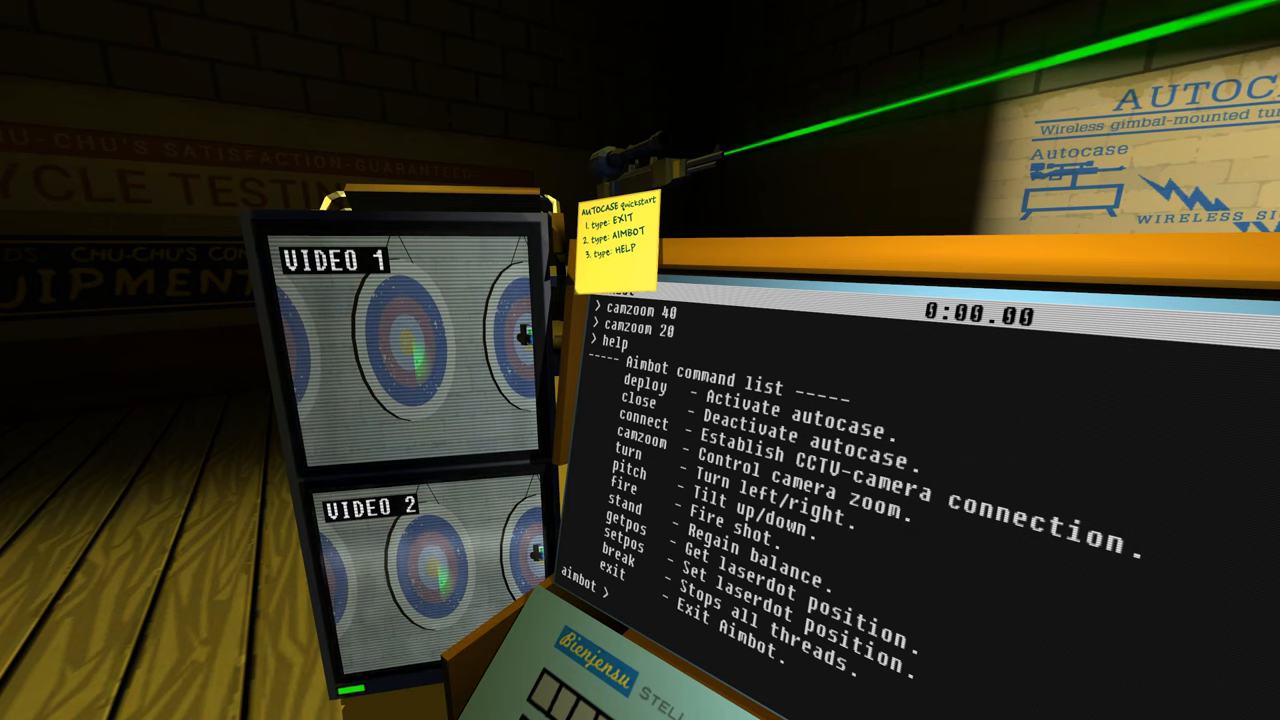
# - Nudge the turret's aim with turn -10, pitch 1, pitch 0 and a small turn
pyautogui.write('t')
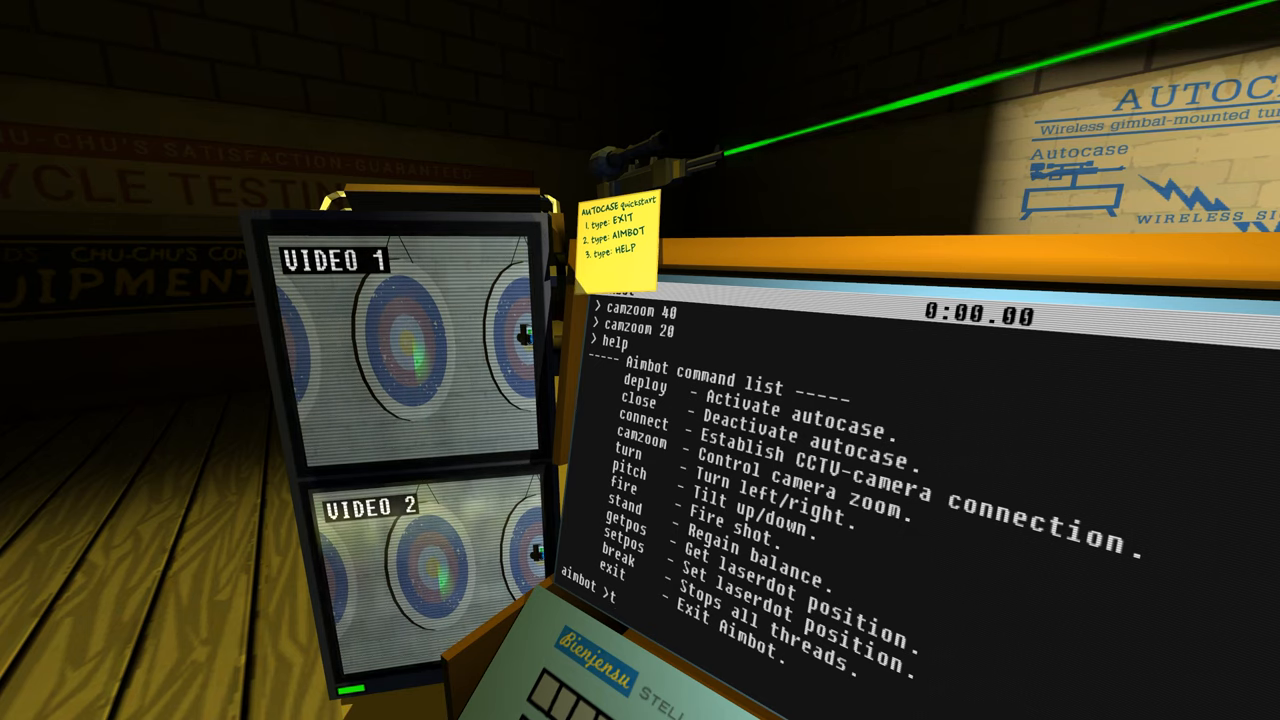
pyautogui.write('urn')
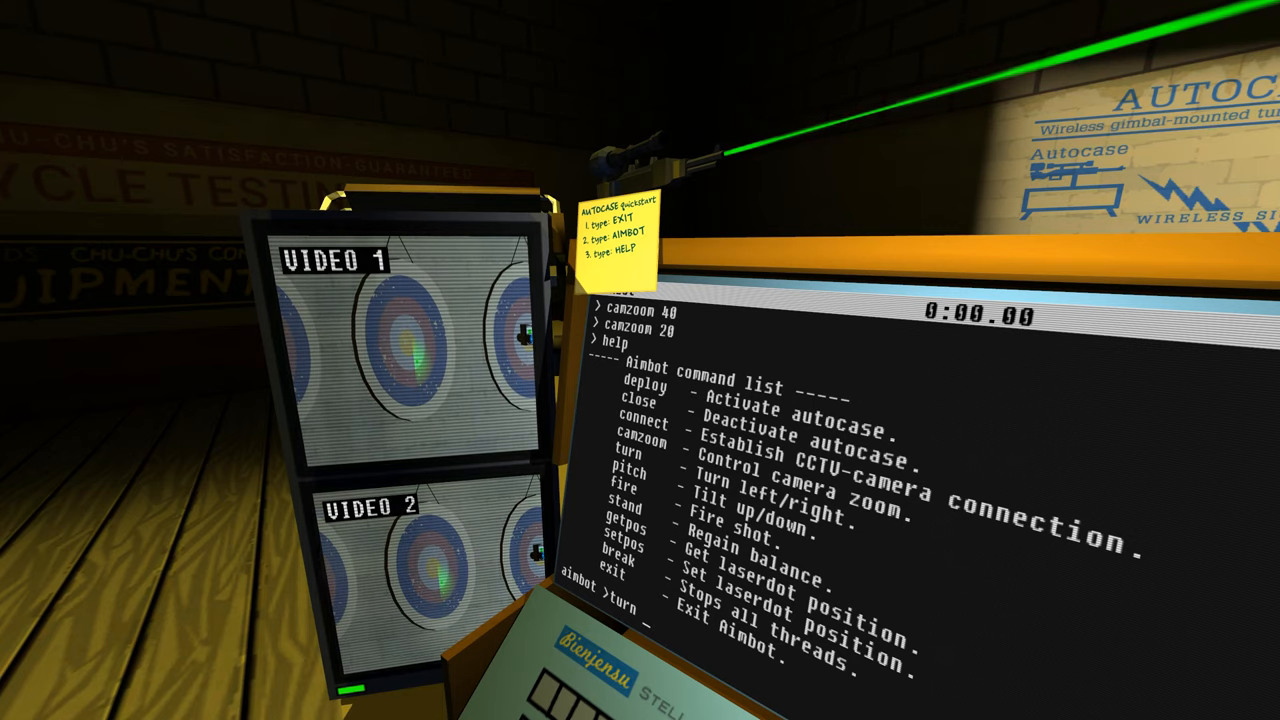
pyautogui.write('turn -10')
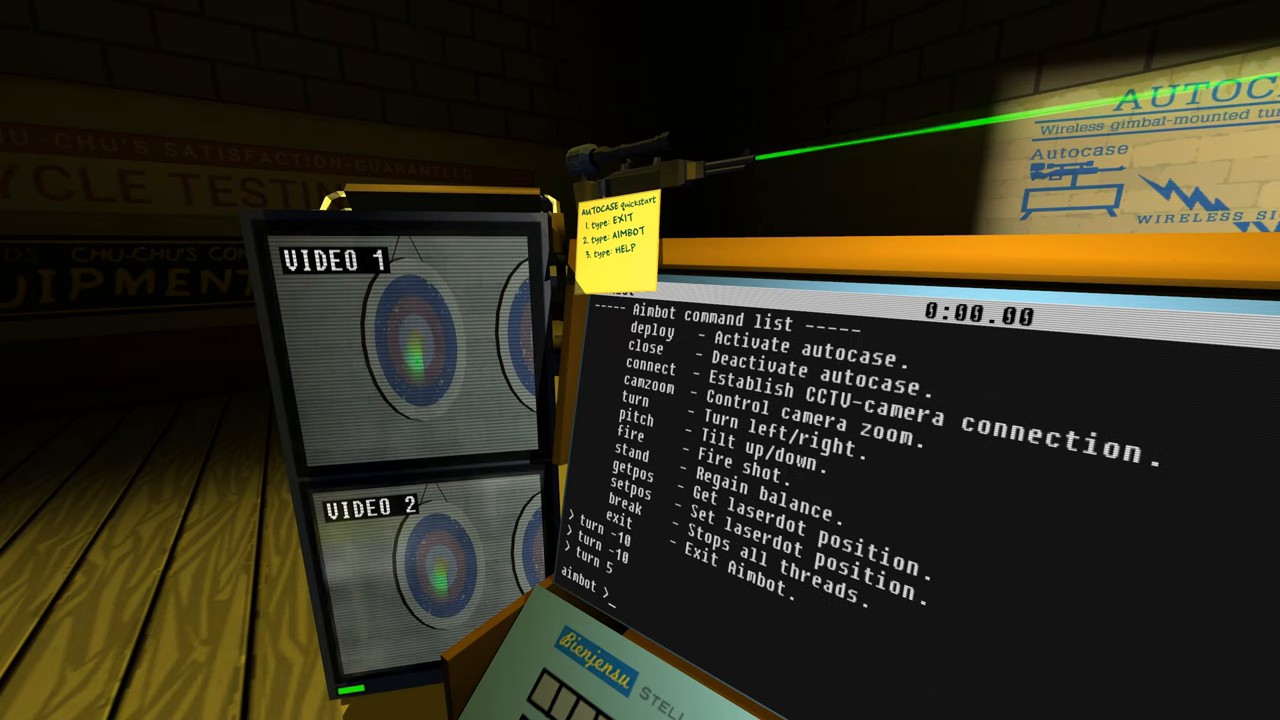
pyautogui.write('pitch 1')
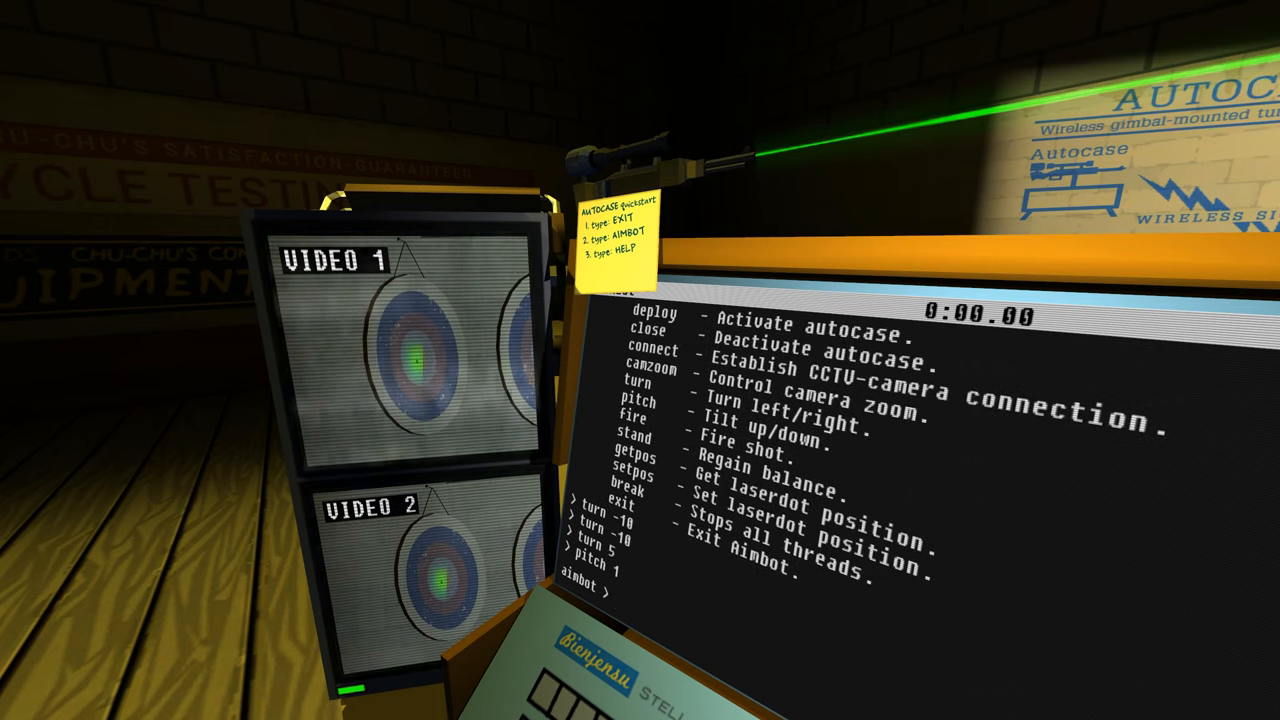
pyautogui.write('pitch 1')
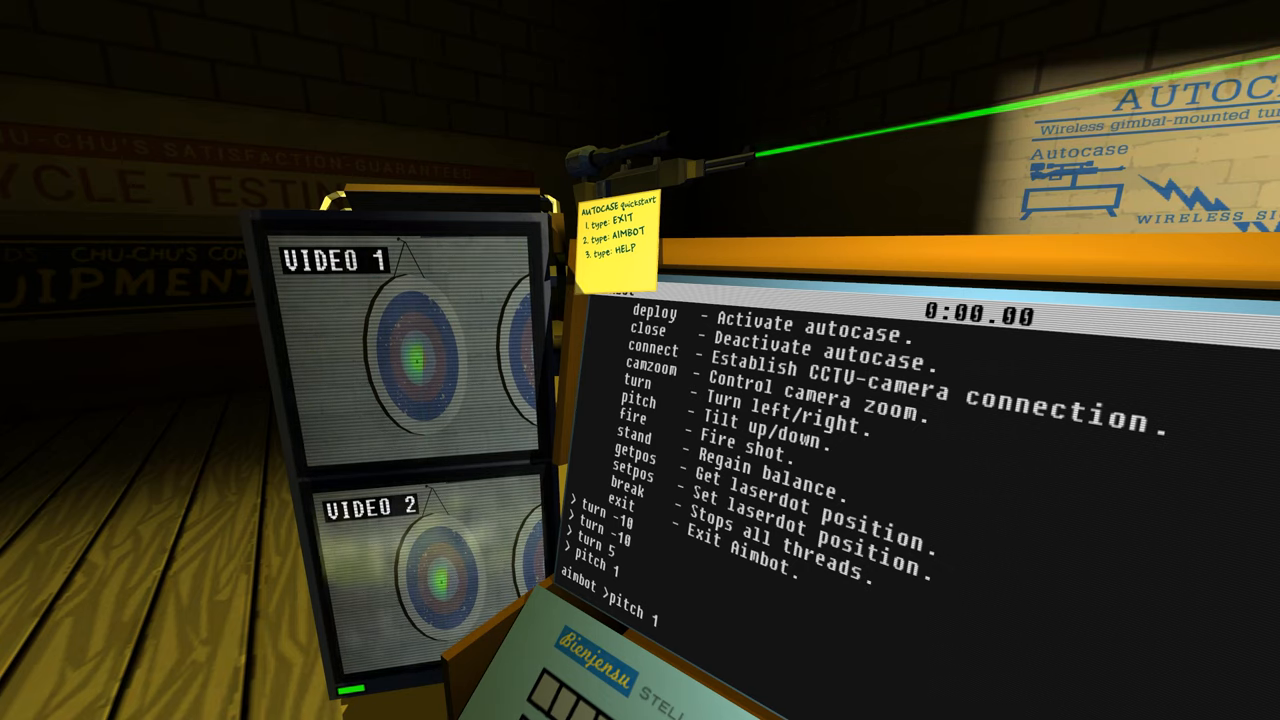
pyautogui.write('pitch 0')
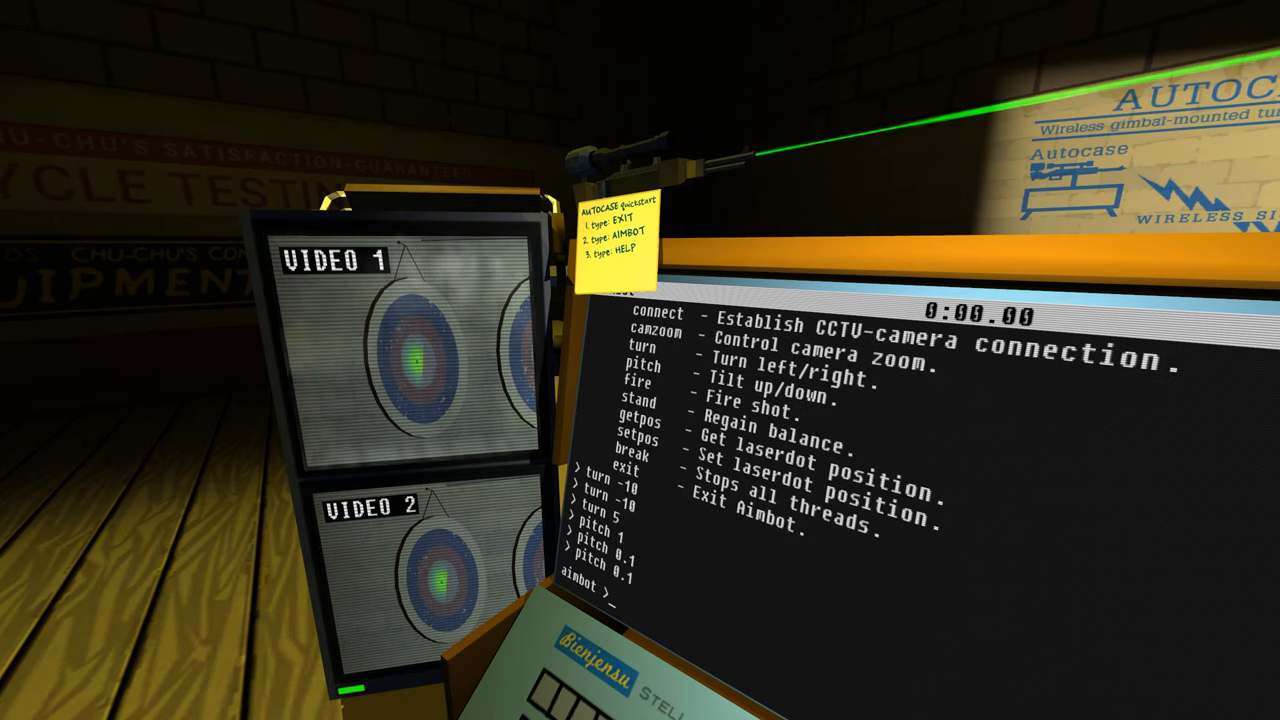
pyautogui.write('turn')
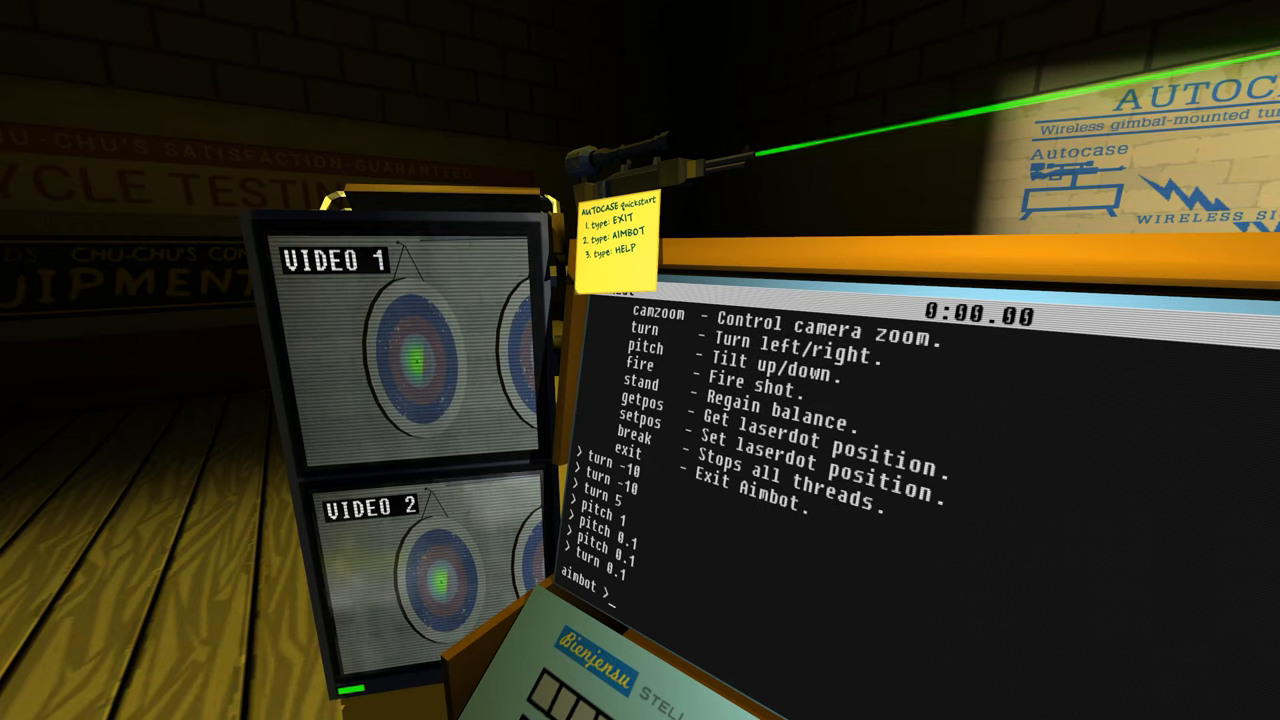
# - Zoom the camera feed in with camzoom, fire at the target, and return to the terminal
pyautogui.write('z')
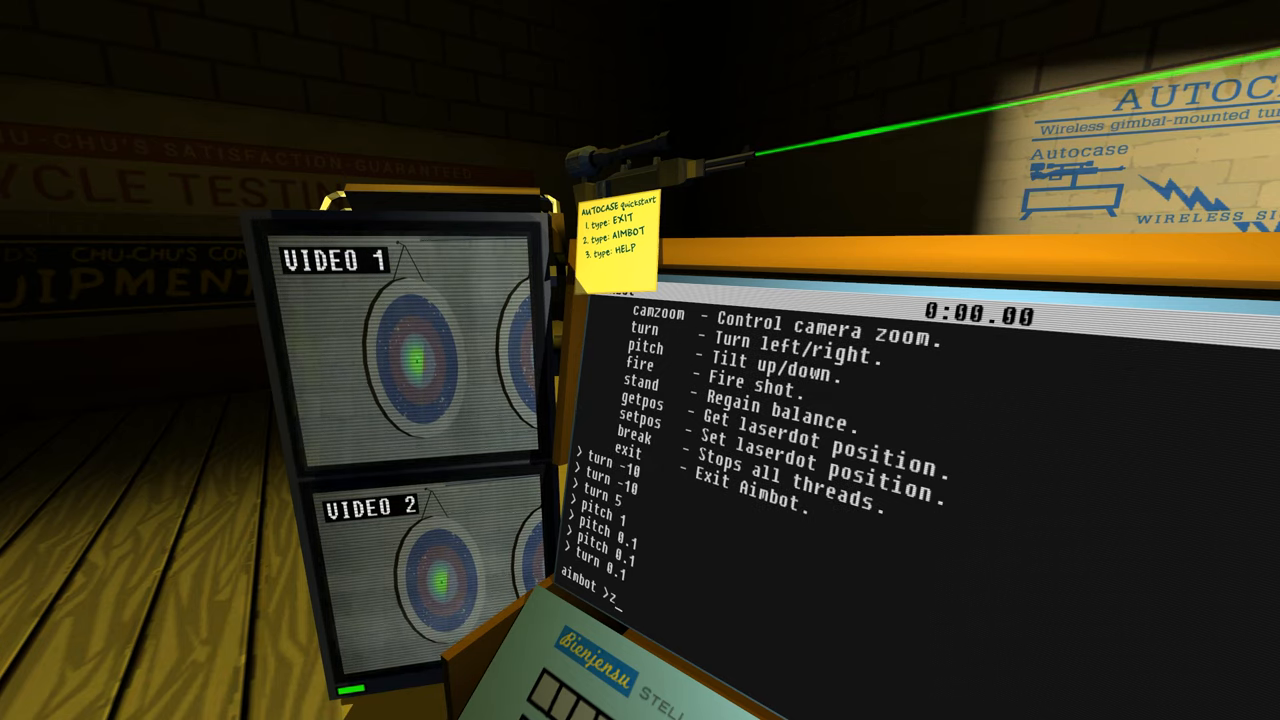
pyautogui.write('camzoom 10')
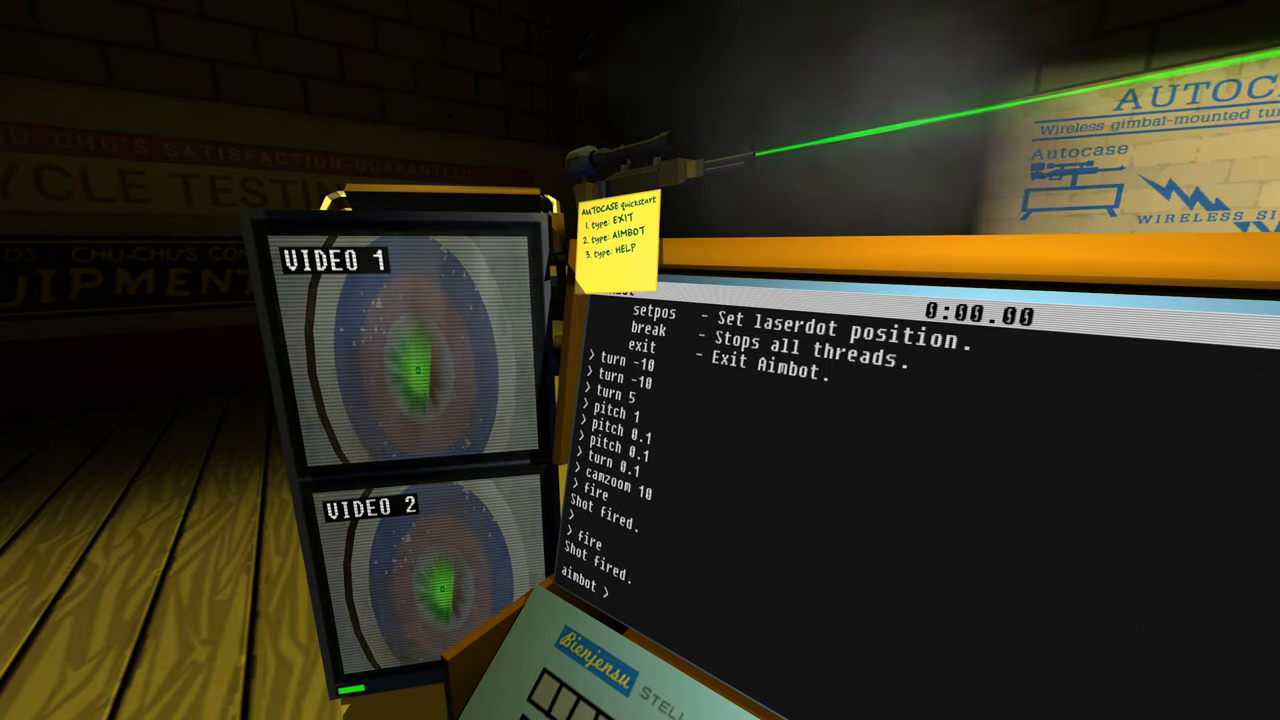
pyautogui.write('fi')
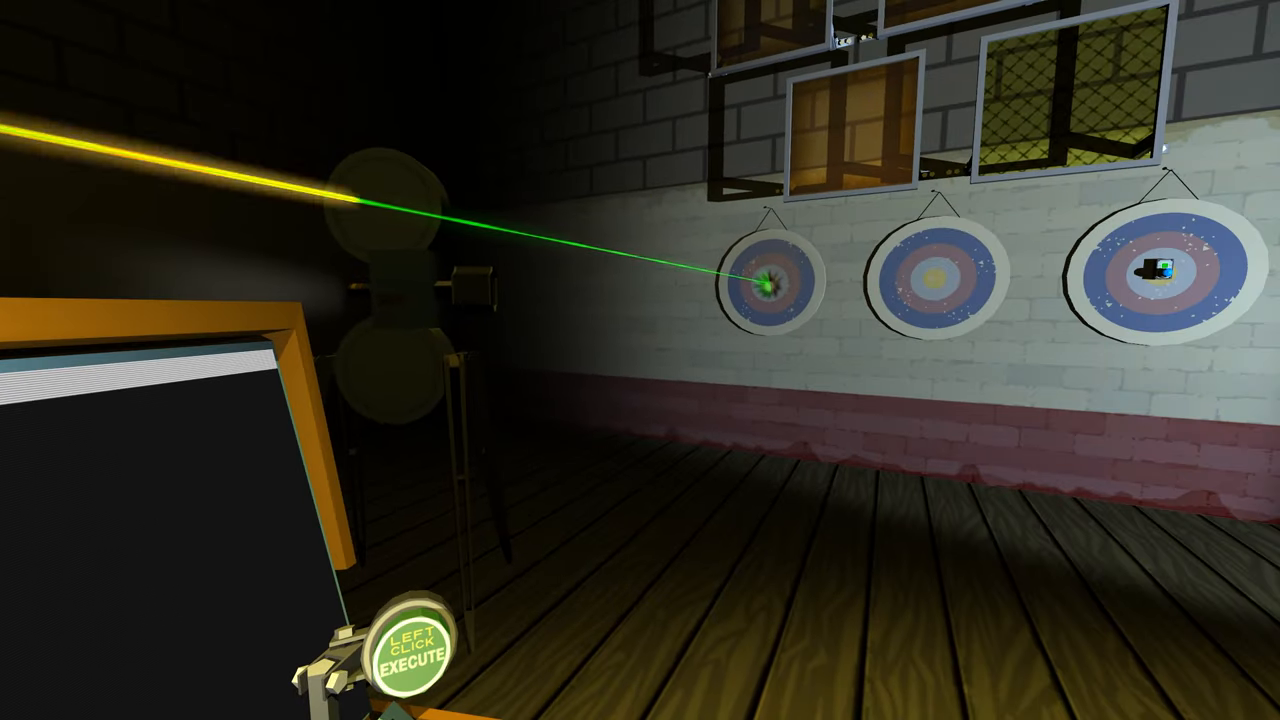
pyautogui.click(408, 656)
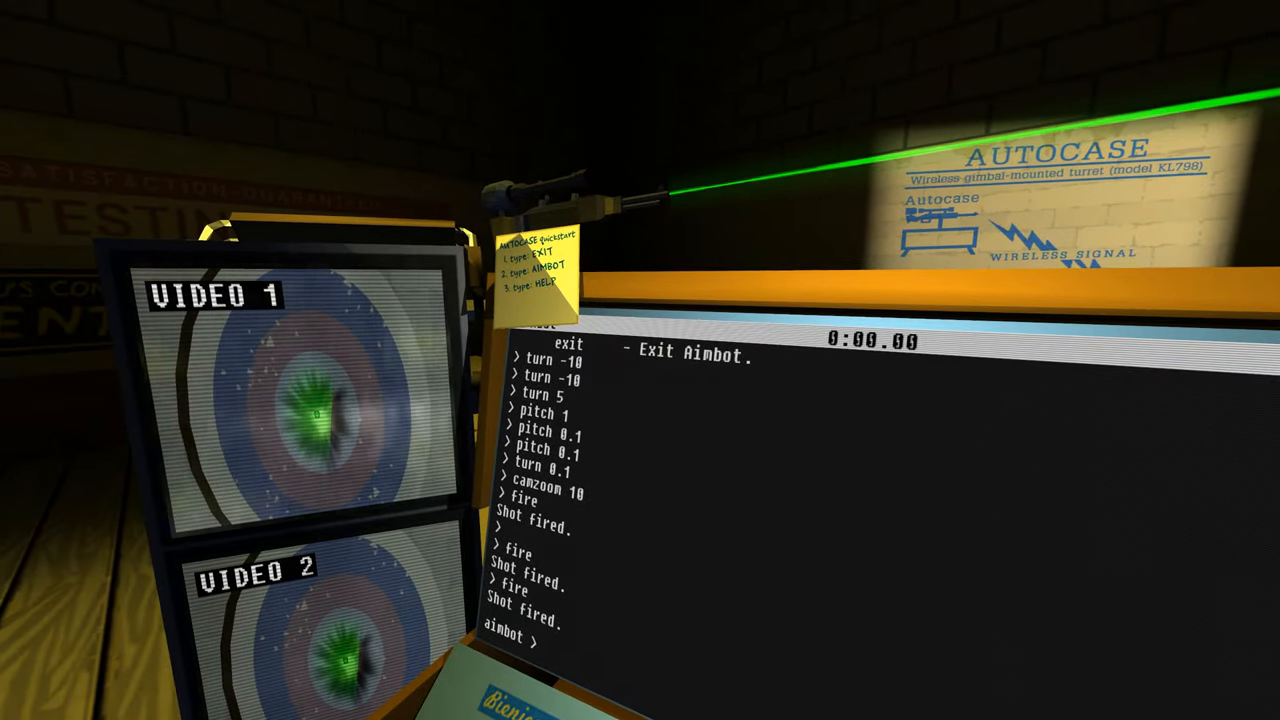
# - Widen the feed with camzoom 50 and raise the turret with pitch 10
pyautogui.write('camzoom 50')
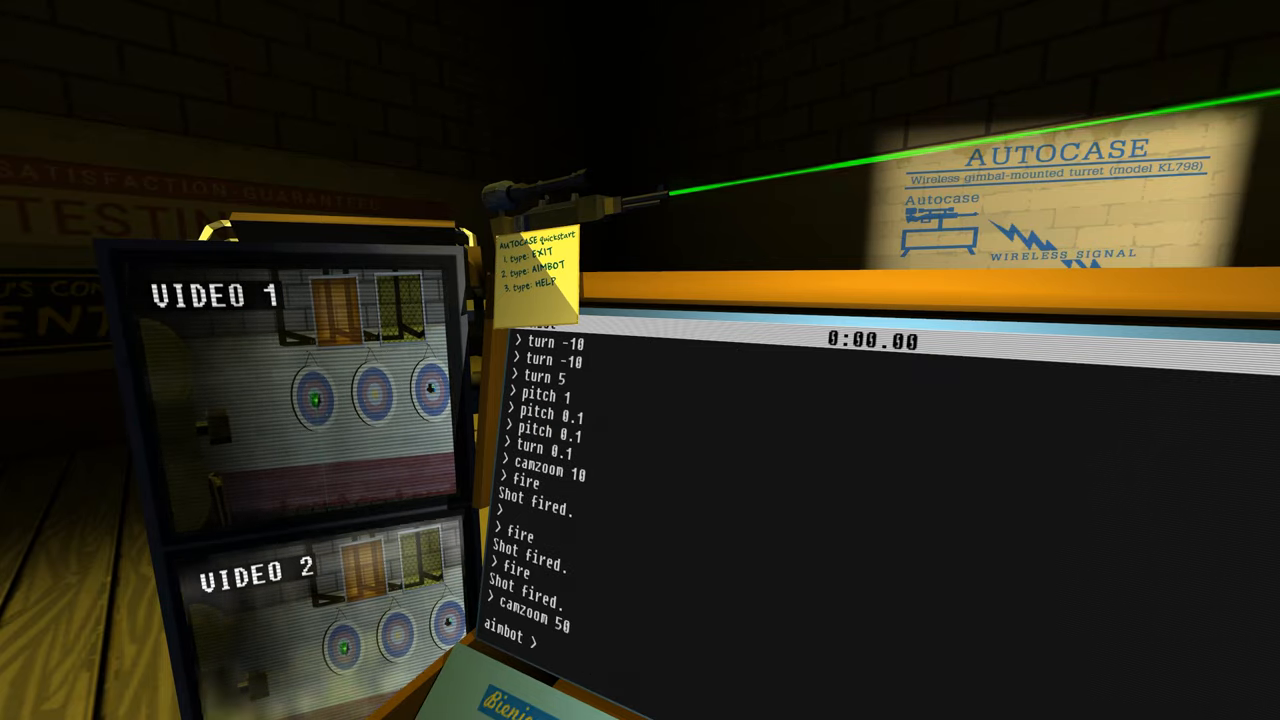
pyautogui.write('pitch 10')
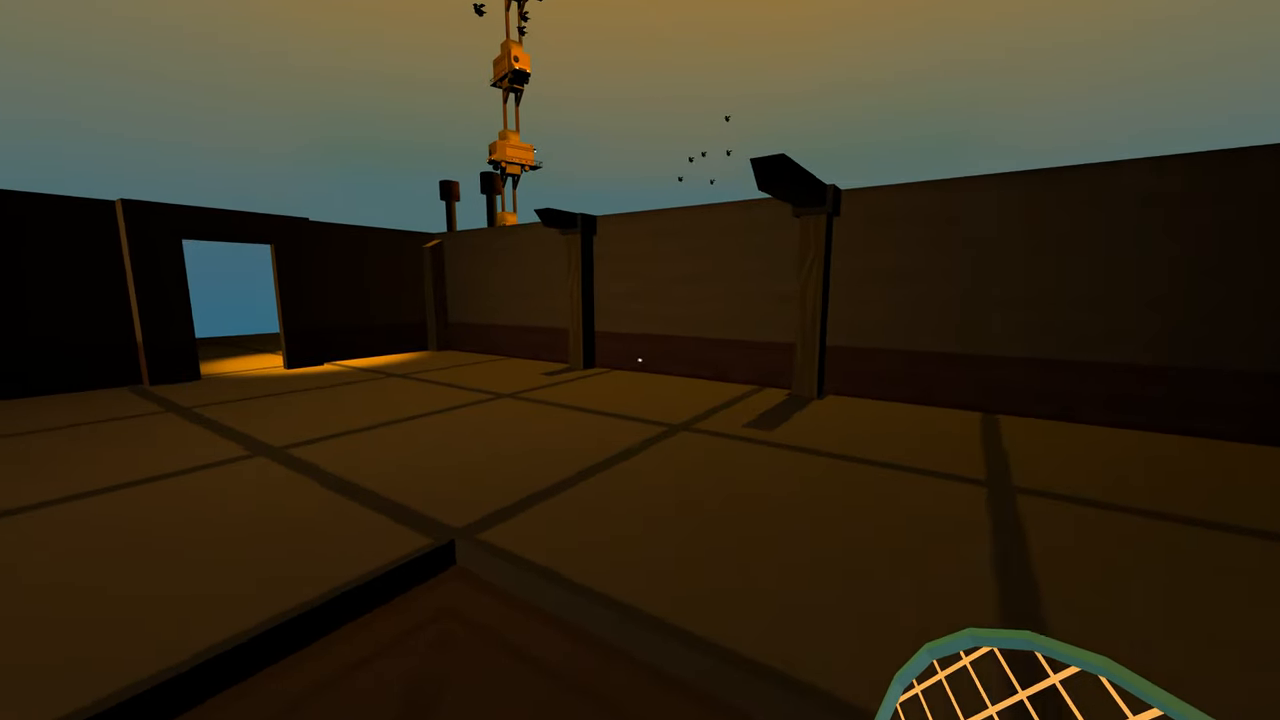
pyautogui.moveTo(640, 360)
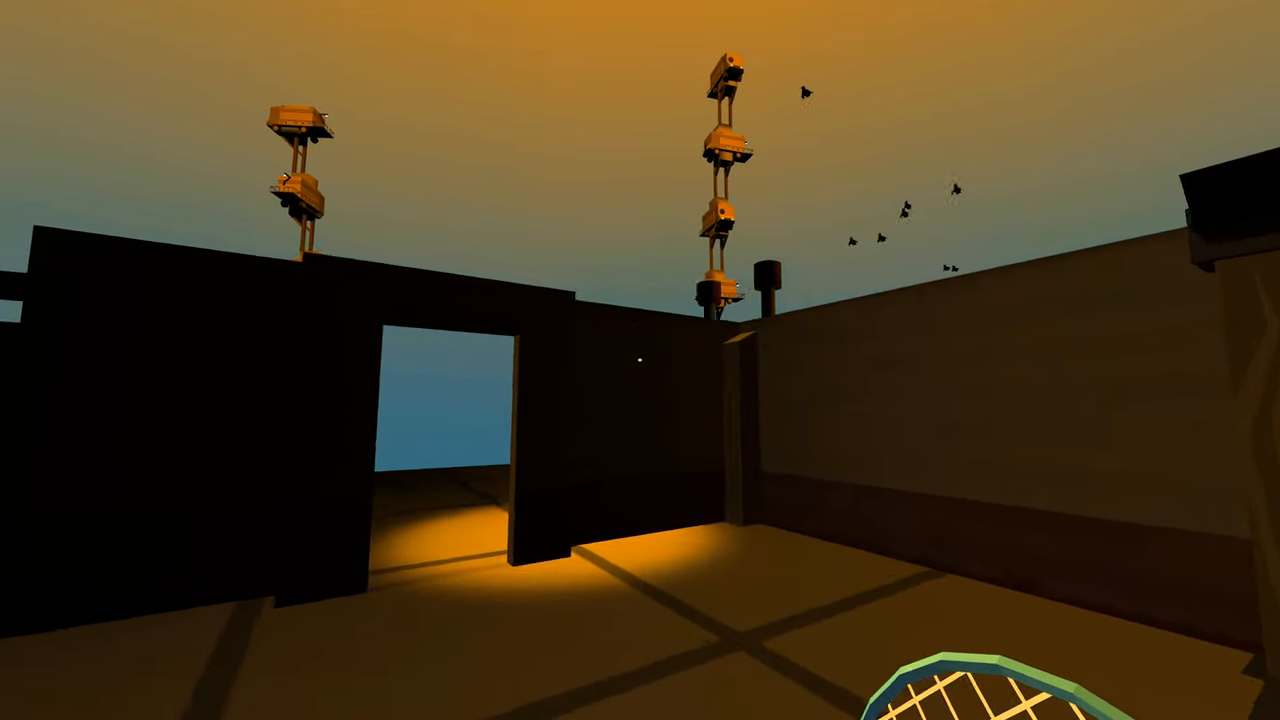